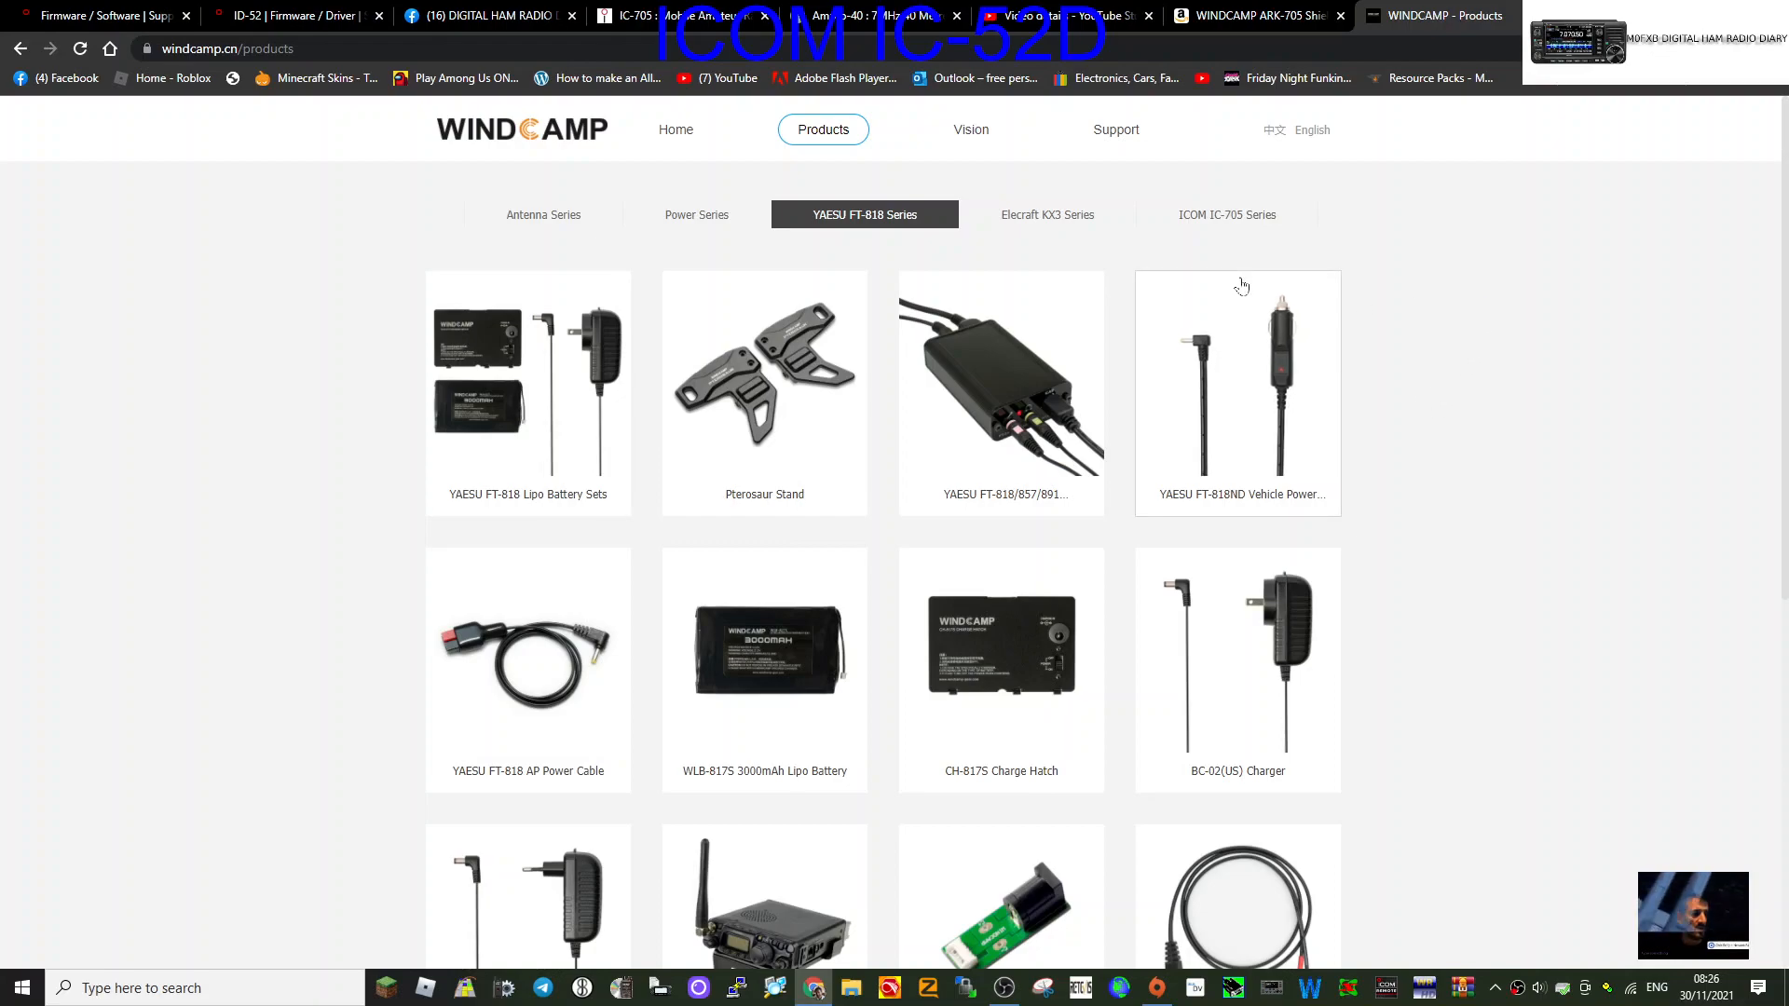
# Switch the product list to the ICOM IC-705 Series, showing its six accessories.
pyautogui.click(1225, 215)
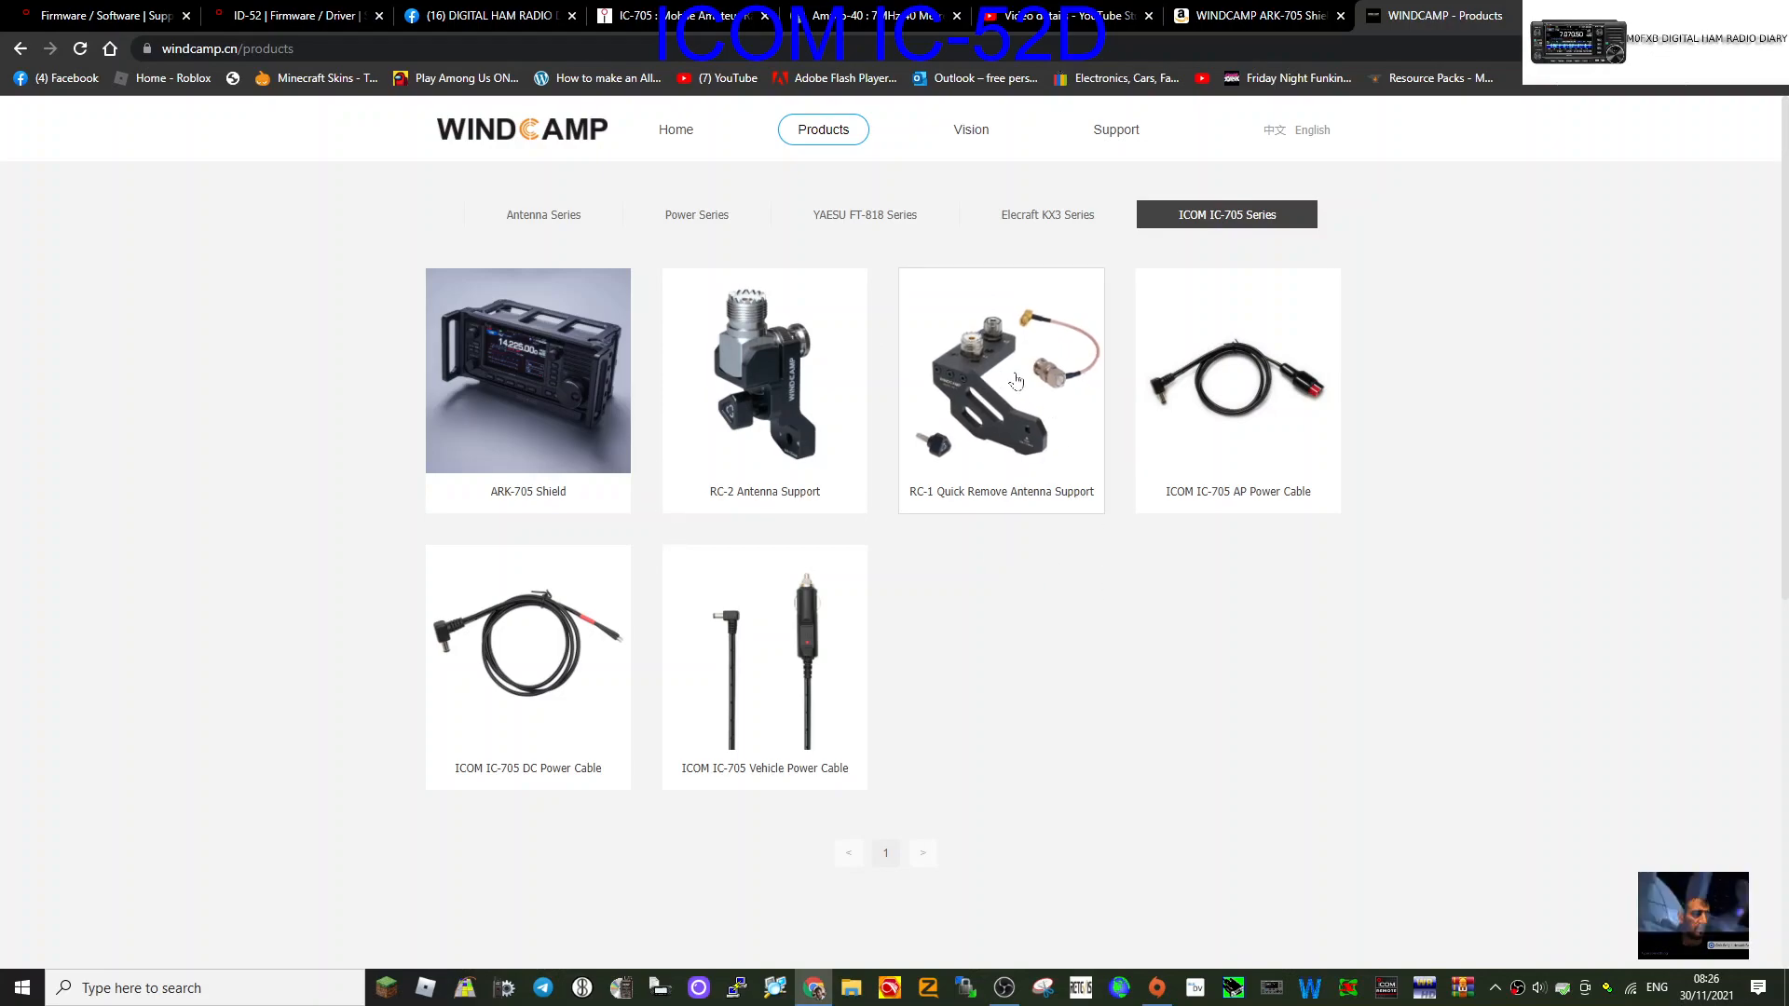
pyautogui.moveTo(964, 388)
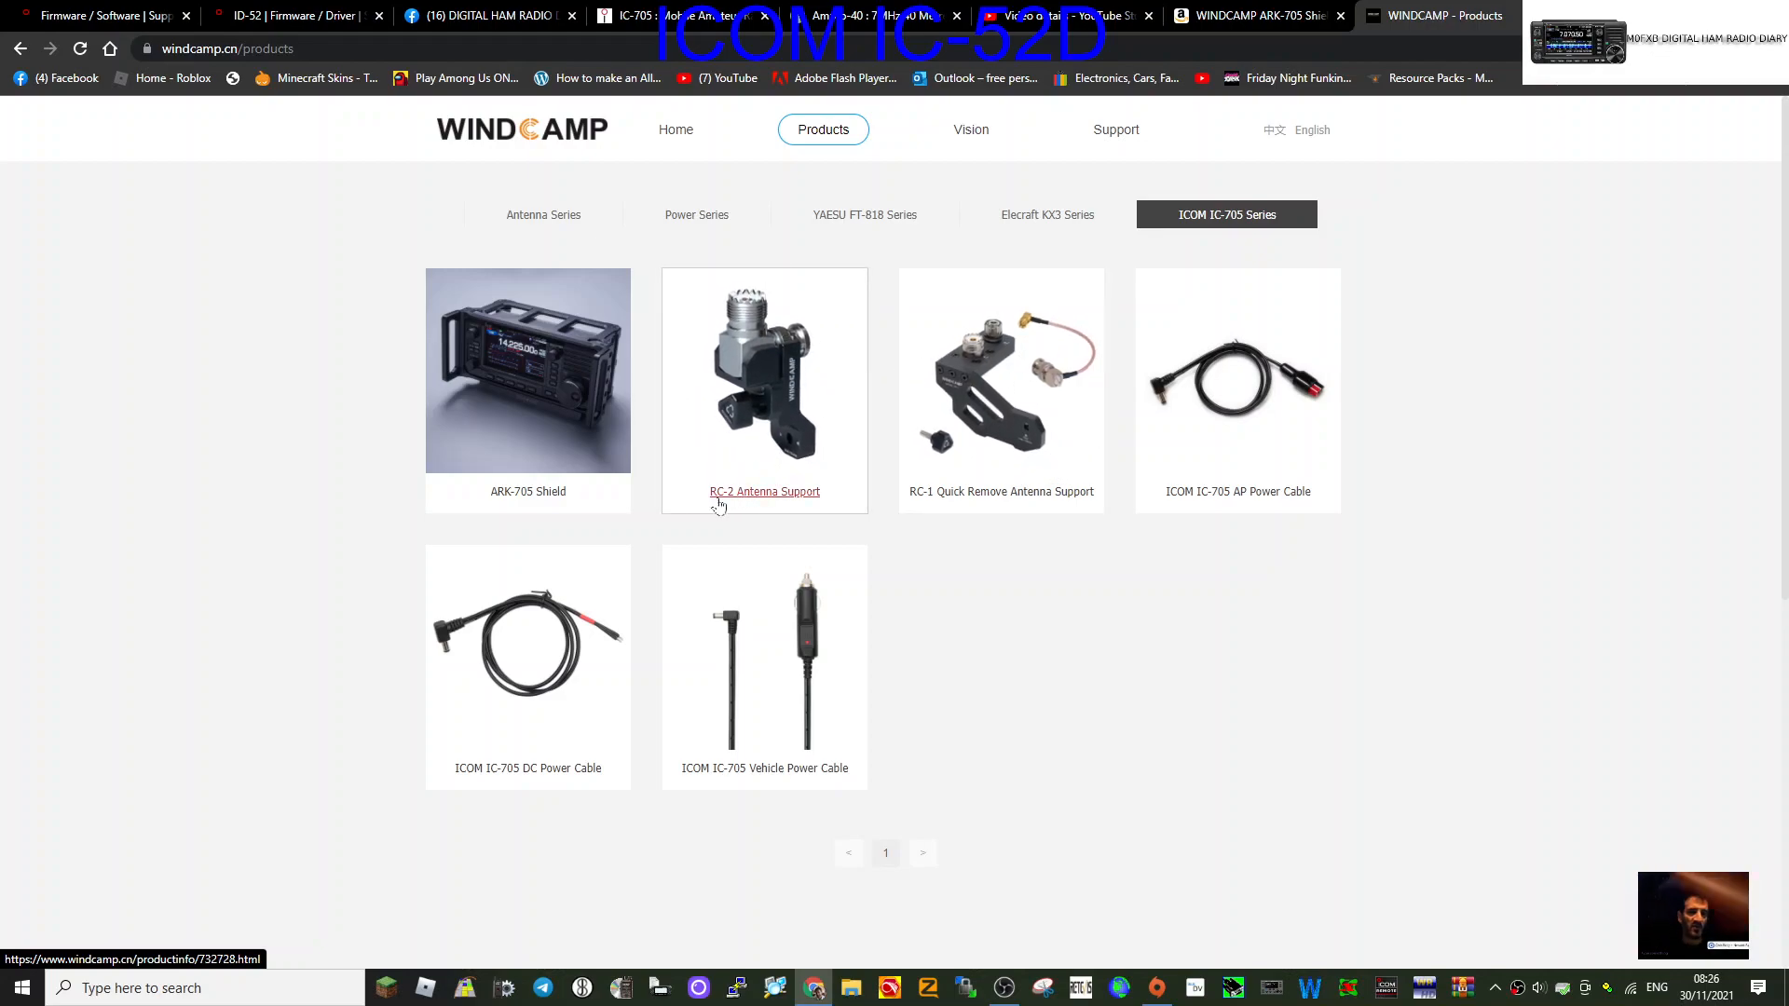
# Open the RC-2 Antenna Support product page and flip through its photo gallery.
pyautogui.click(764, 491)
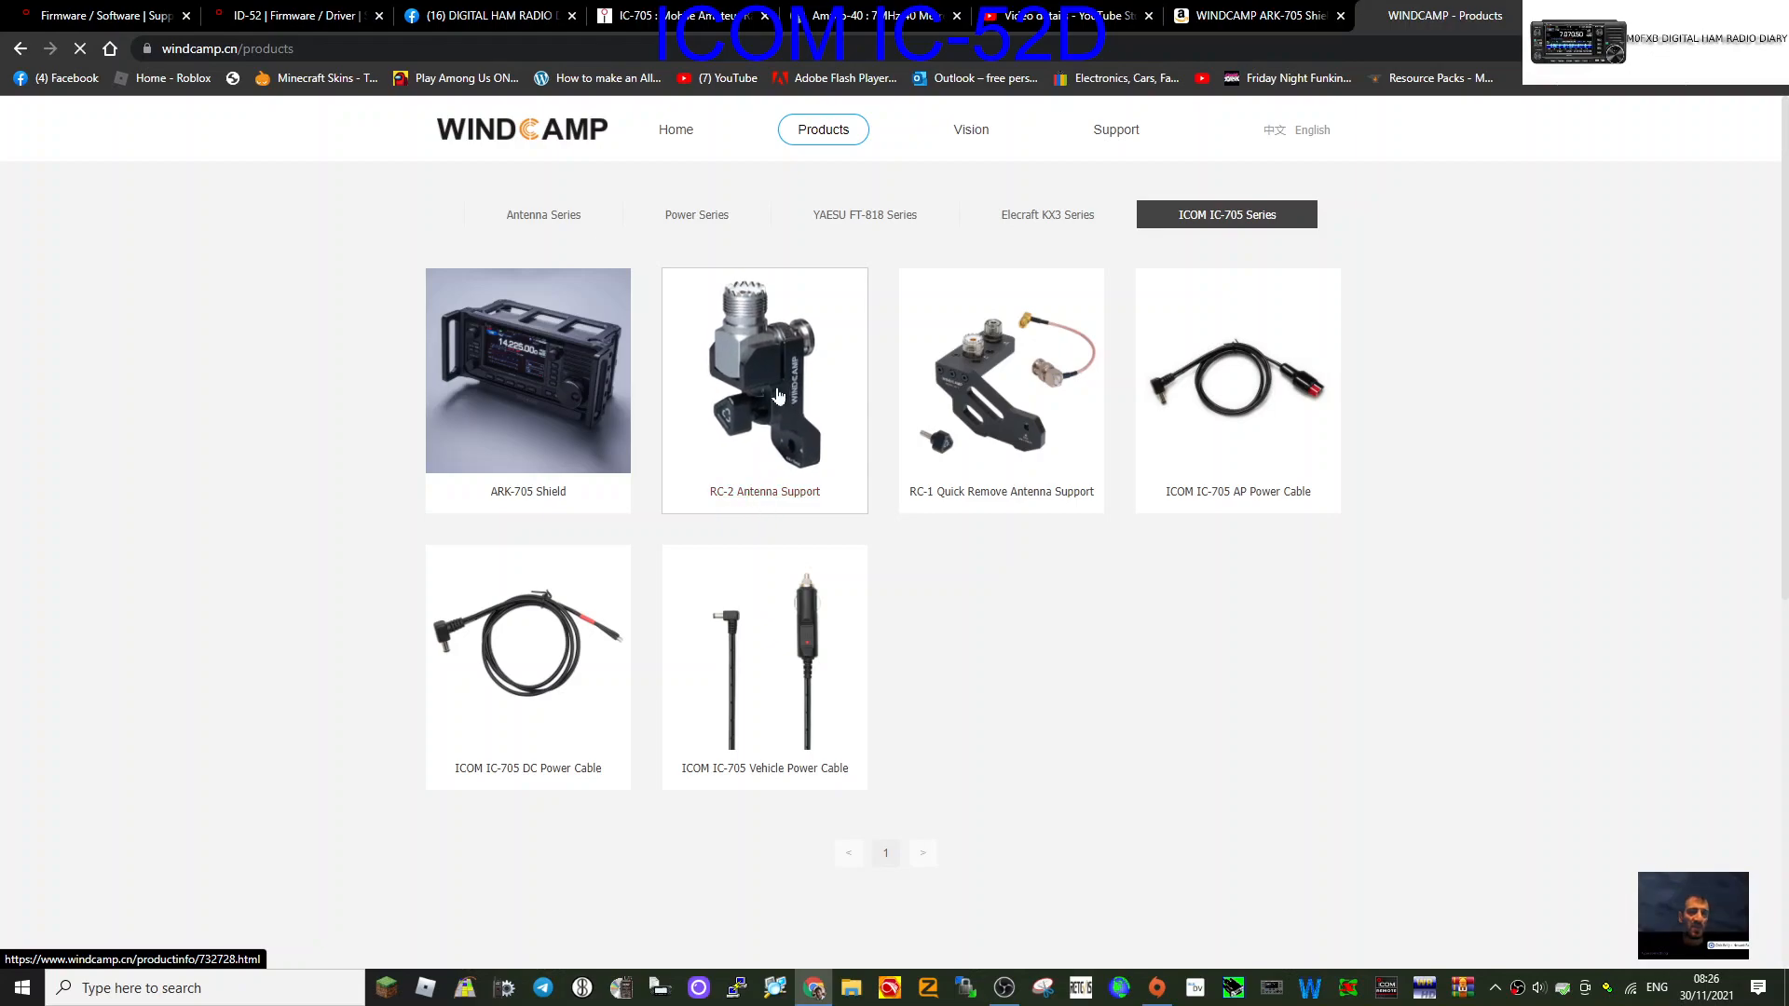
pyautogui.click(763, 389)
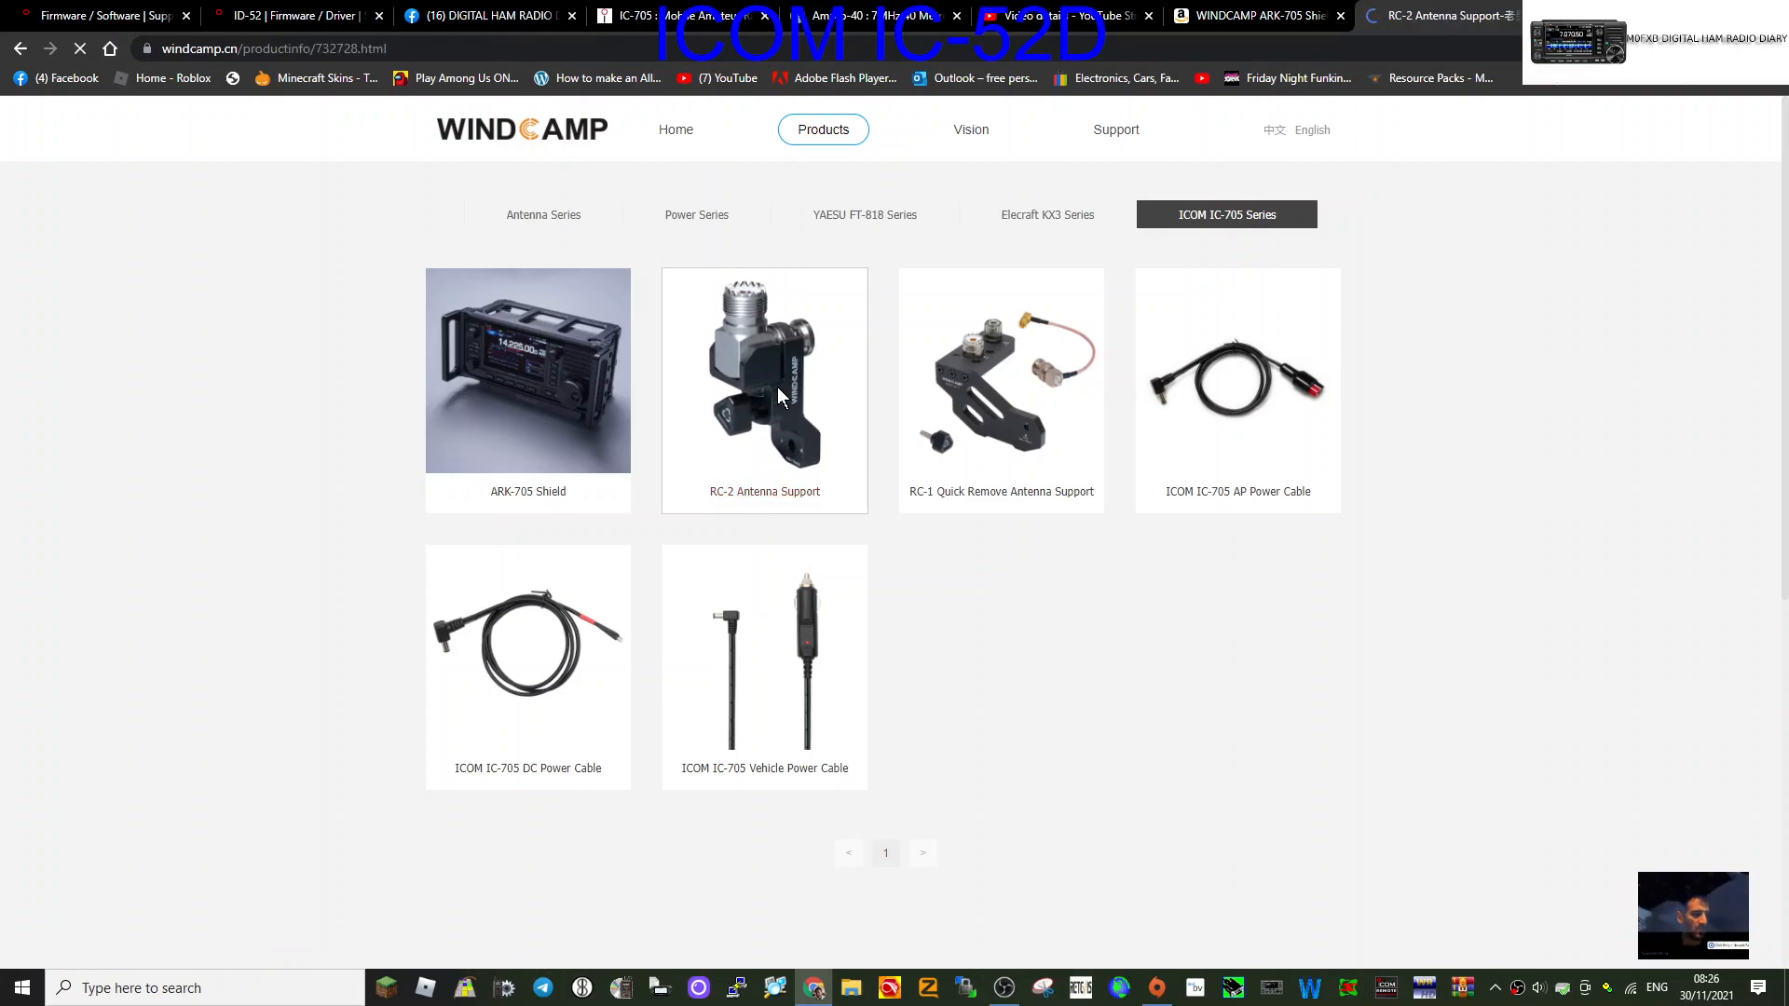
pyautogui.click(763, 390)
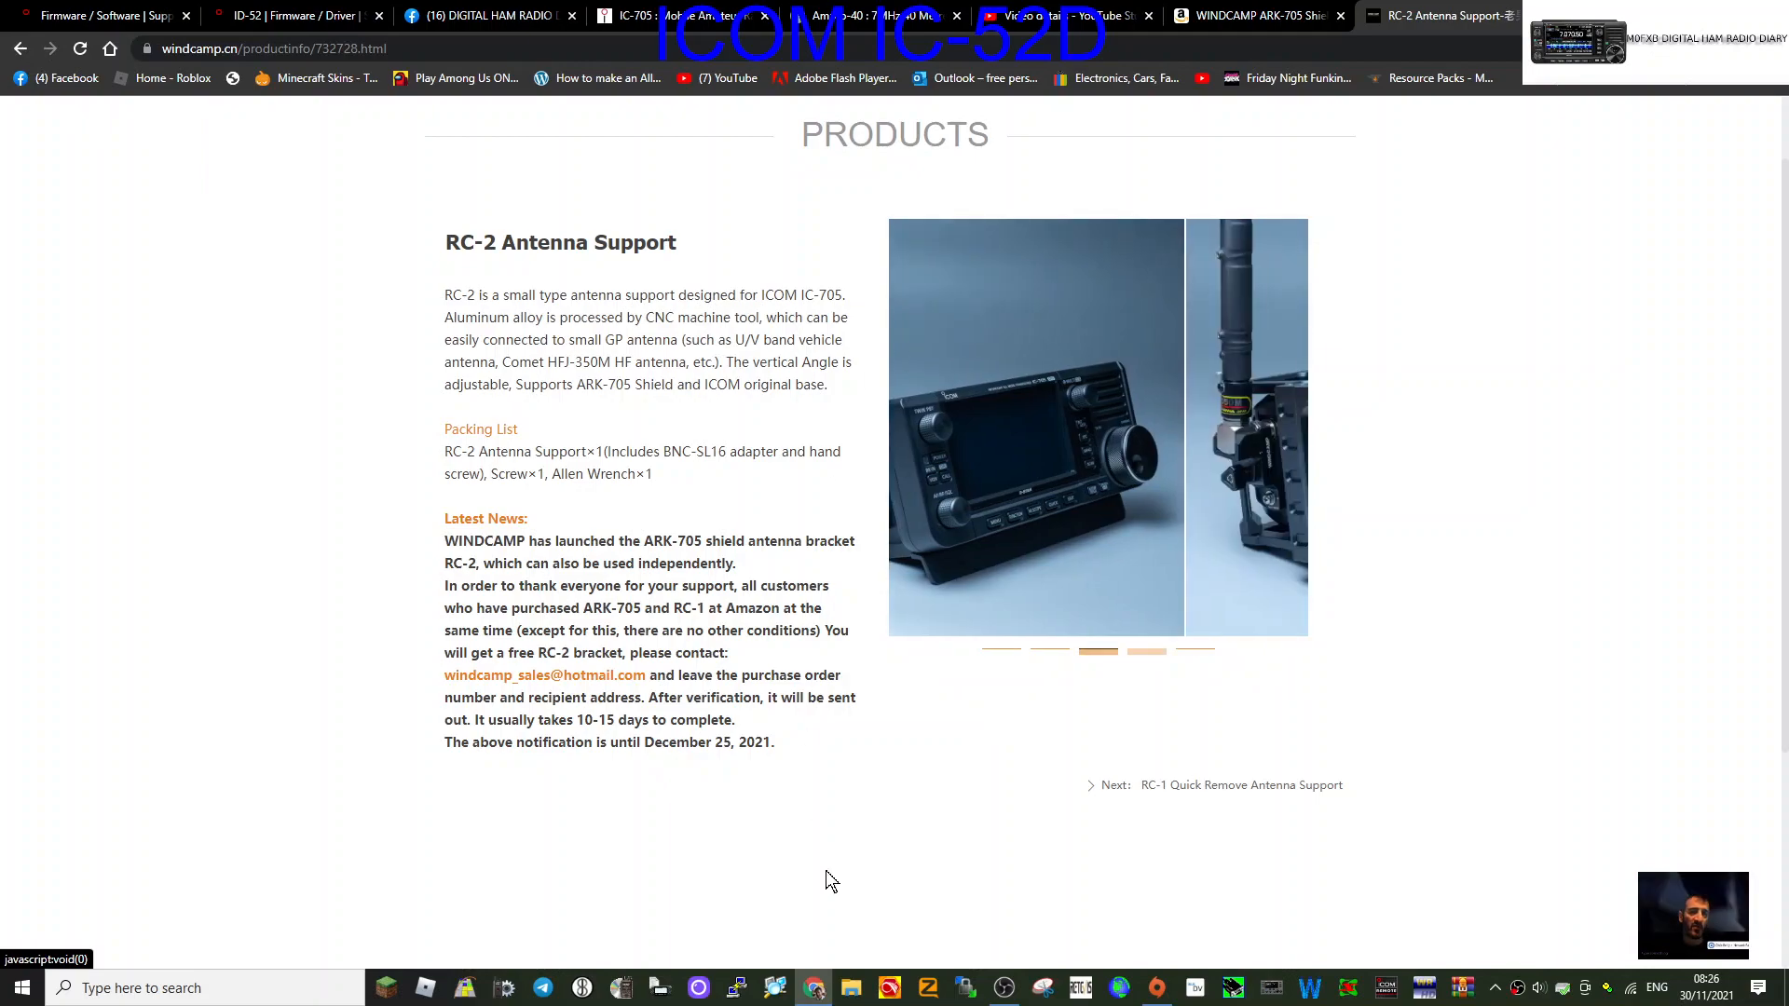
pyautogui.click(1147, 650)
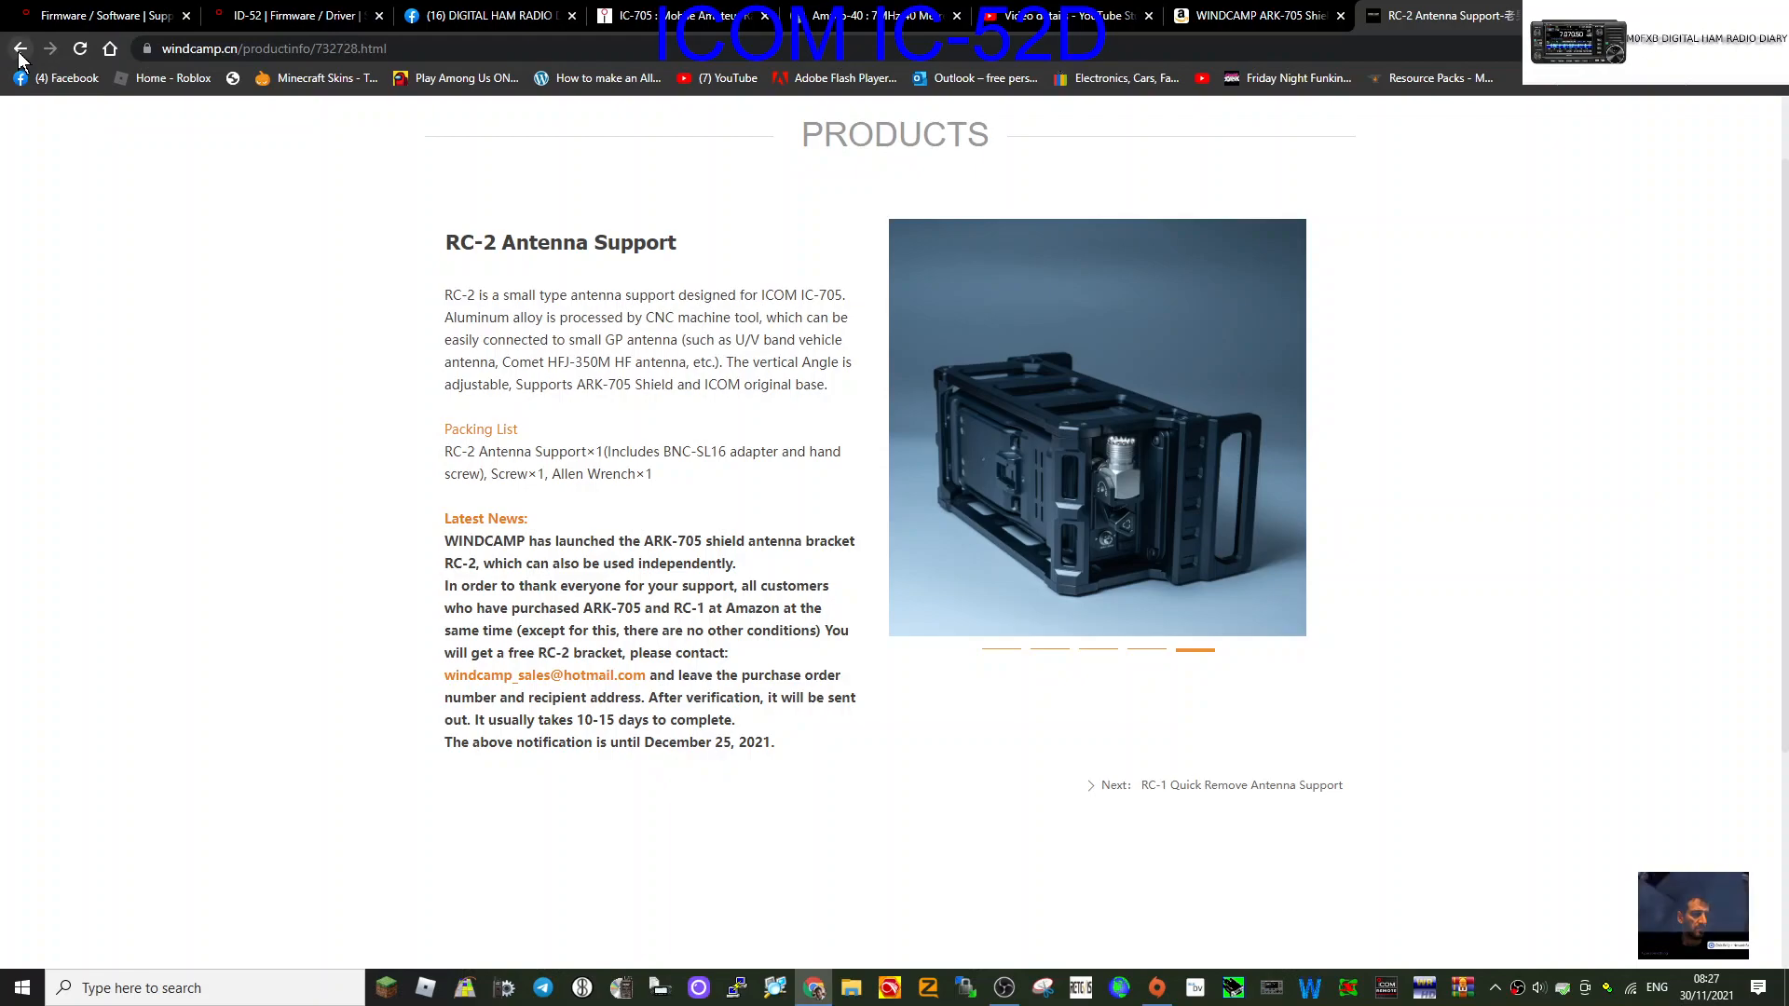
# Return to the IC-705 list, open ARK-705 Shield, and page photos to the packaging box.
pyautogui.click(19, 47)
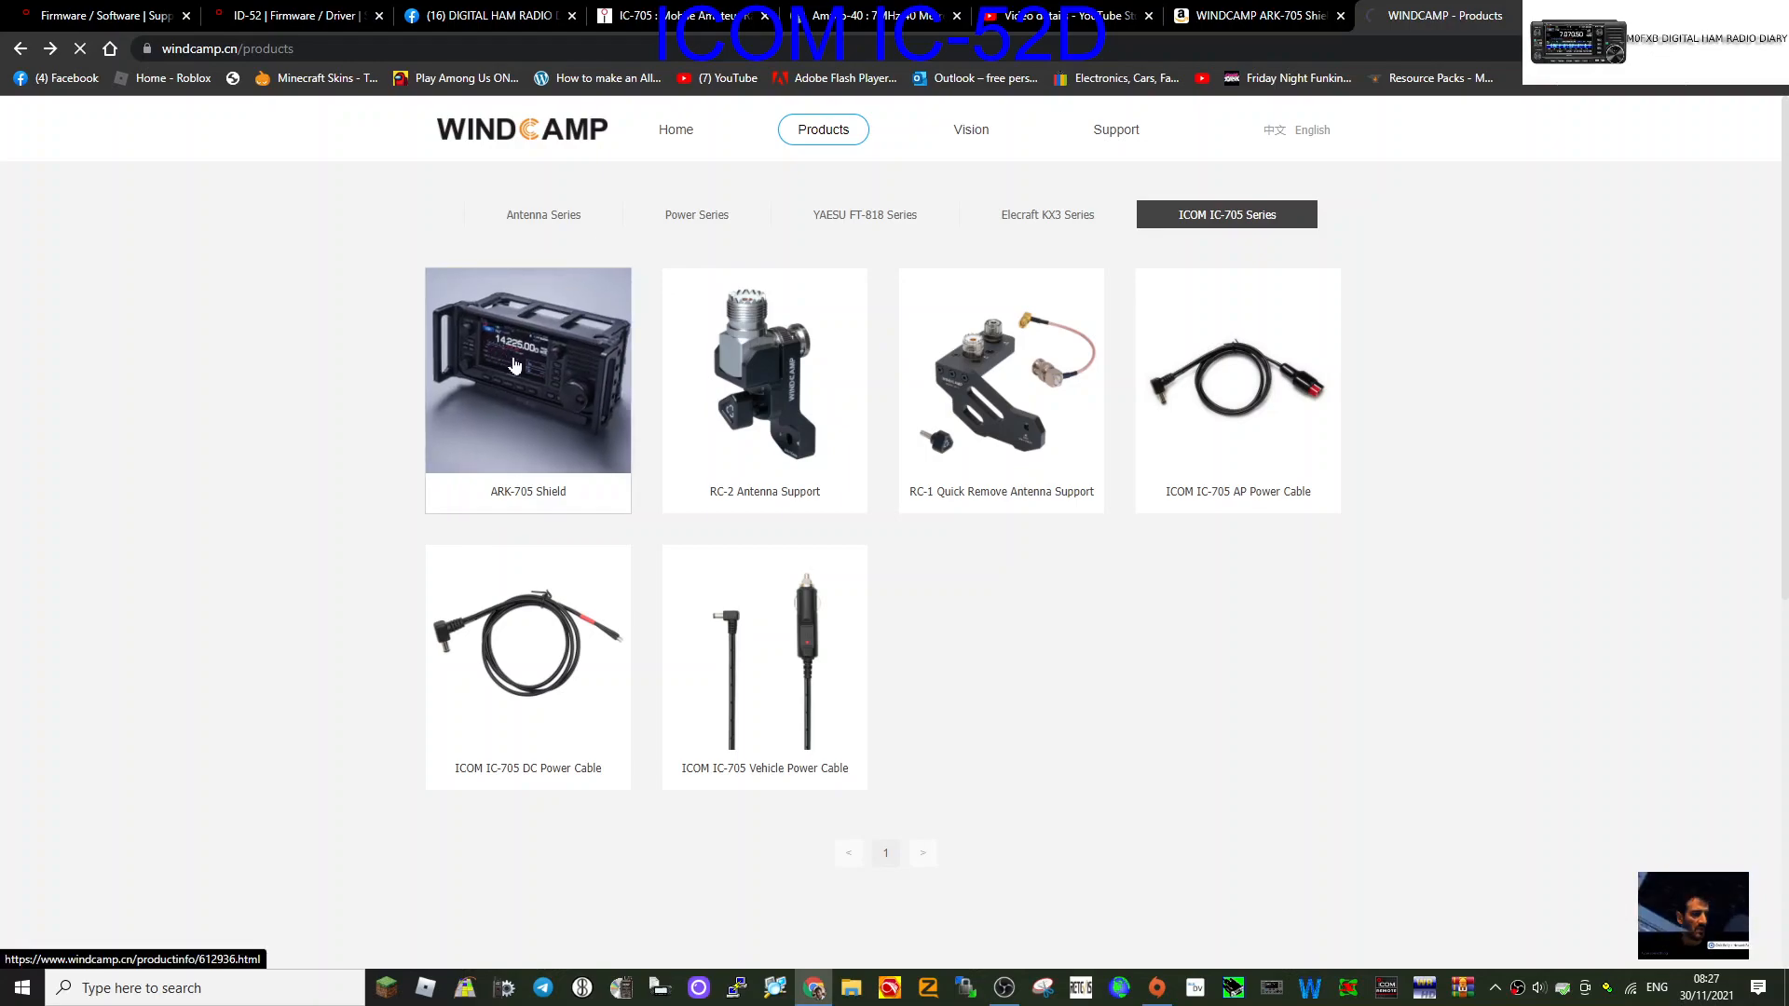
pyautogui.click(527, 370)
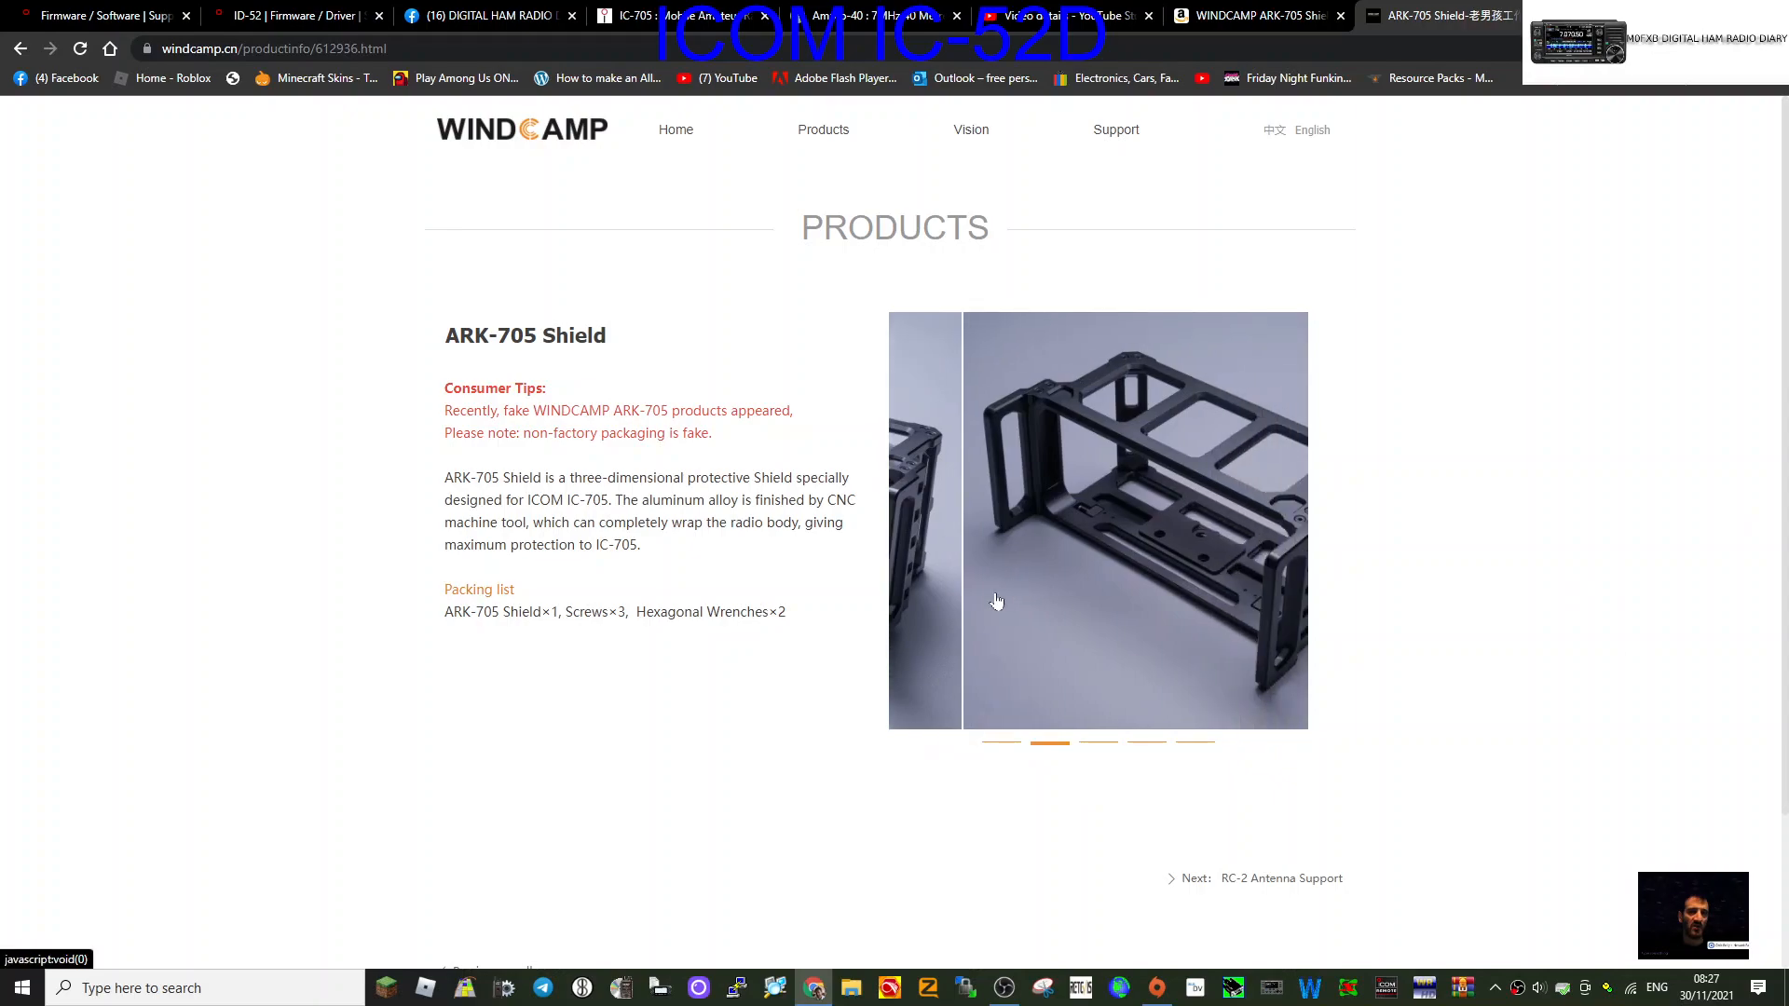
pyautogui.click(1097, 747)
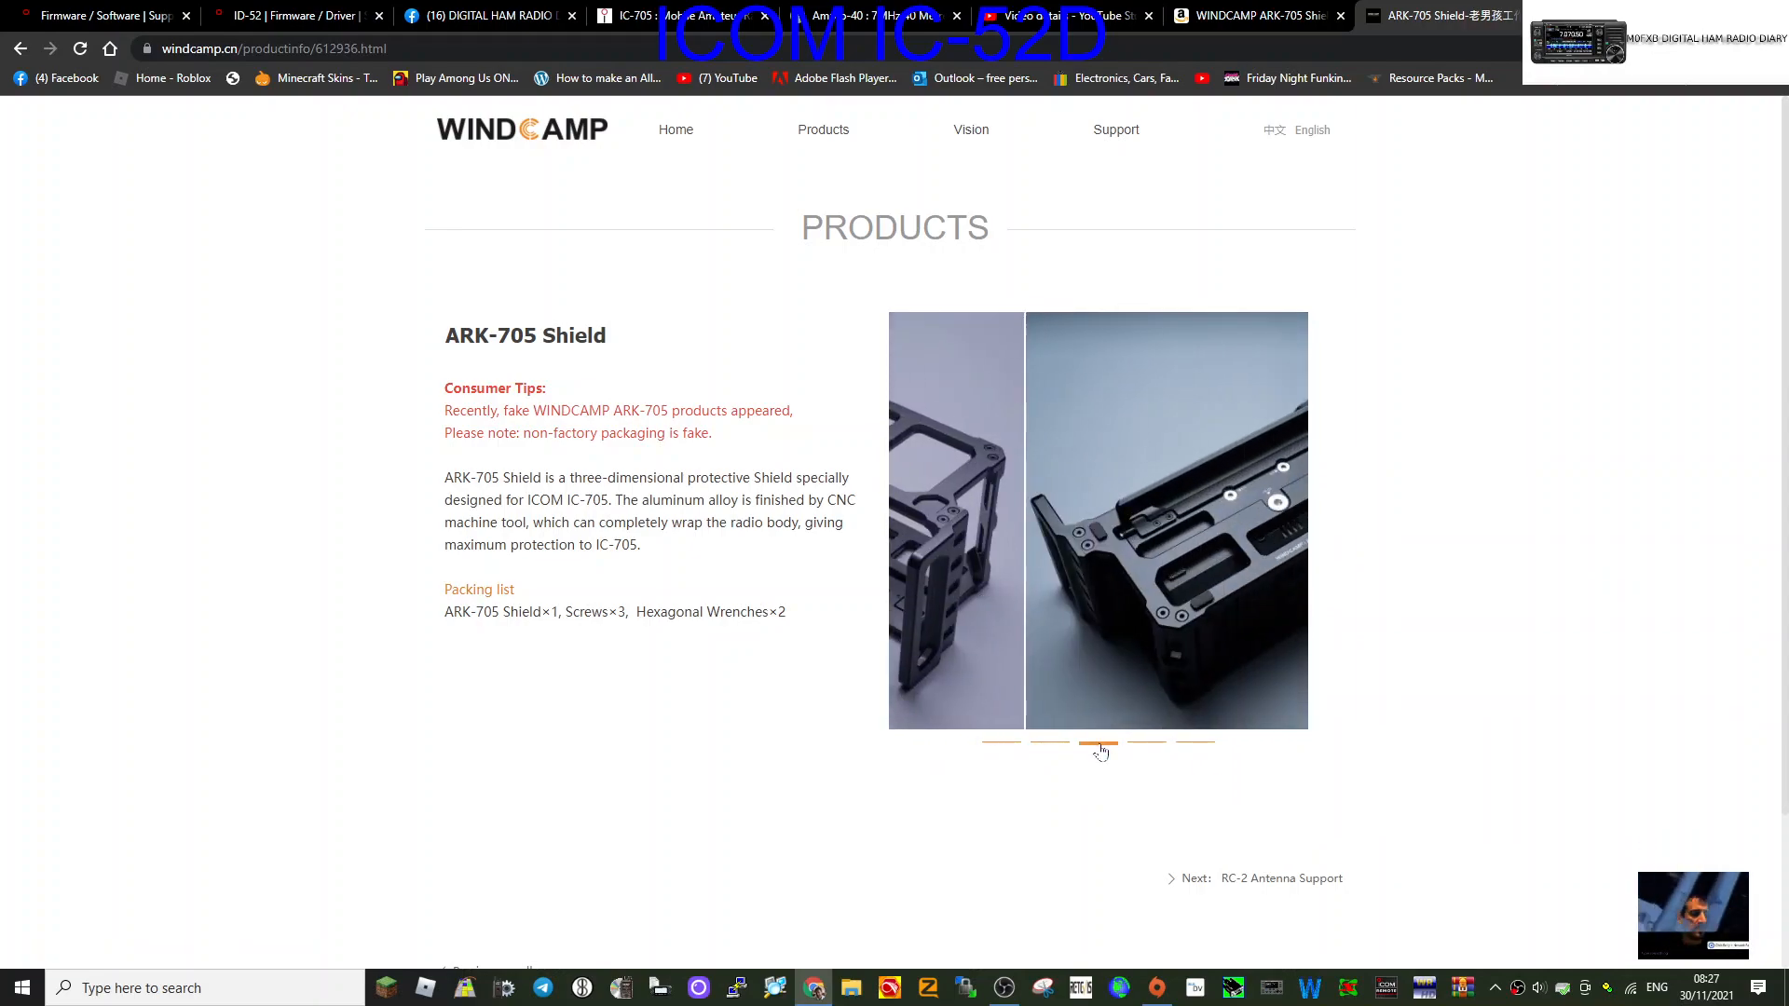
pyautogui.click(1098, 747)
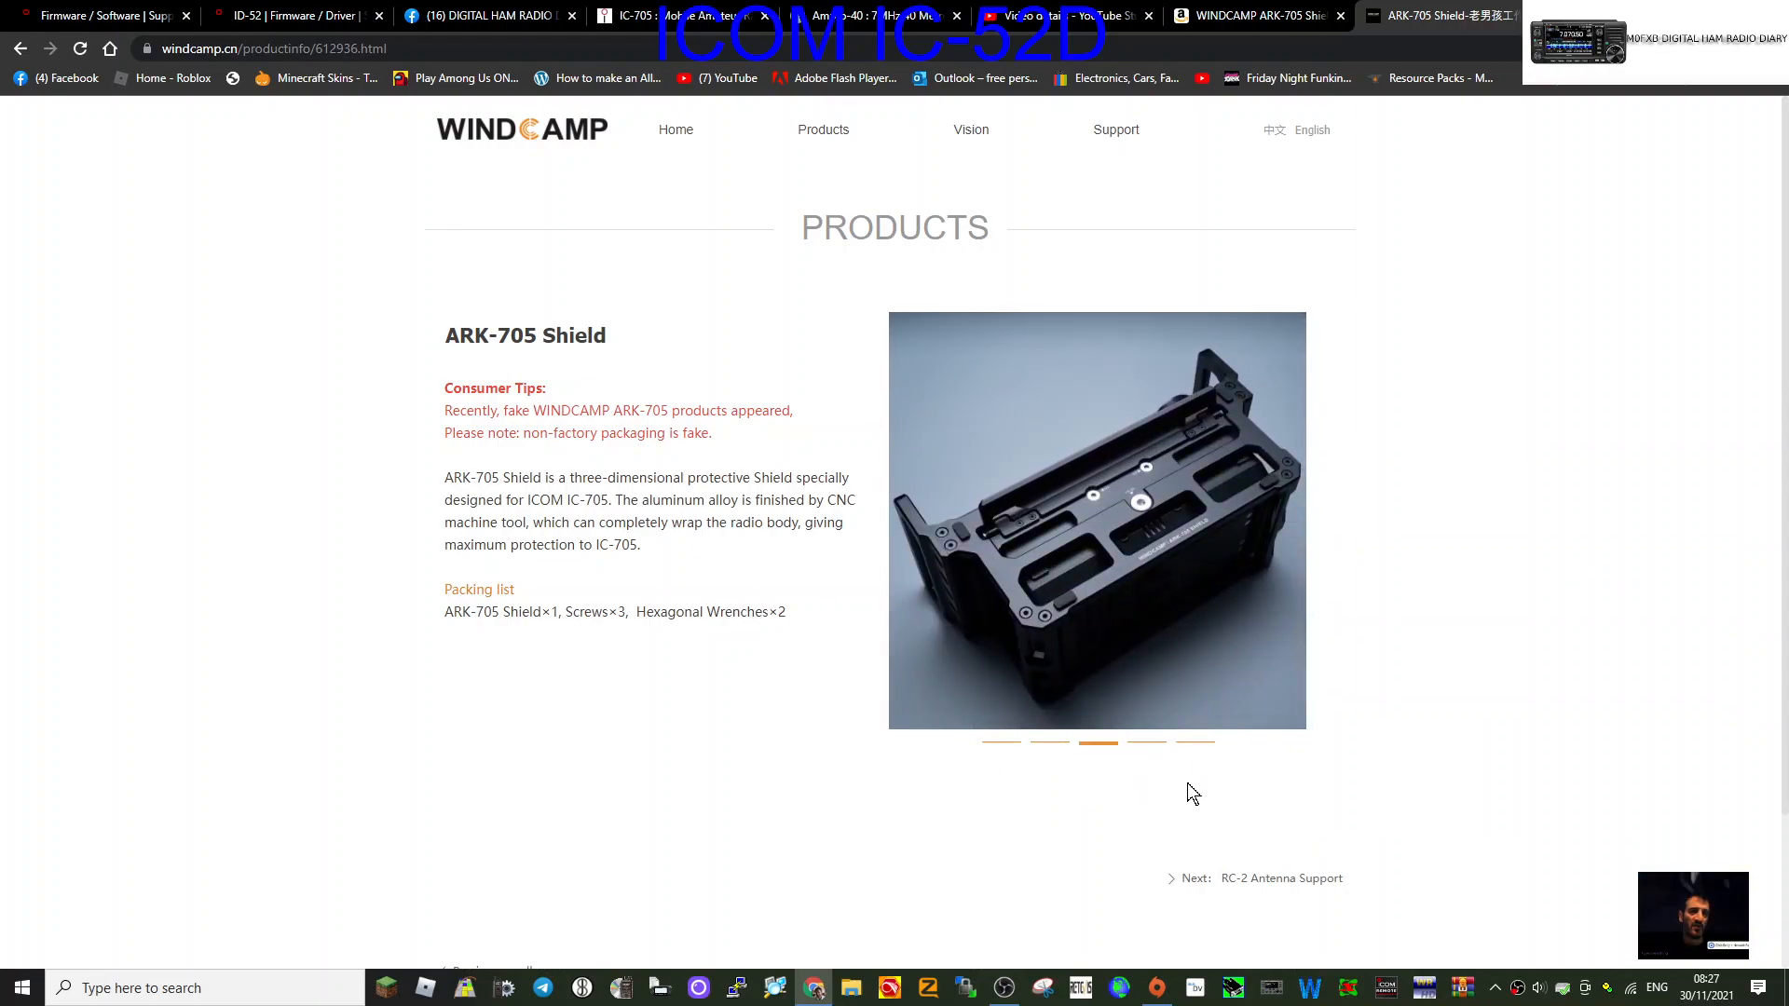
pyautogui.click(1194, 743)
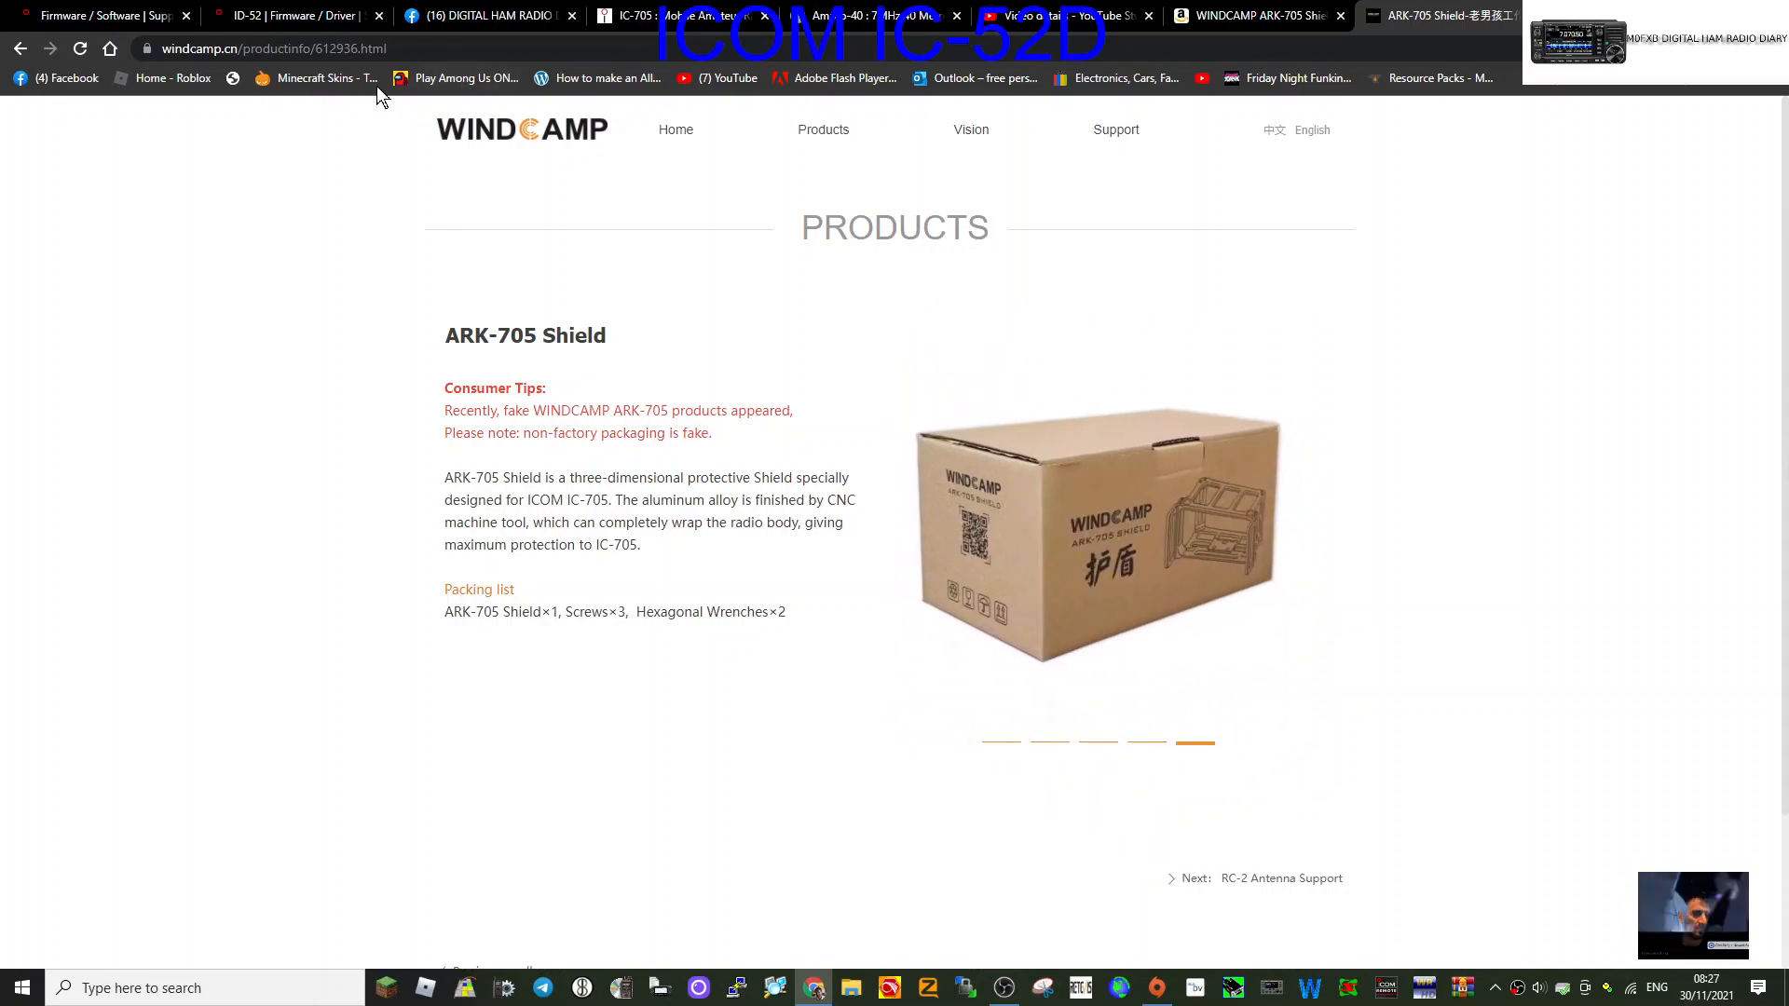
# Go back to the product catalogue and switch to the YAESU FT-818 Series tab.
pyautogui.click(823, 128)
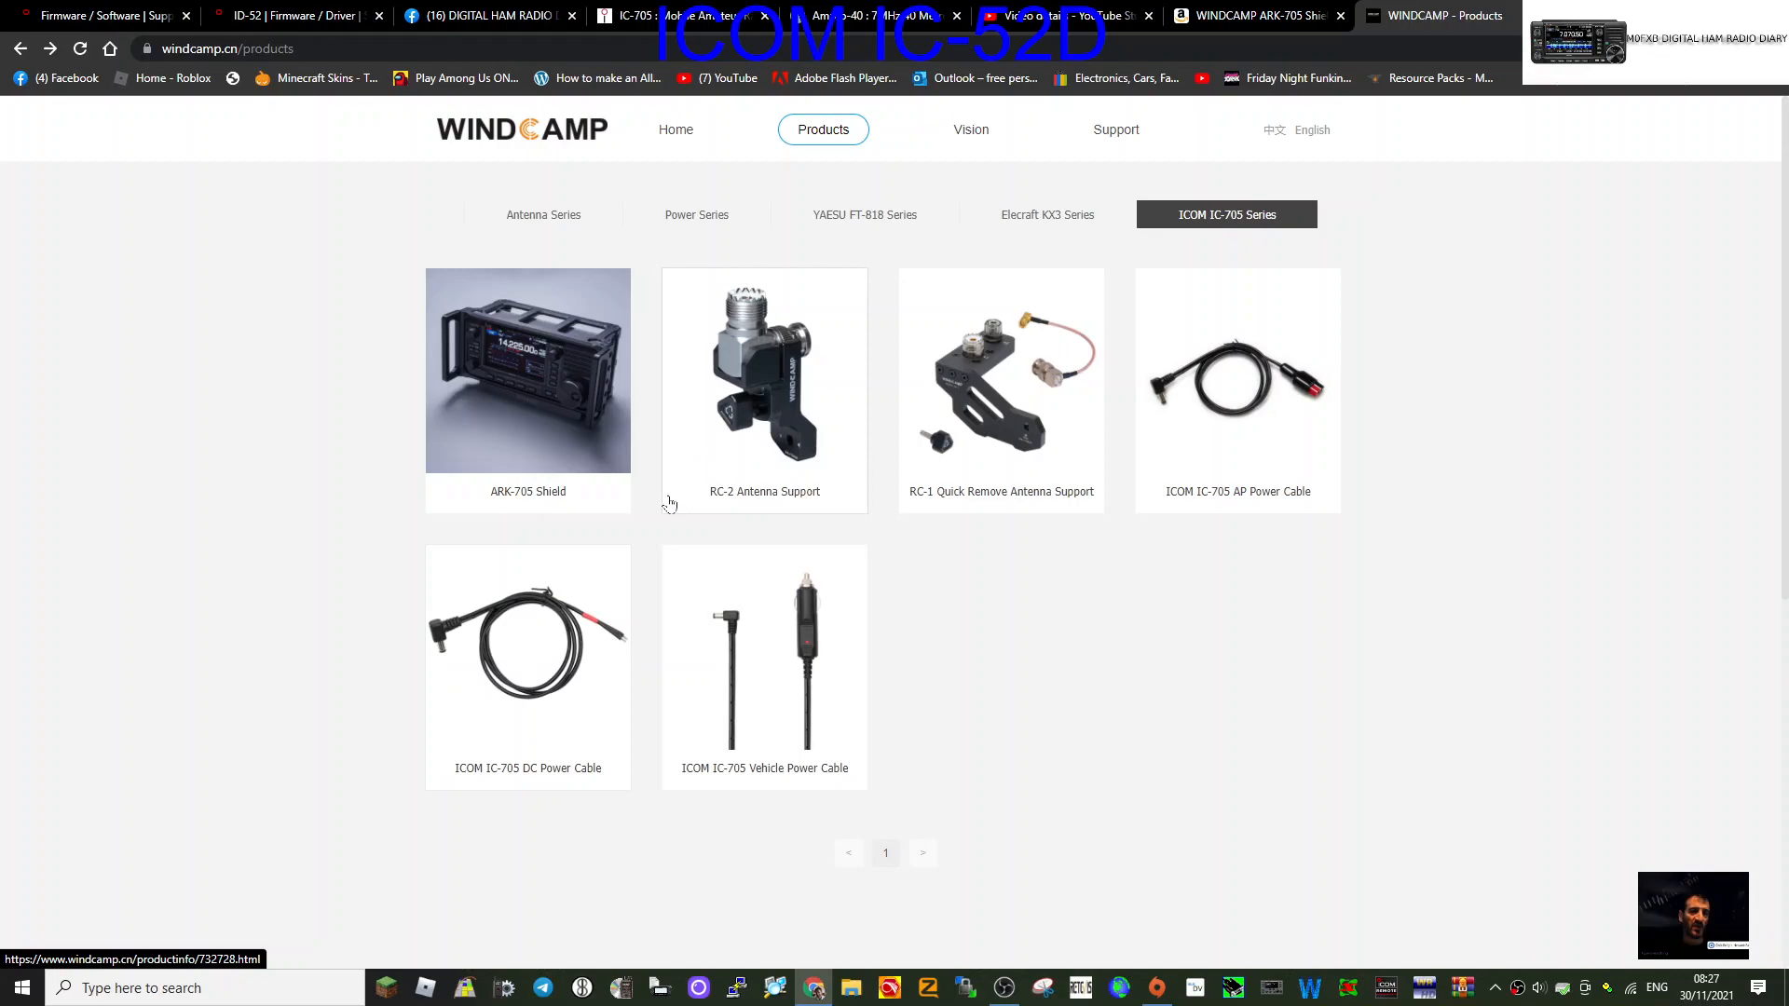
pyautogui.moveTo(451, 639)
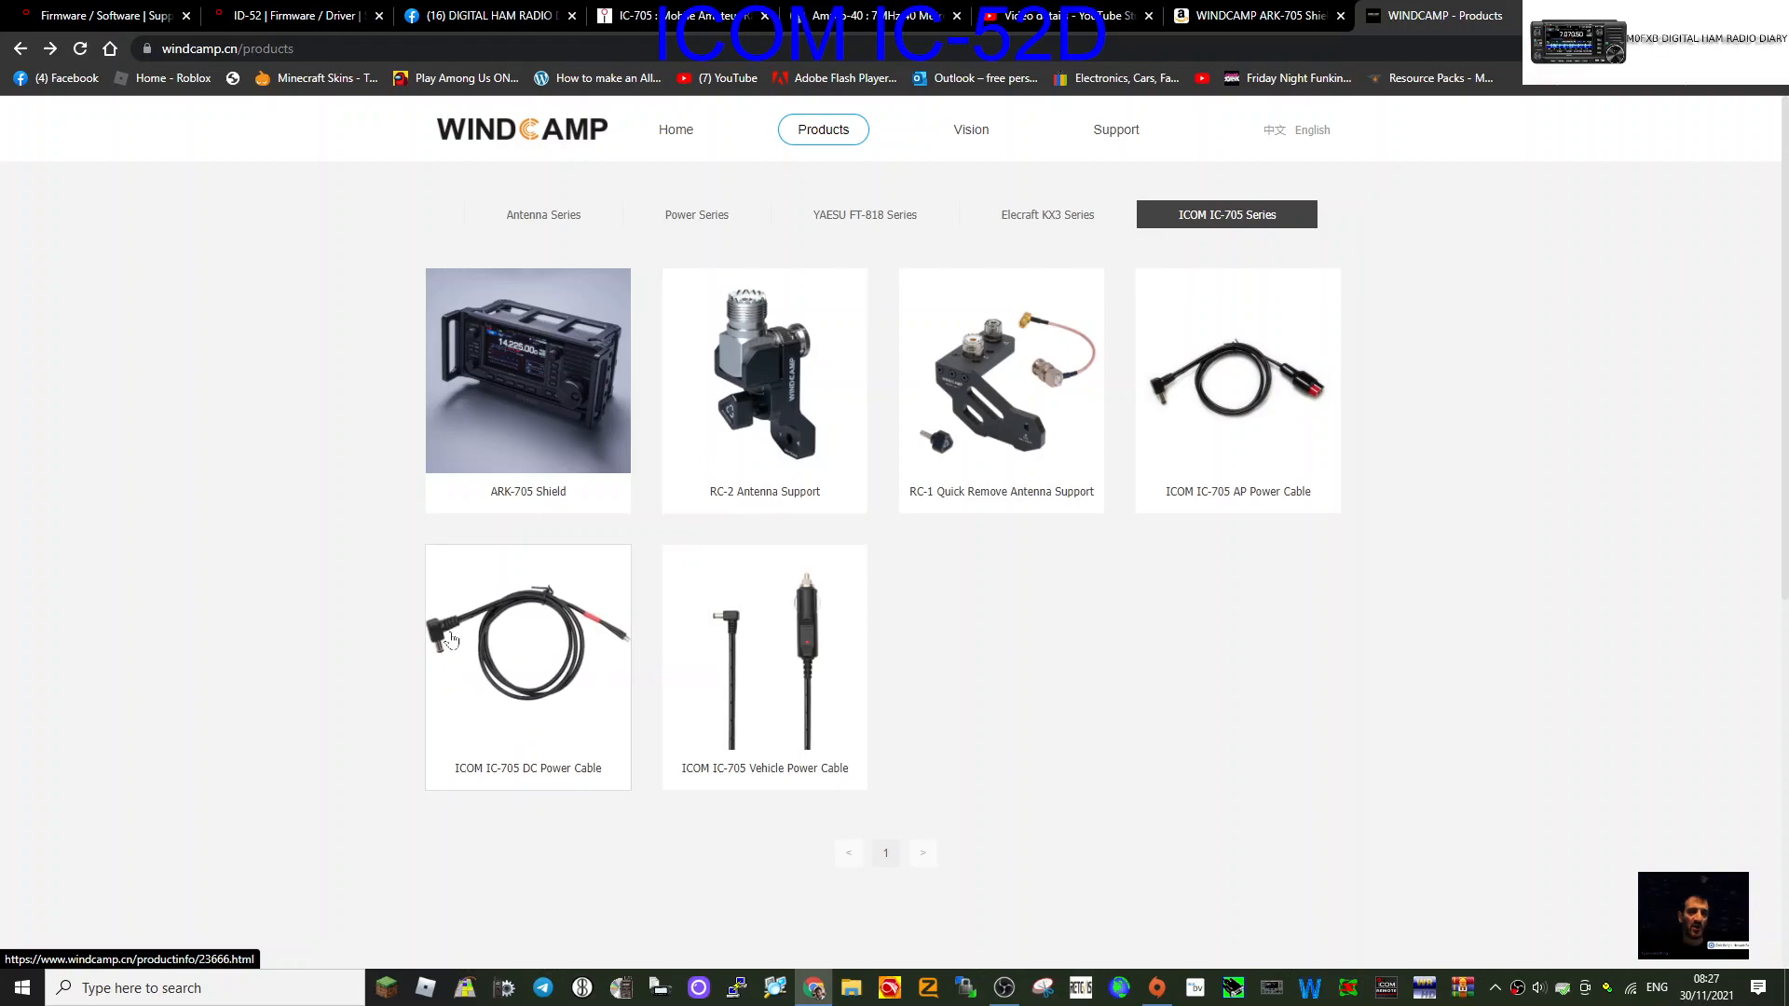
pyautogui.click(864, 214)
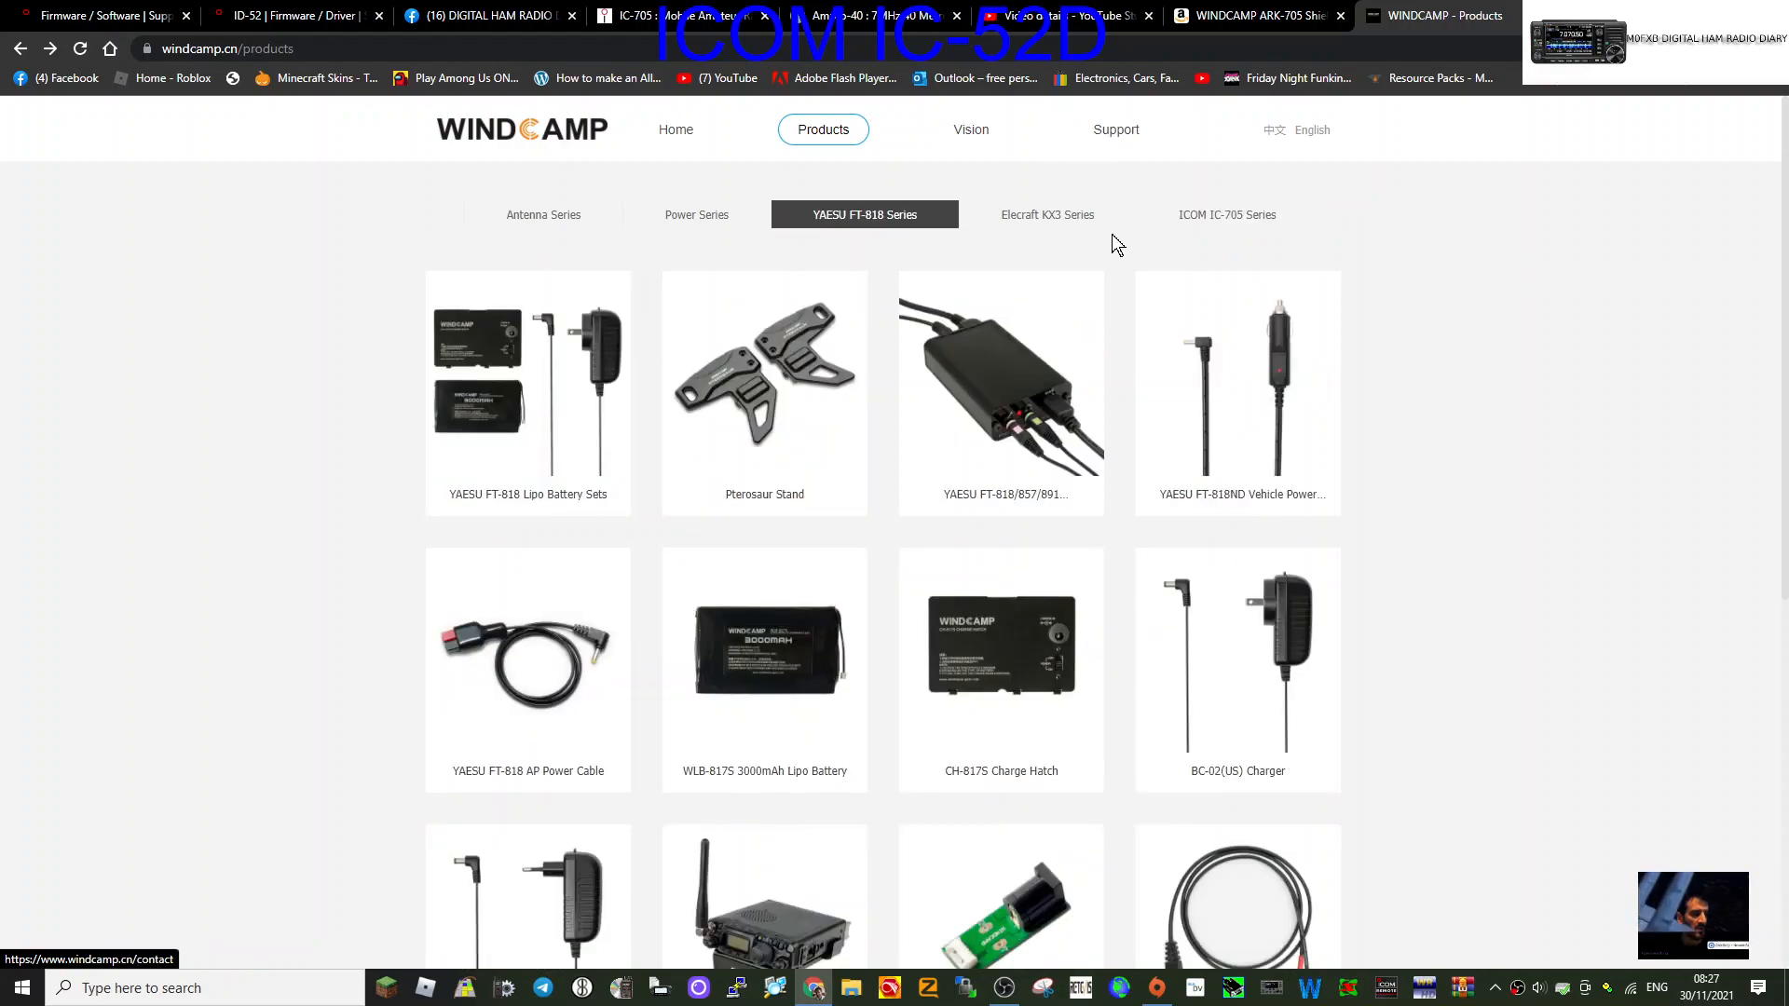
# View the Antenna Series products, then list the Power Series with the P-BOX station.
pyautogui.click(543, 215)
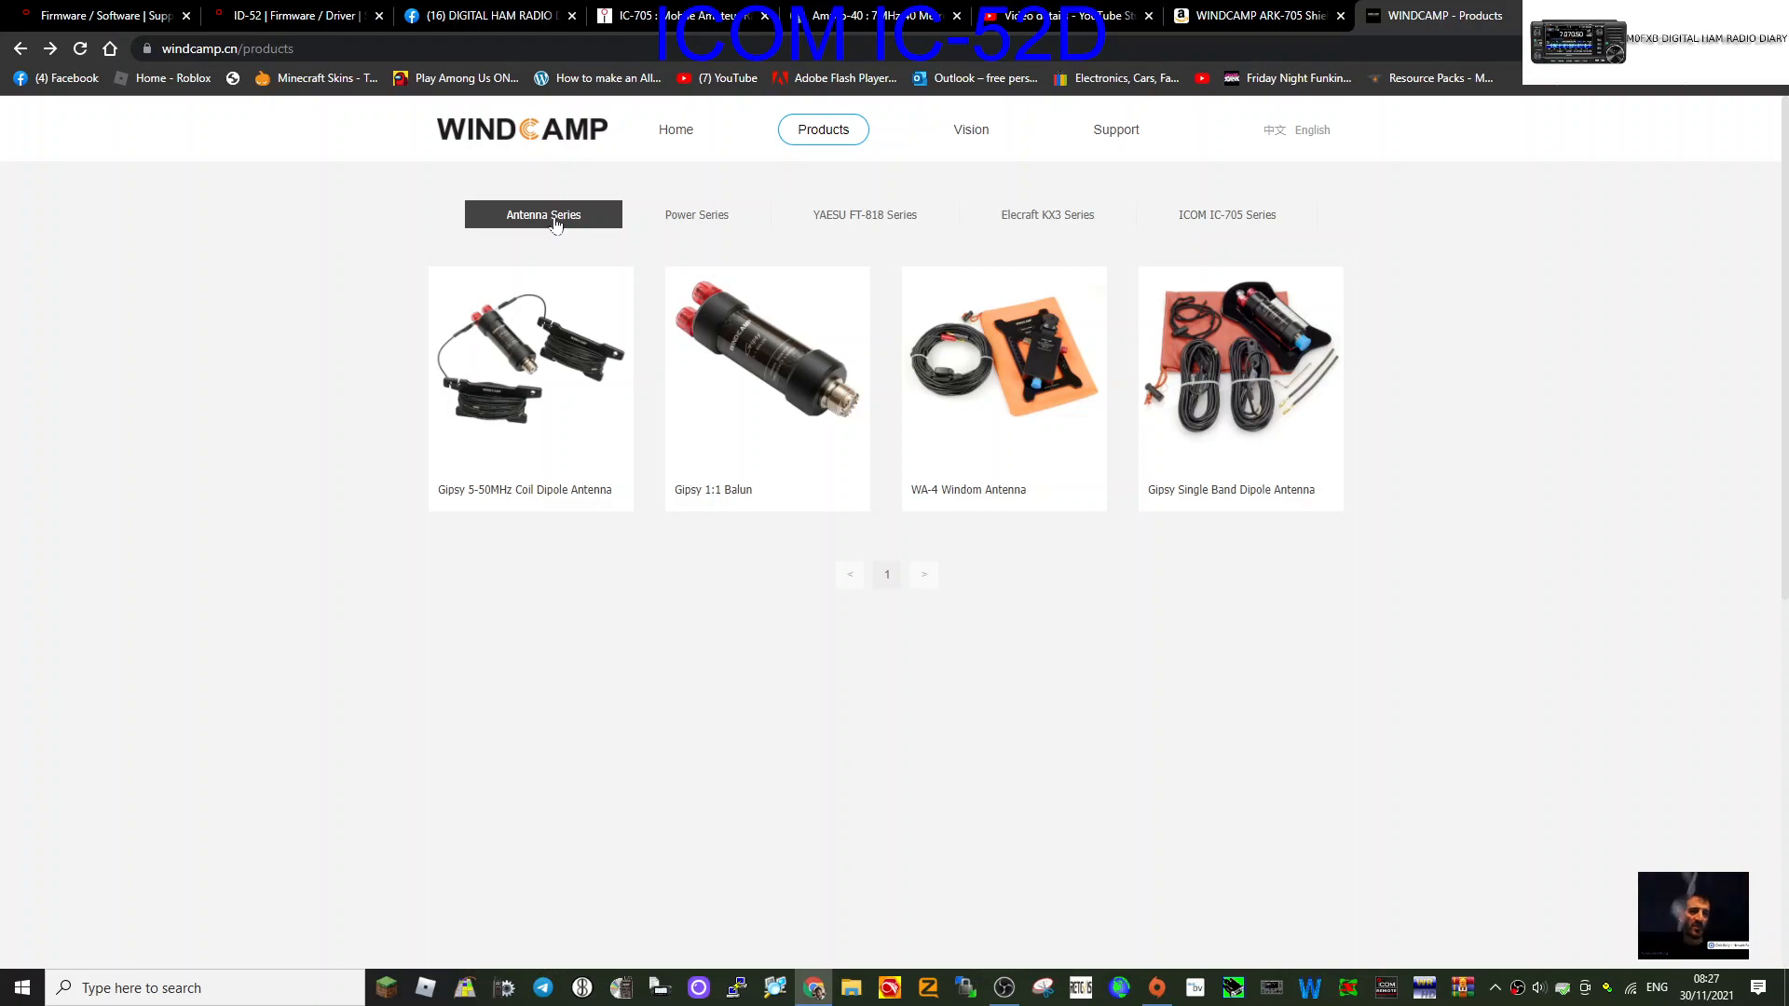
pyautogui.moveTo(497, 523)
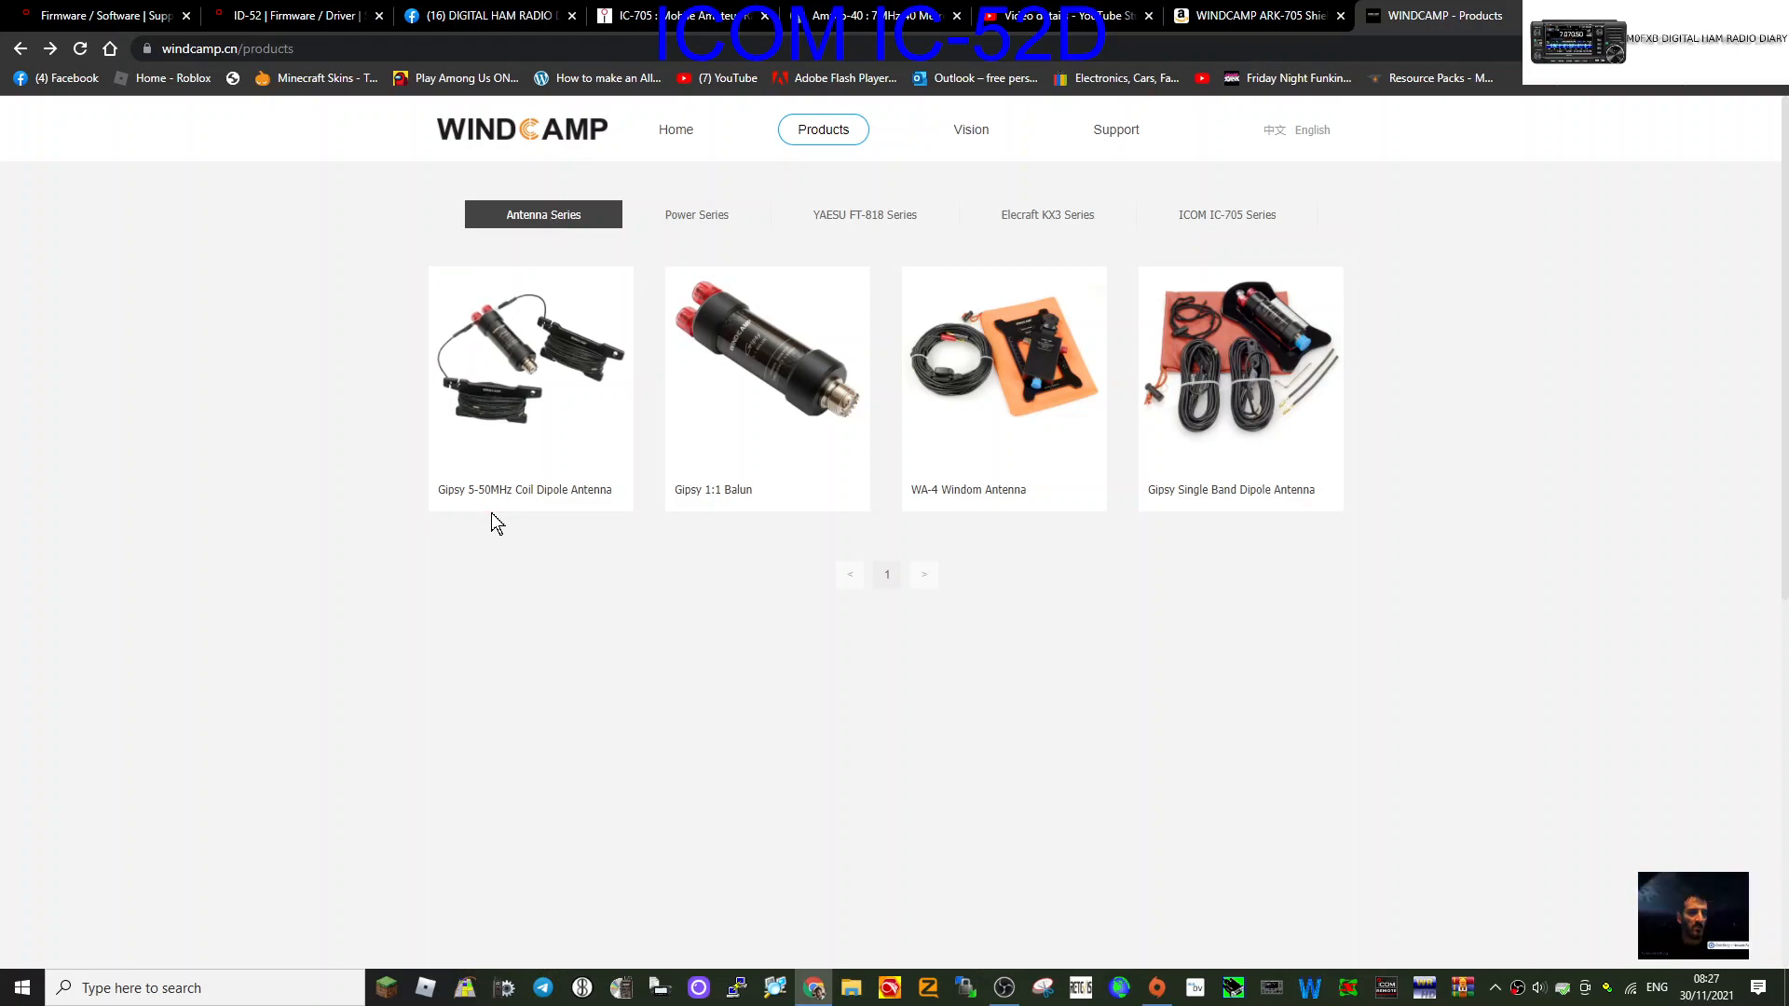
pyautogui.moveTo(766, 388)
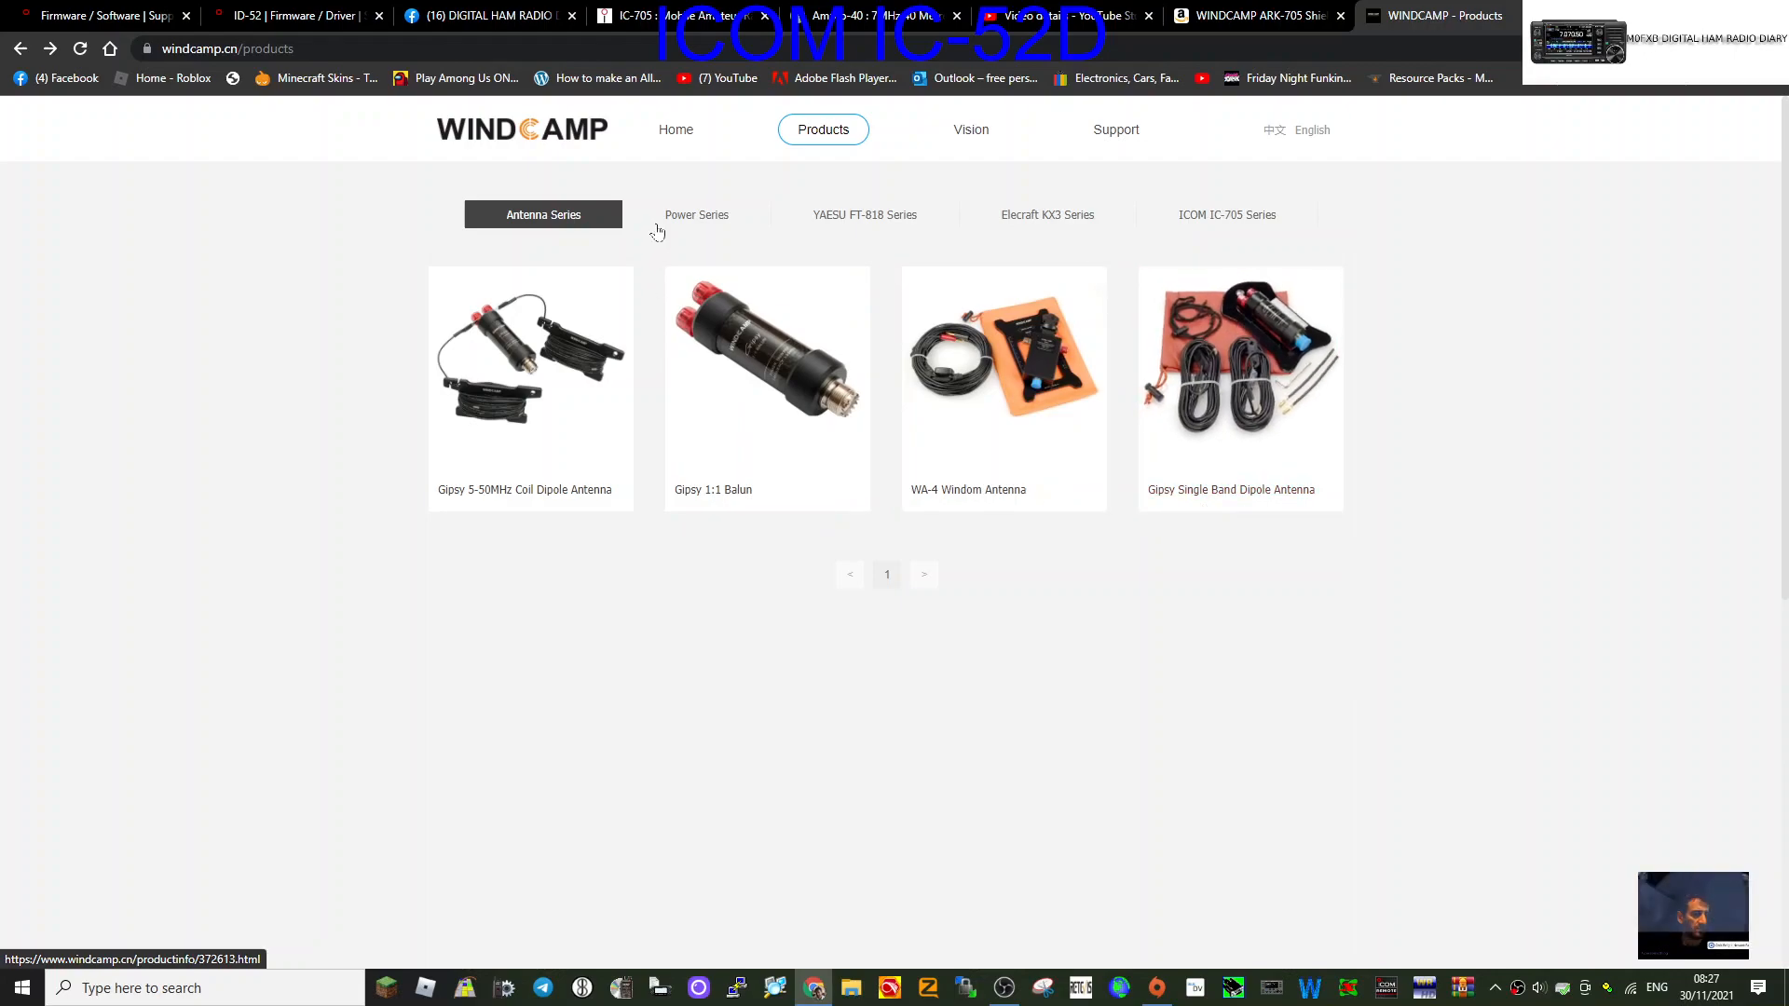
pyautogui.click(696, 215)
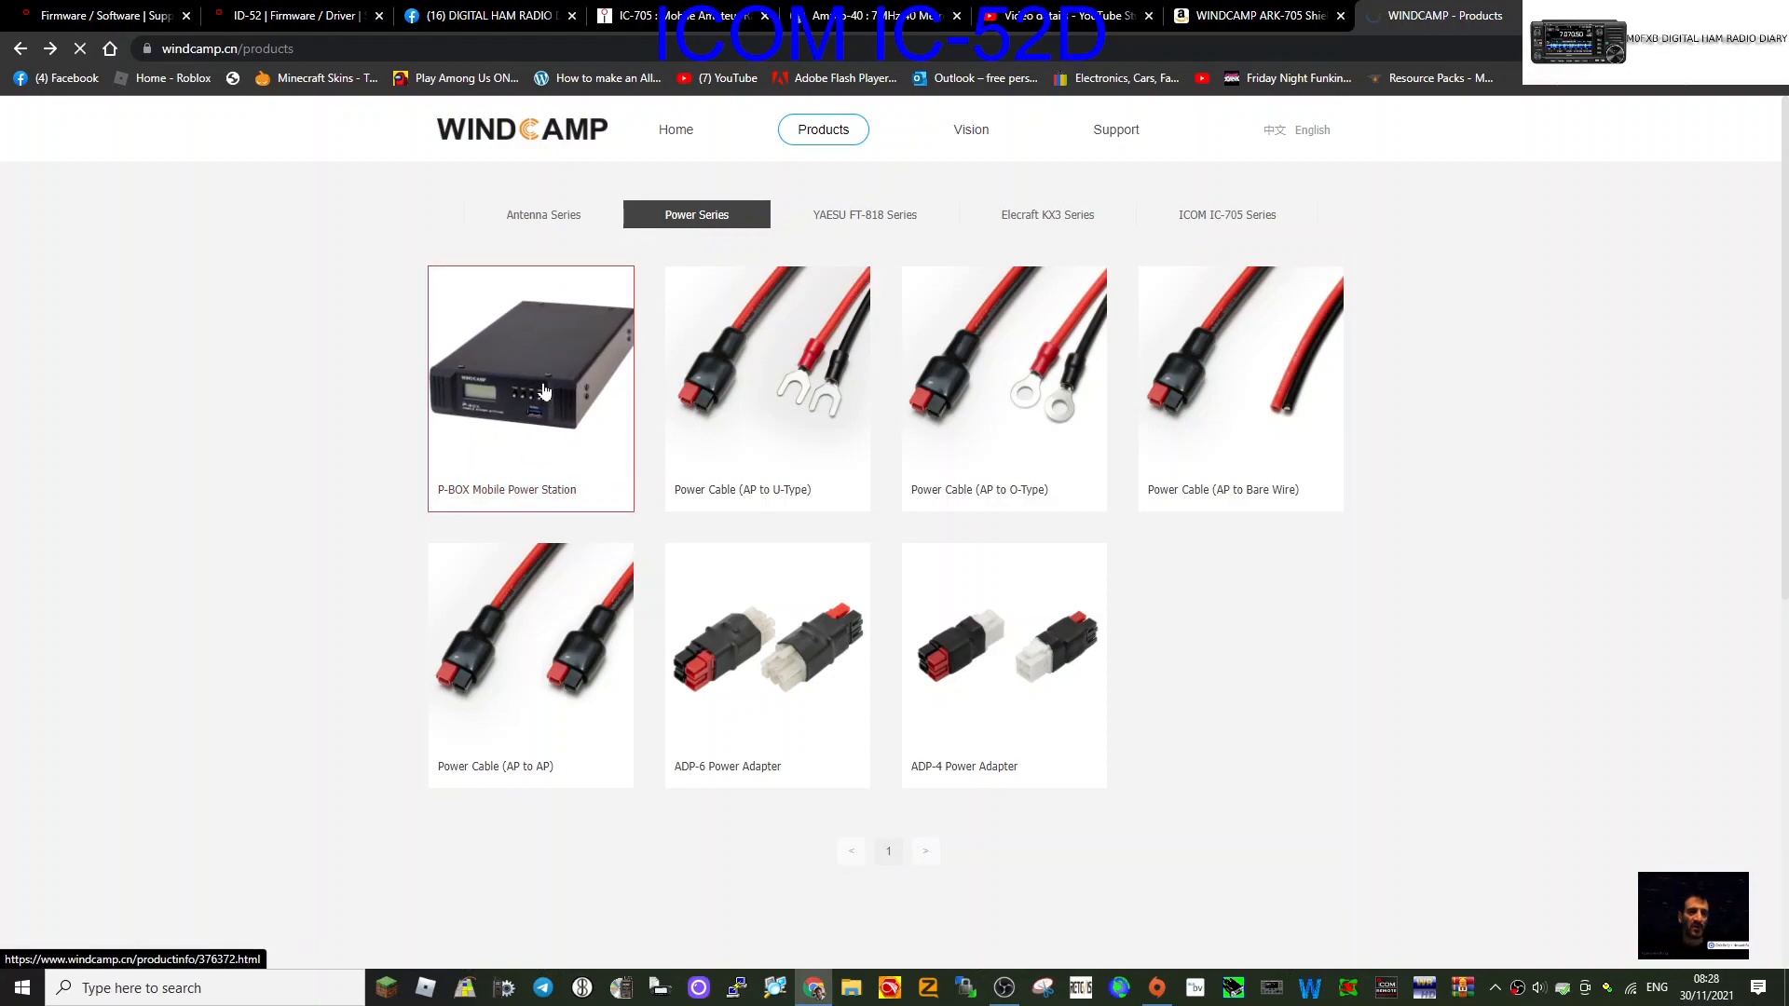
# Open the P-BOX Mobile Power Station page, view its rear panel photo, and return to Products.
pyautogui.click(529, 388)
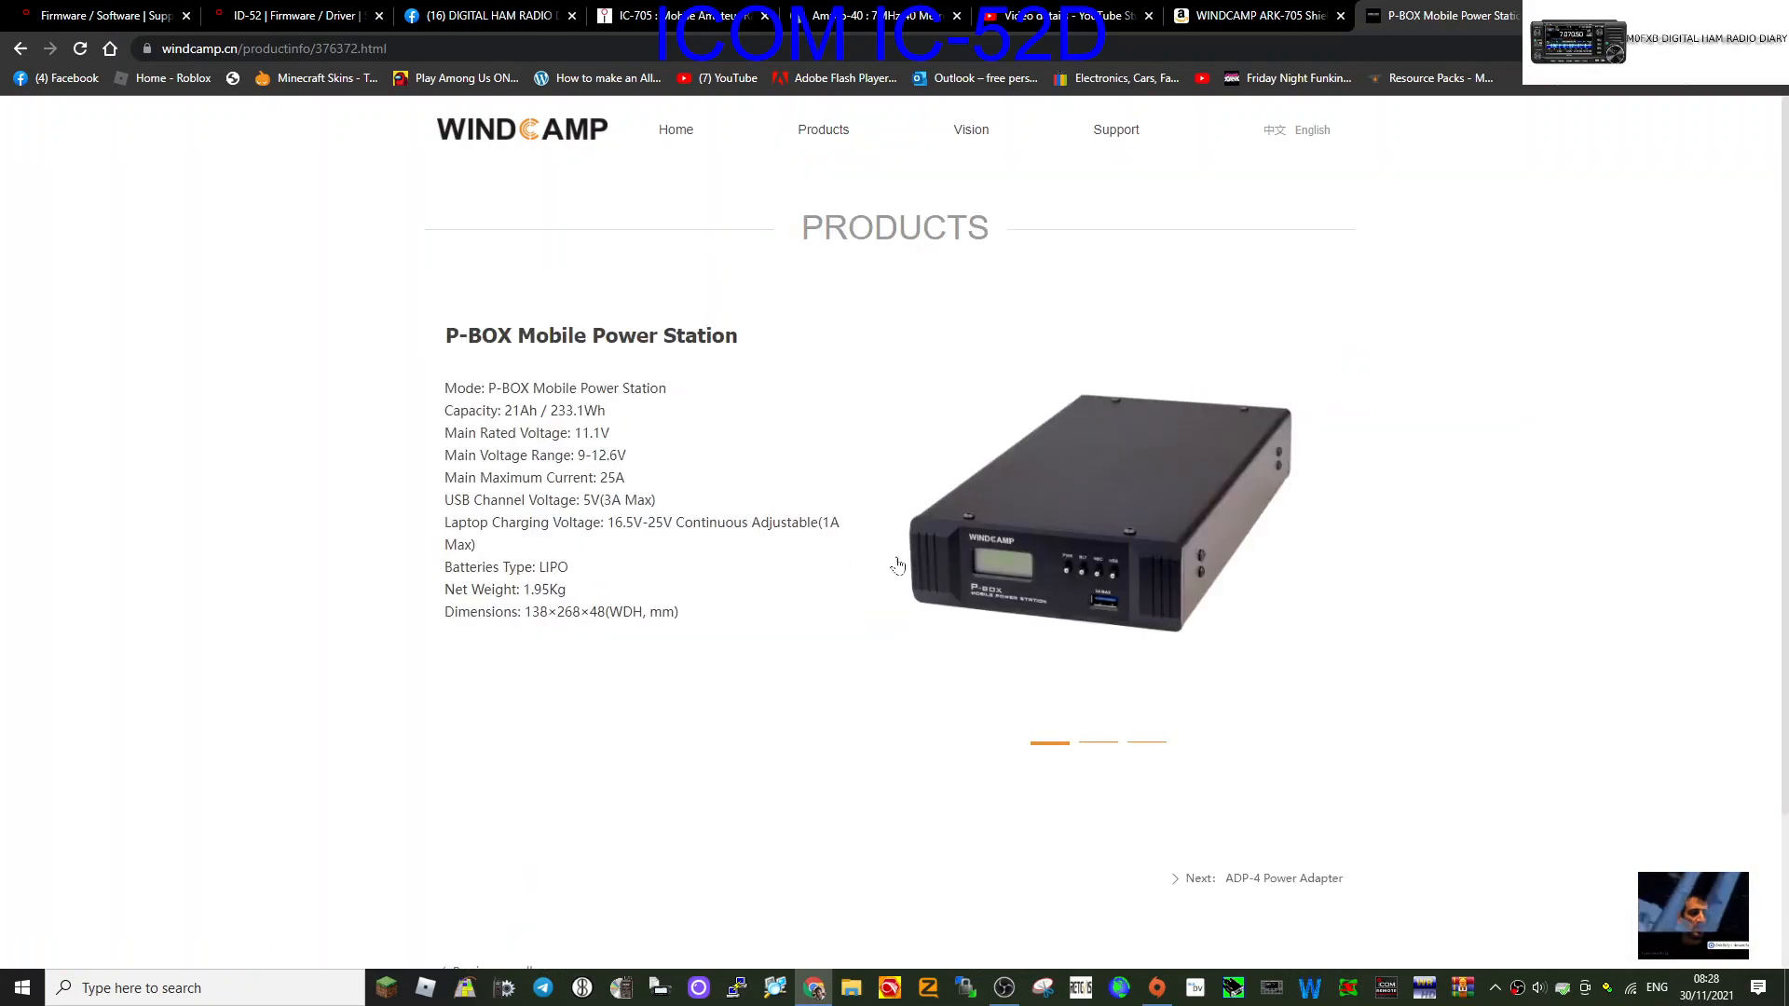
pyautogui.click(1097, 747)
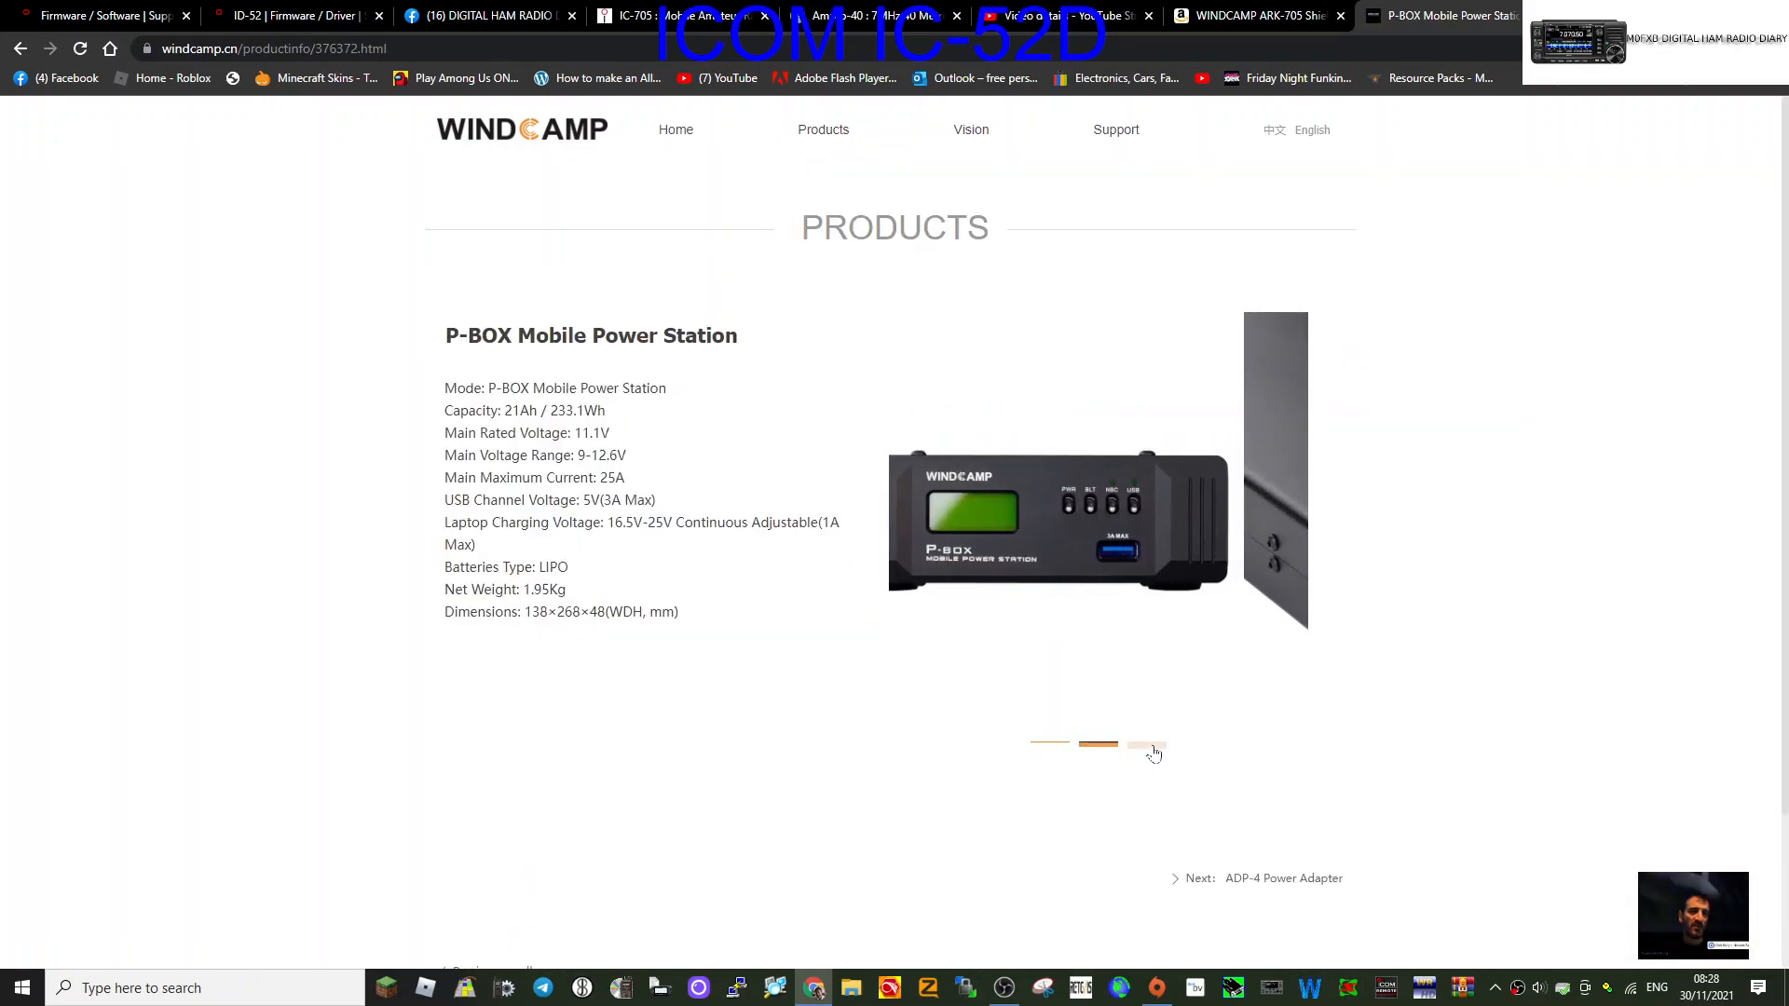
pyautogui.click(1147, 746)
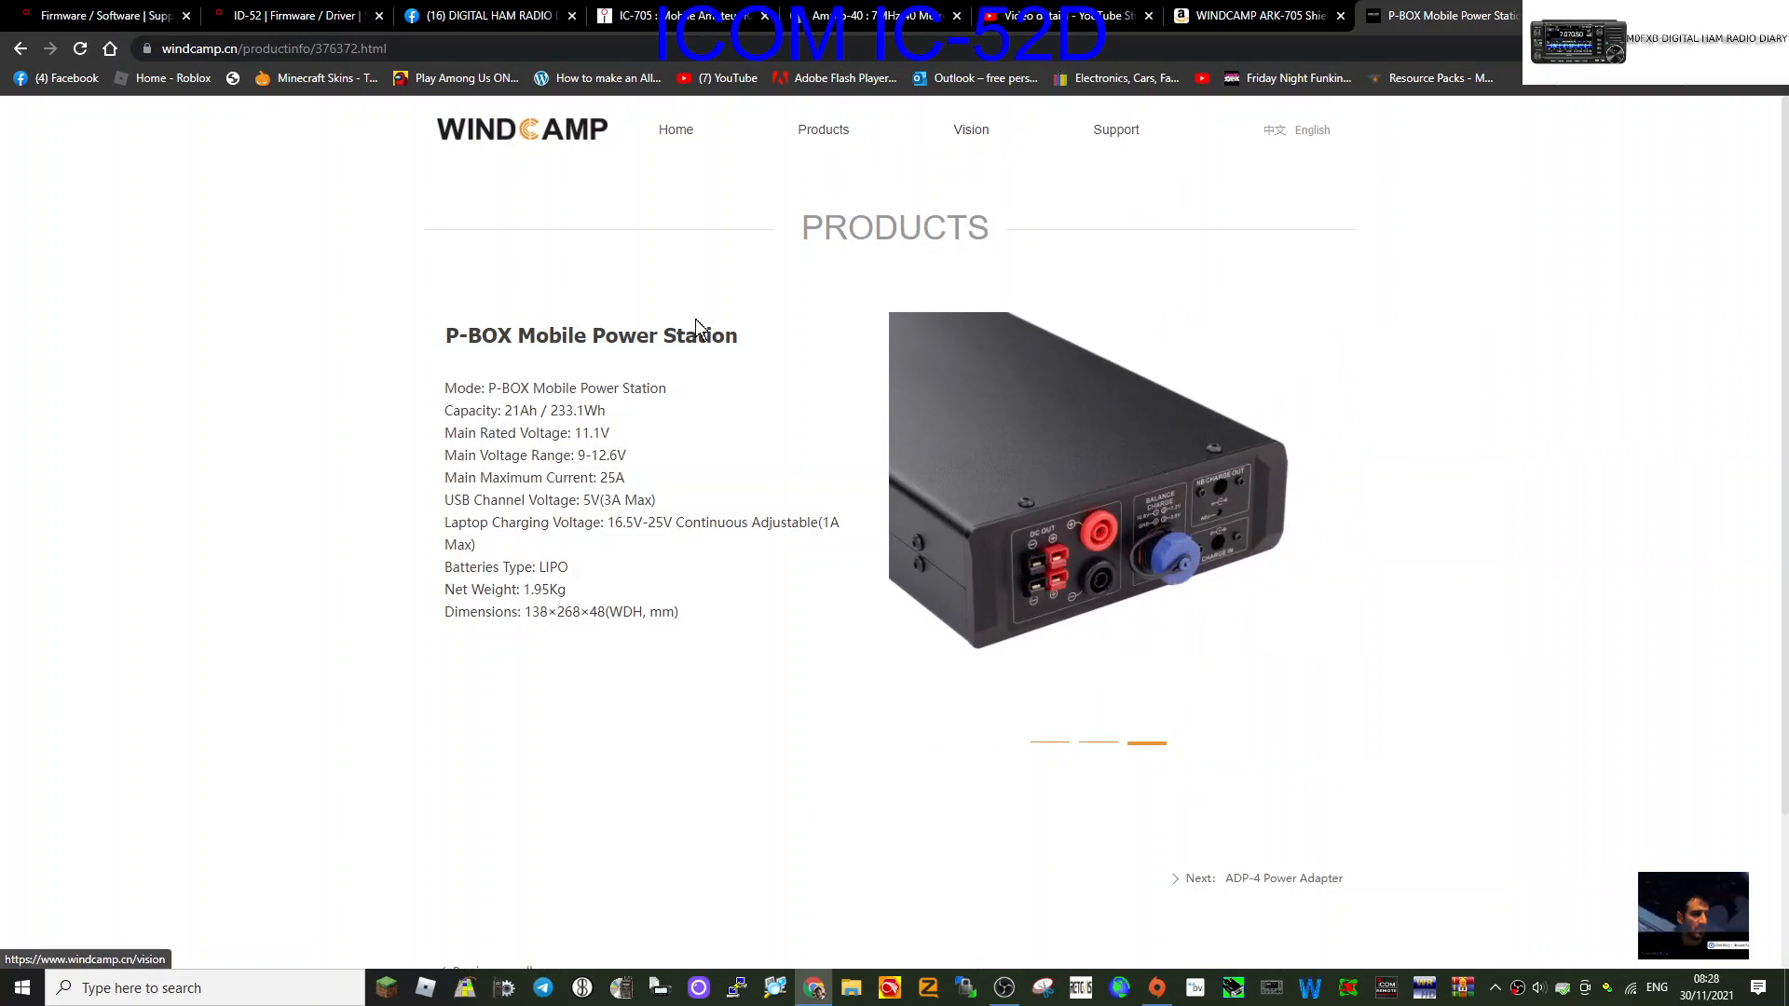
pyautogui.click(822, 128)
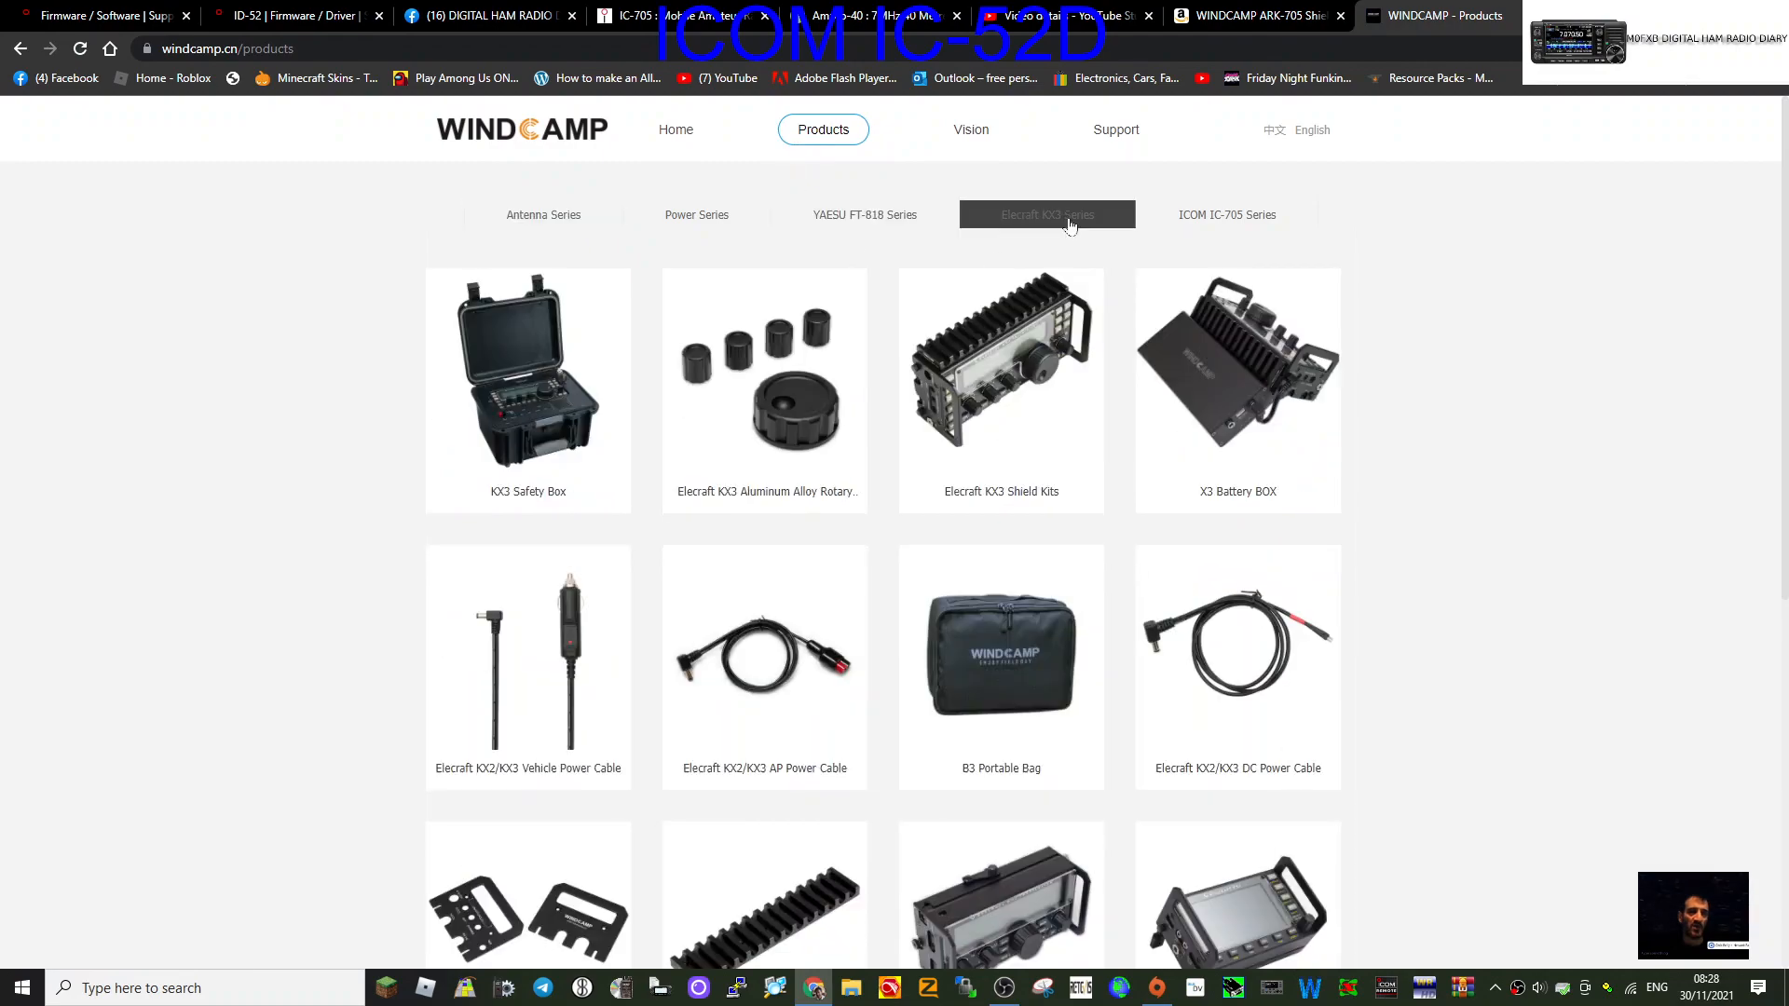
# Scroll through the Elecraft KX3 Series products, then switch to the YAESU FT-818 Series.
pyautogui.click(1046, 213)
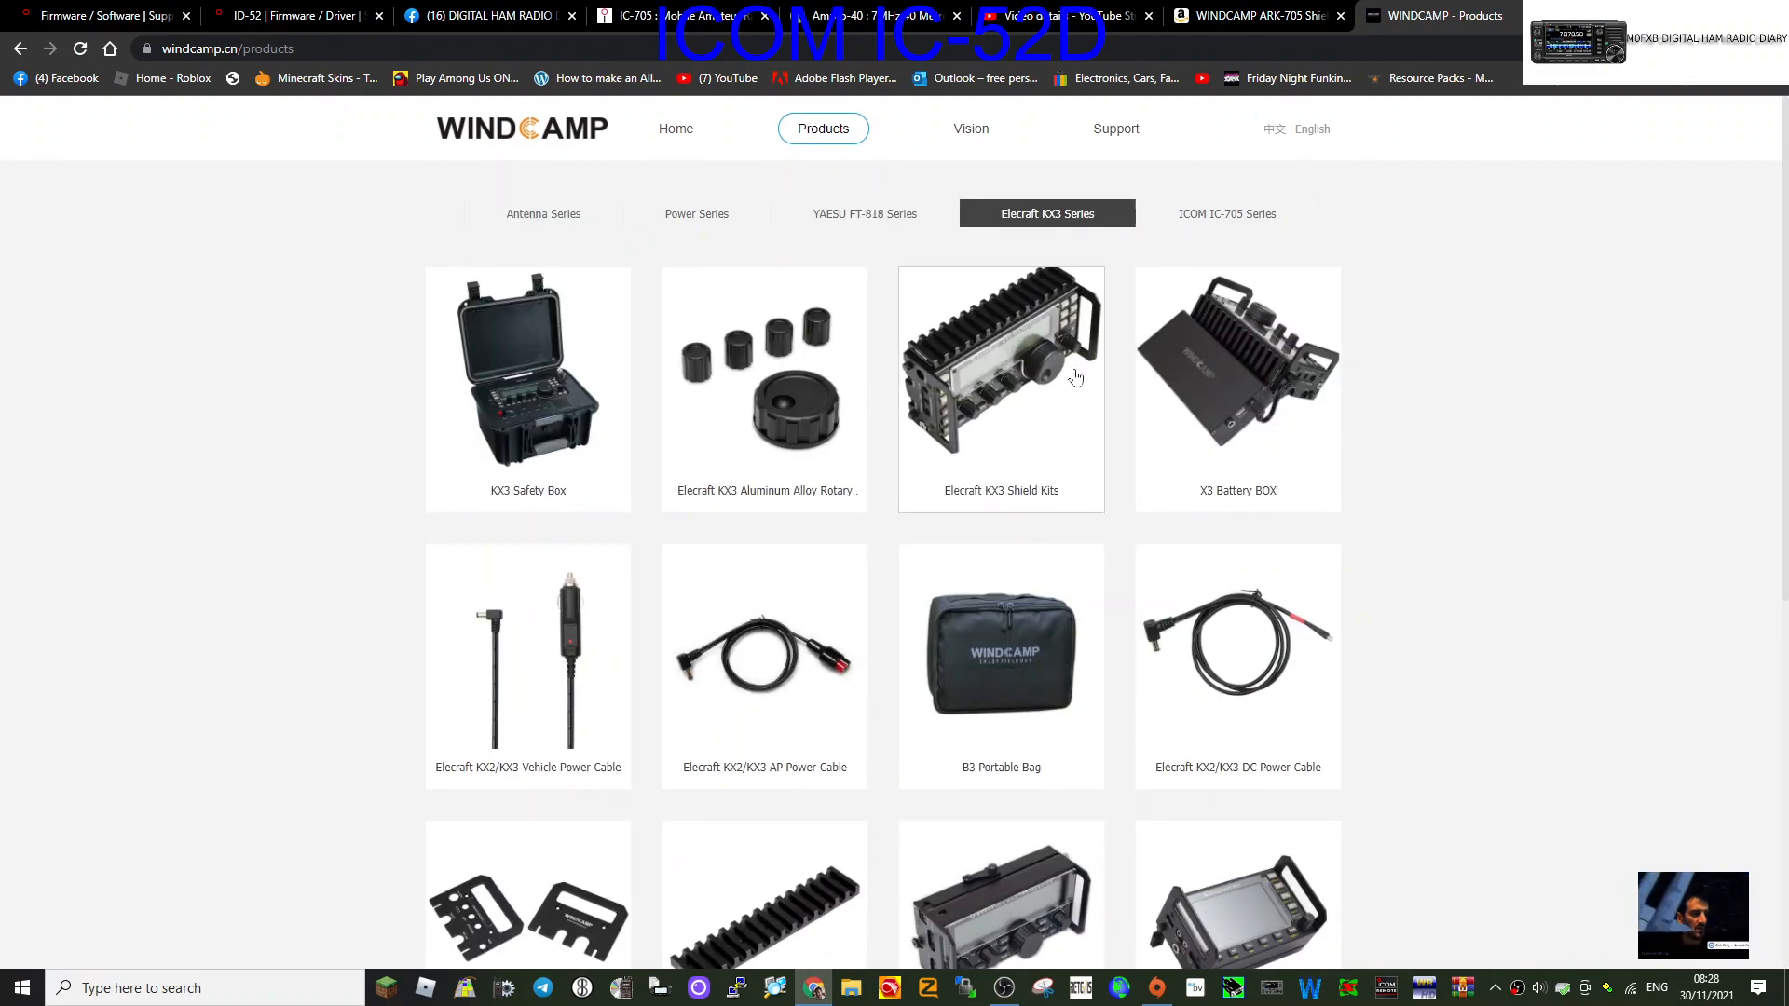
pyautogui.moveTo(1076, 442)
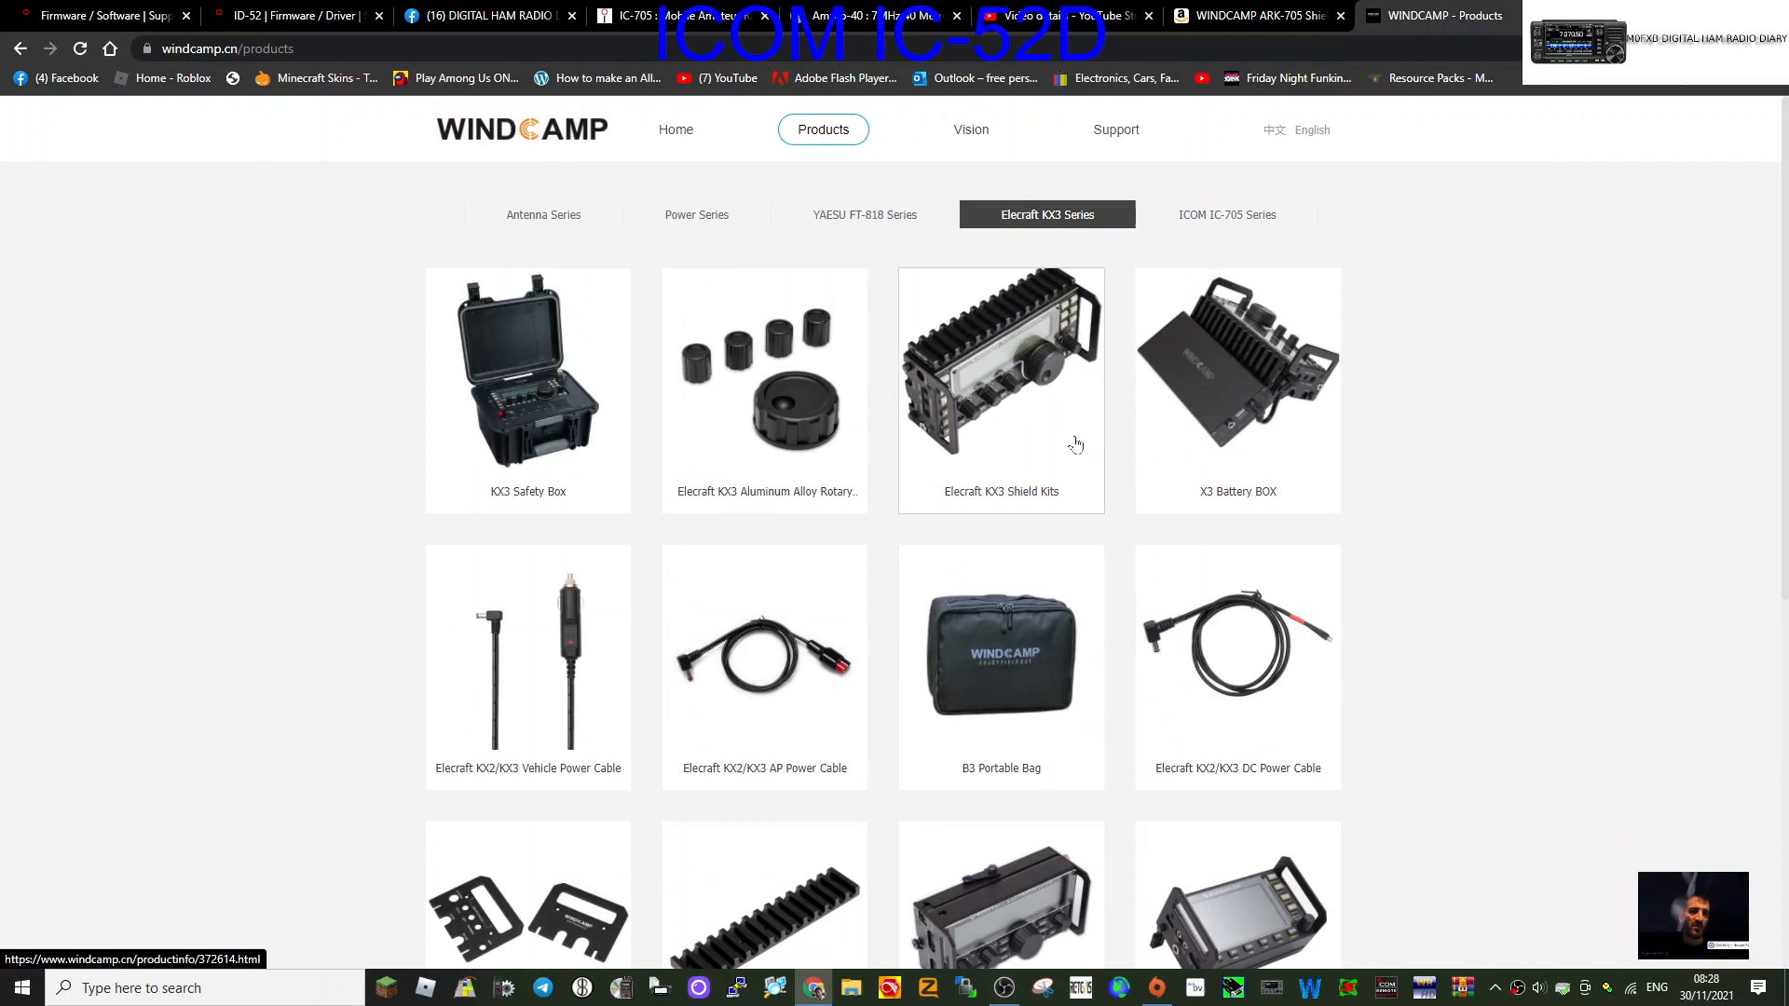
pyautogui.moveTo(1495, 406)
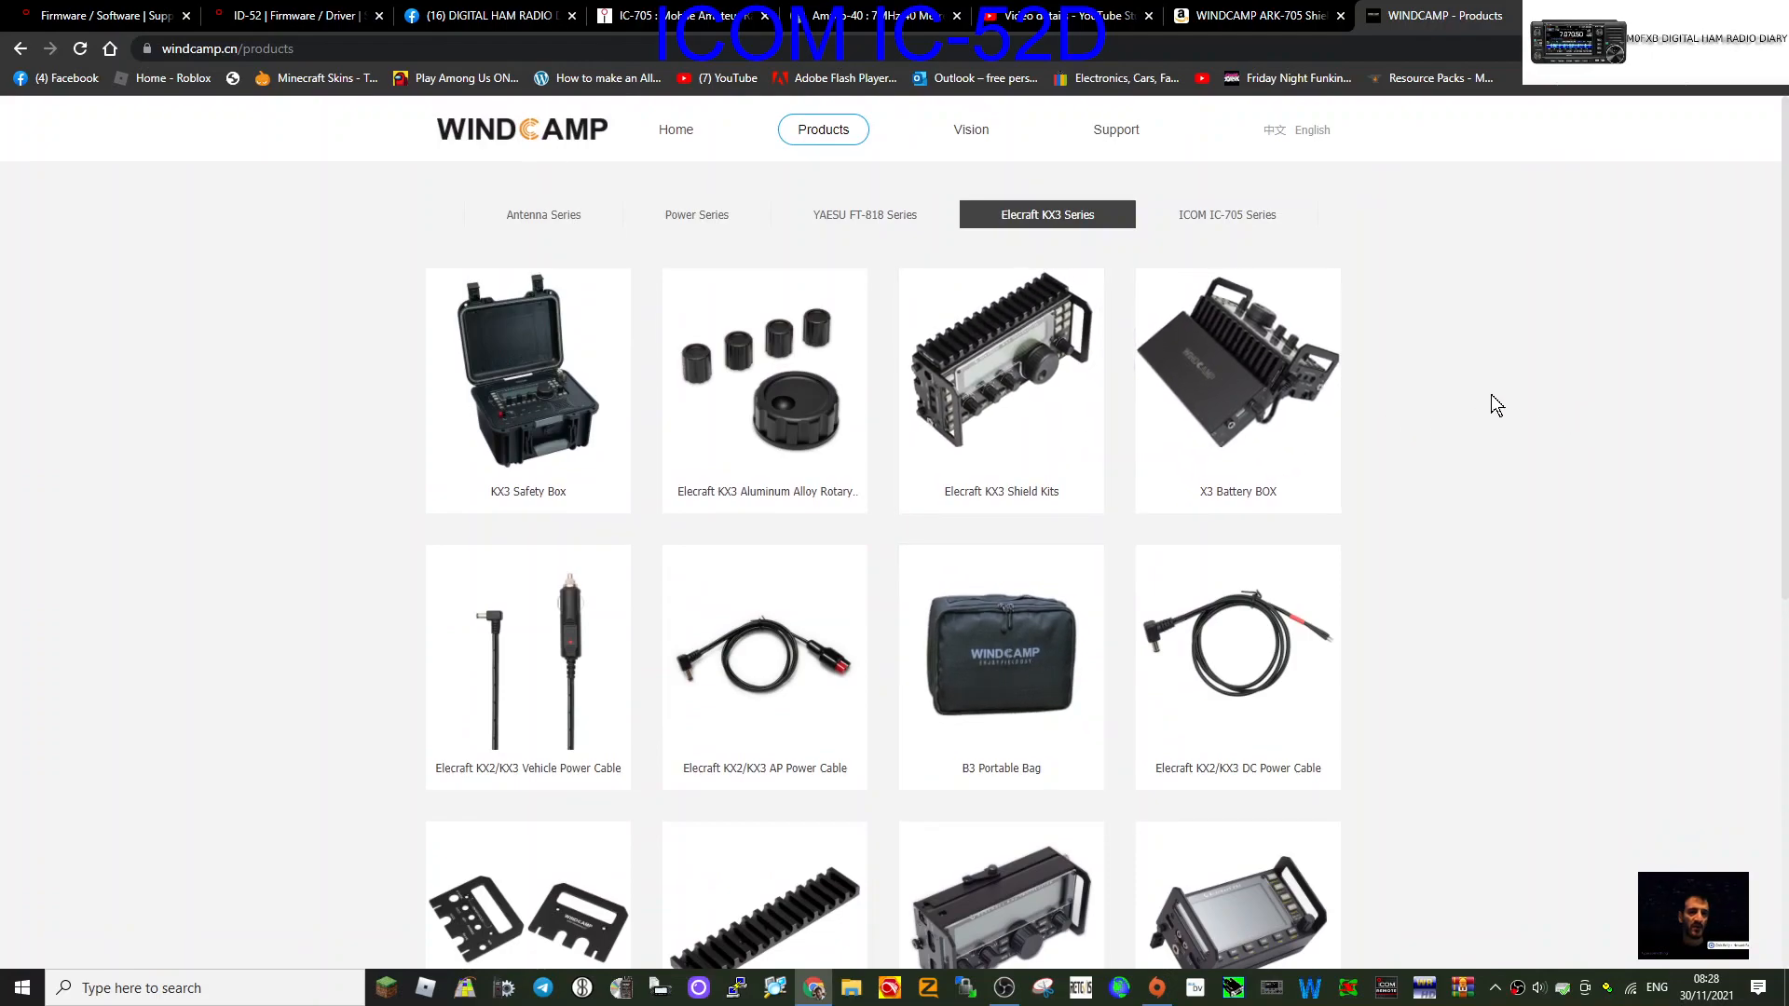
pyautogui.moveTo(808, 419)
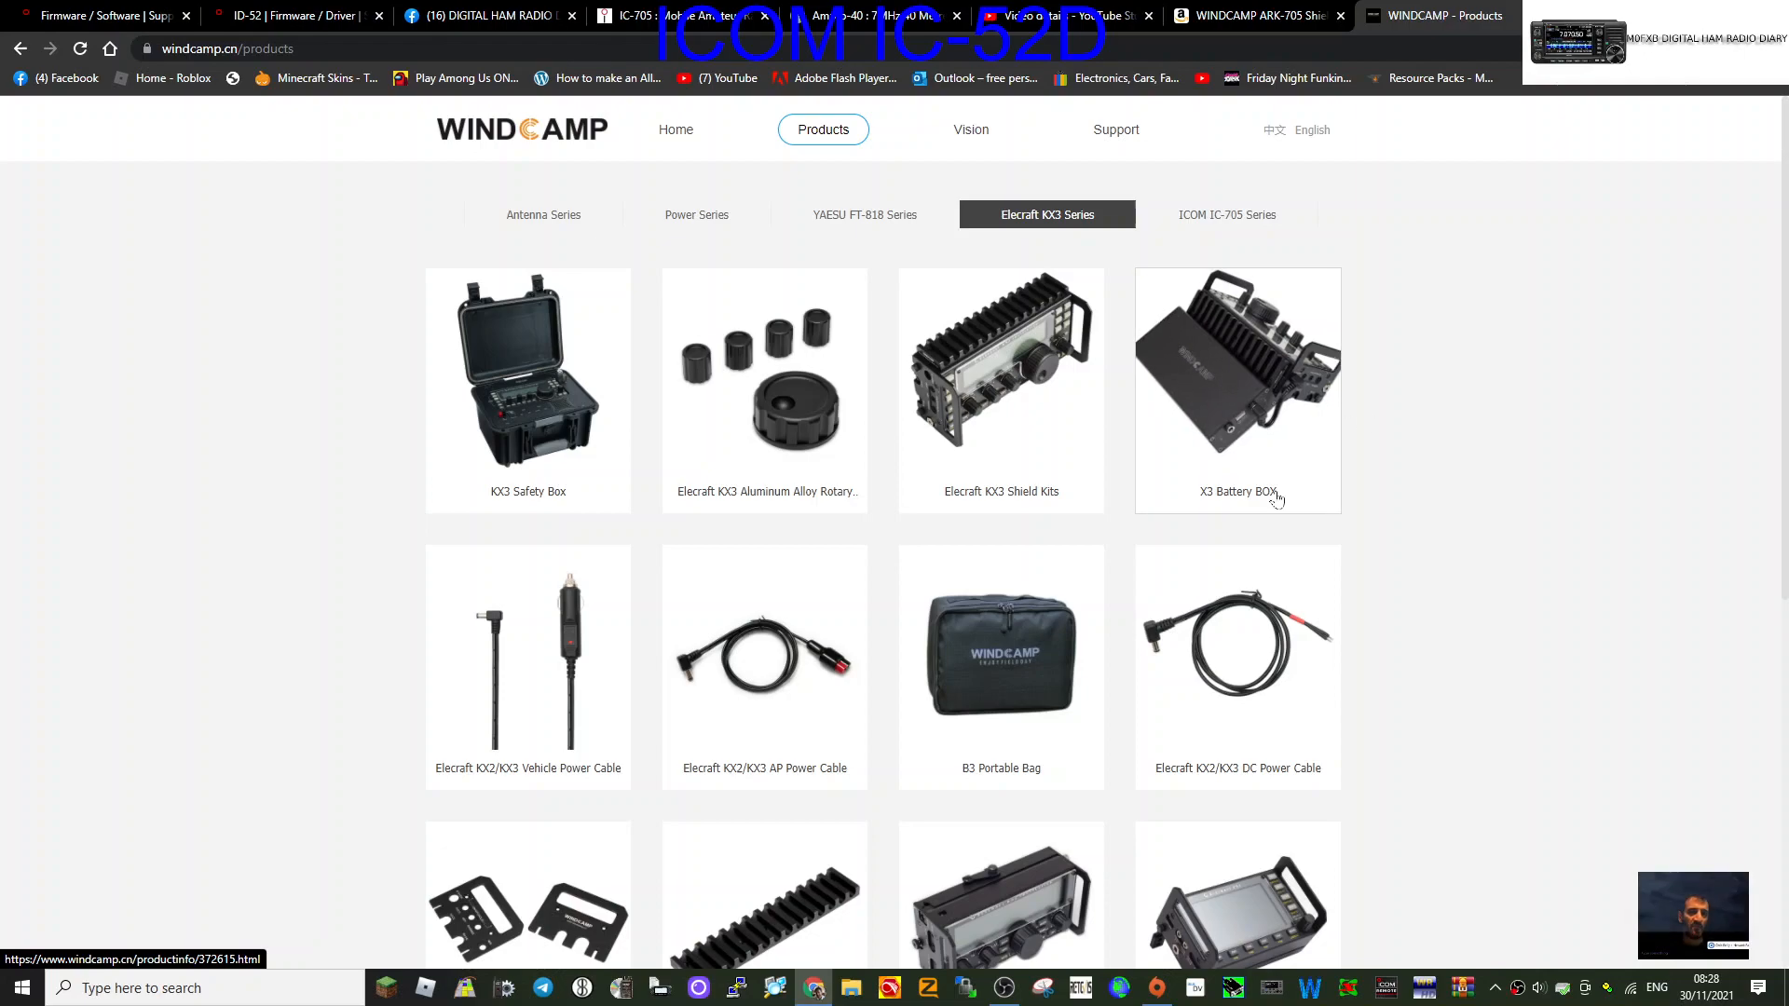
pyautogui.scroll(-3)
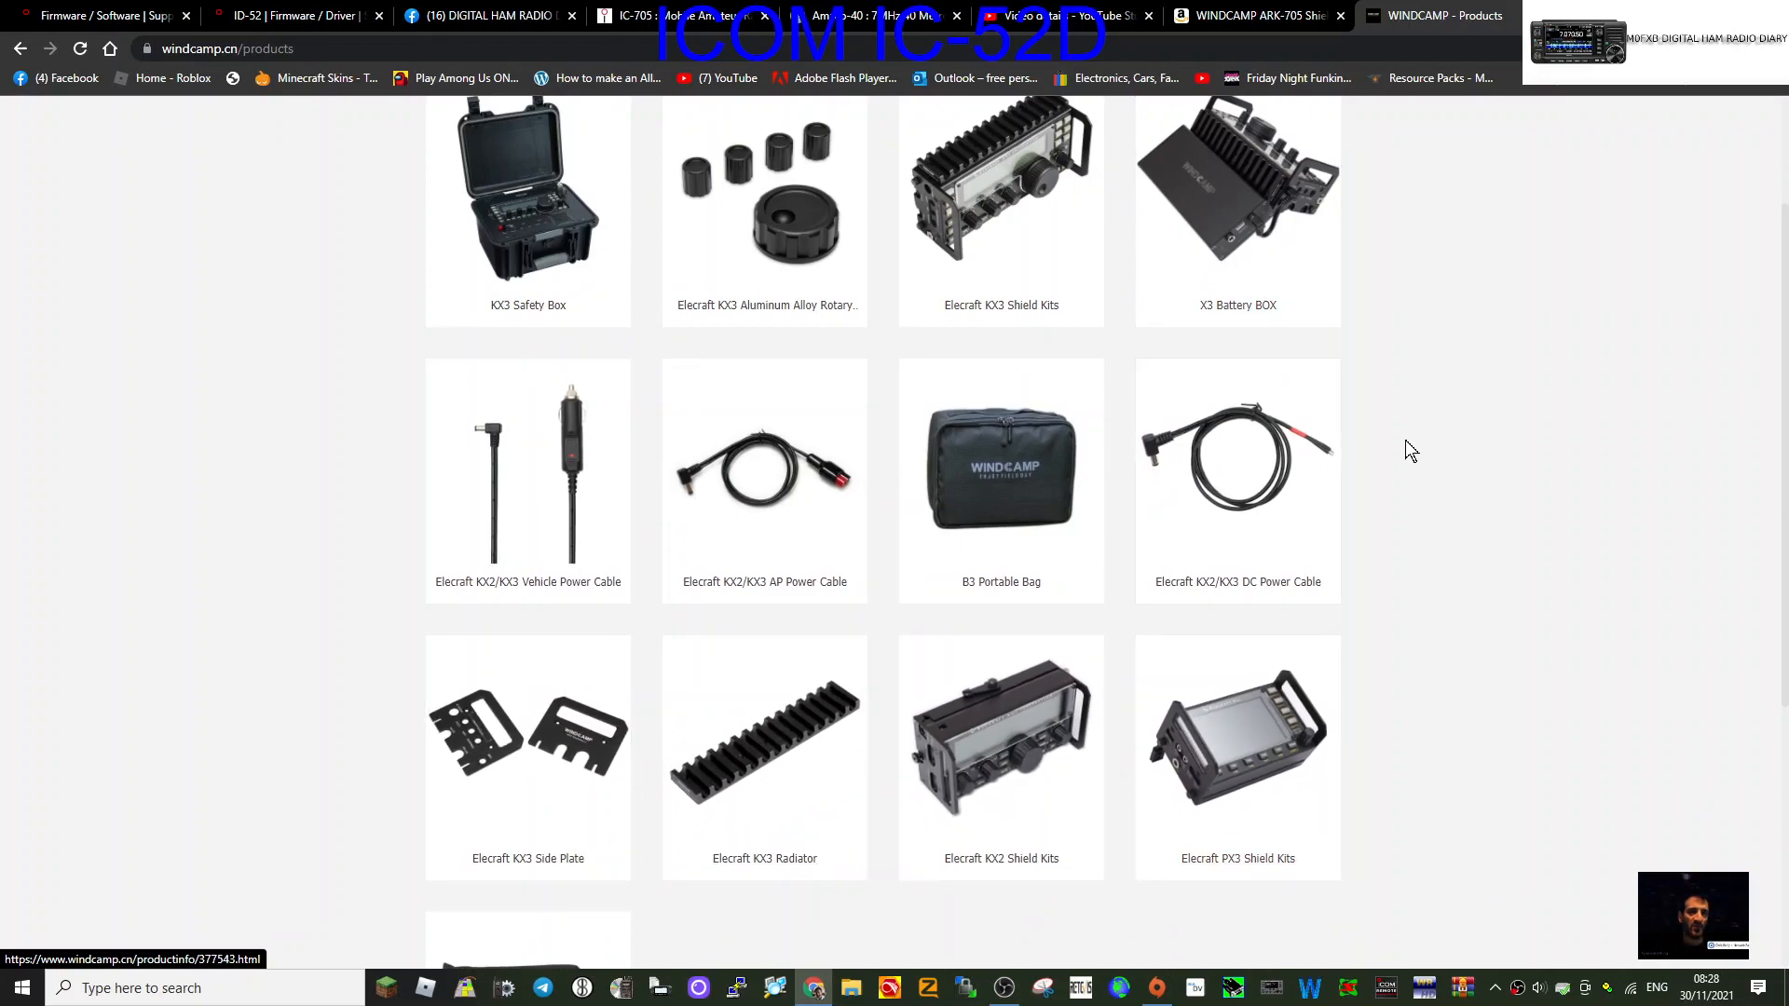
pyautogui.click(863, 215)
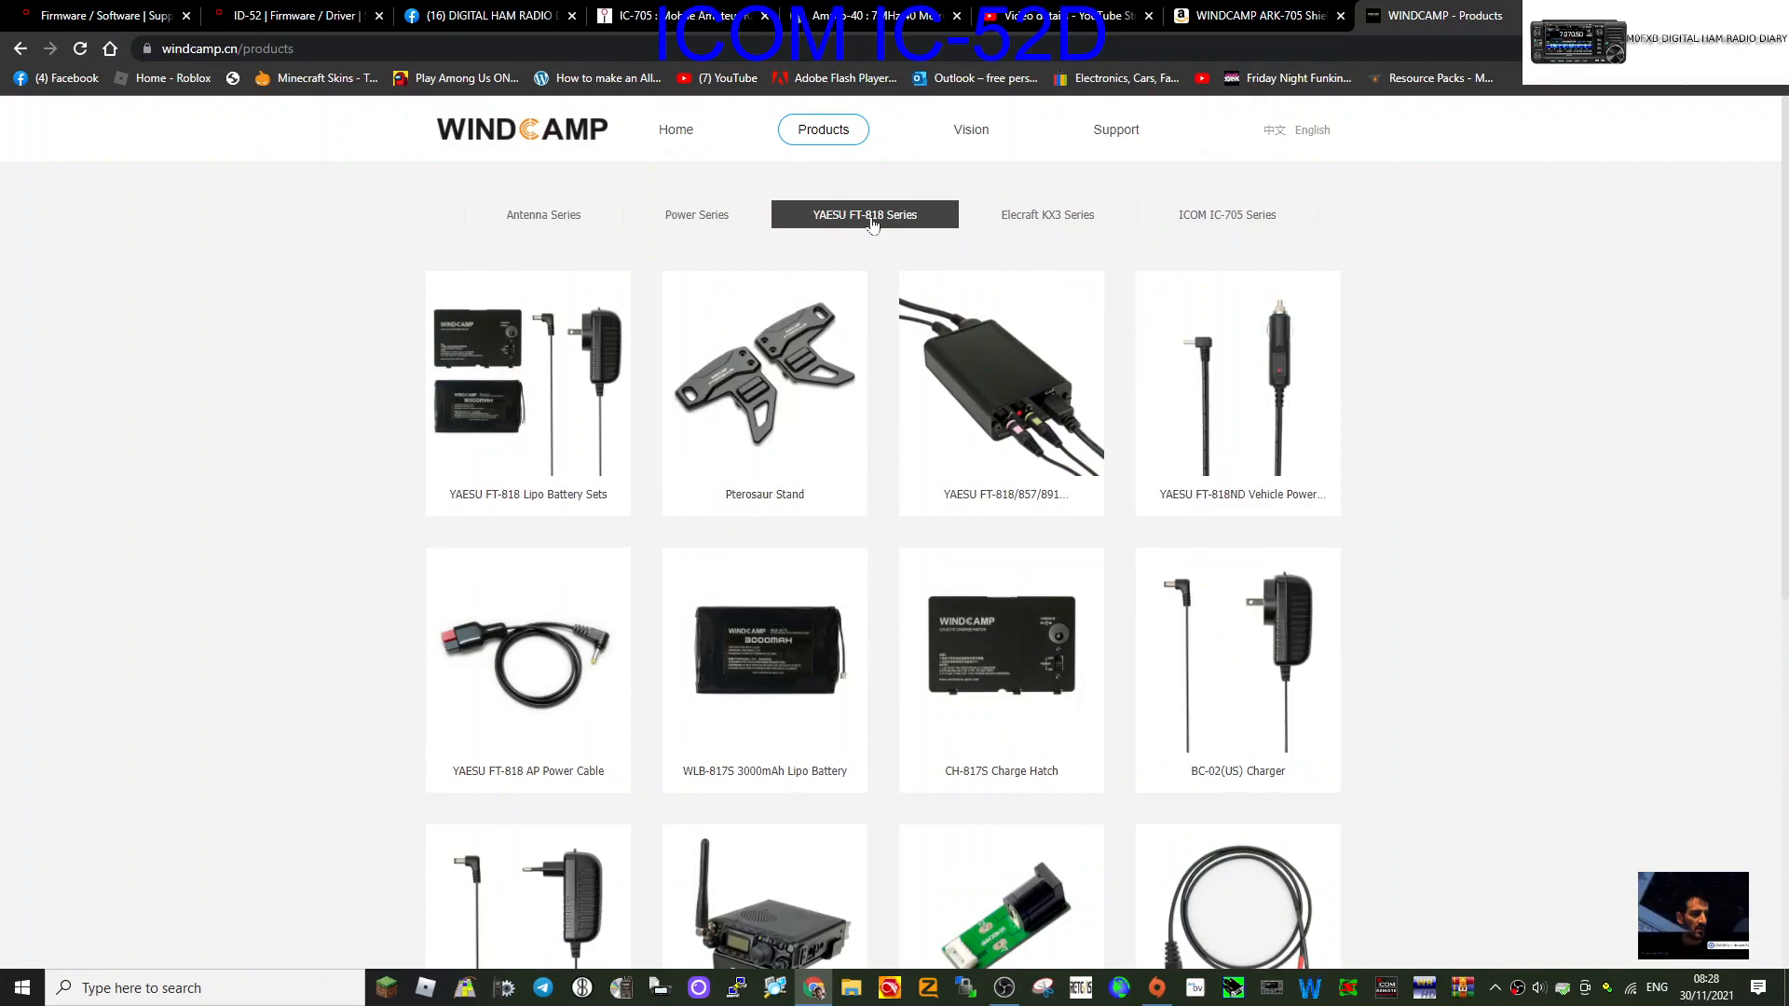
pyautogui.moveTo(1735, 418)
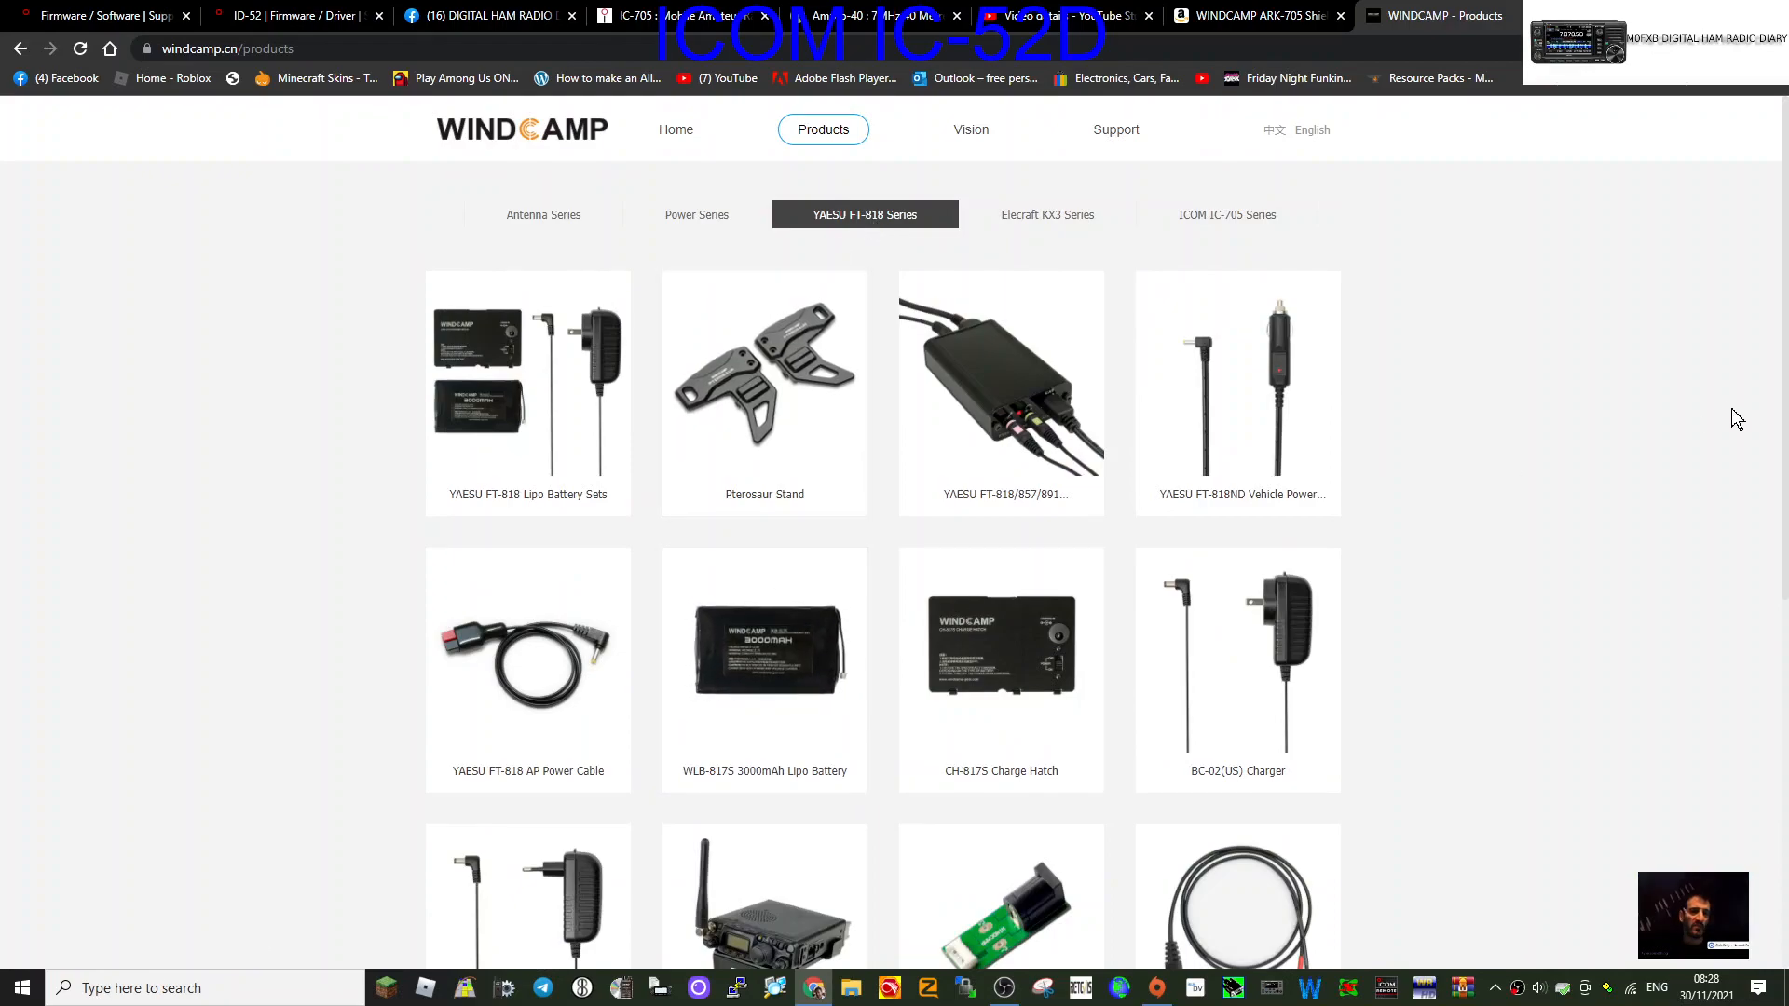
pyautogui.moveTo(763, 391)
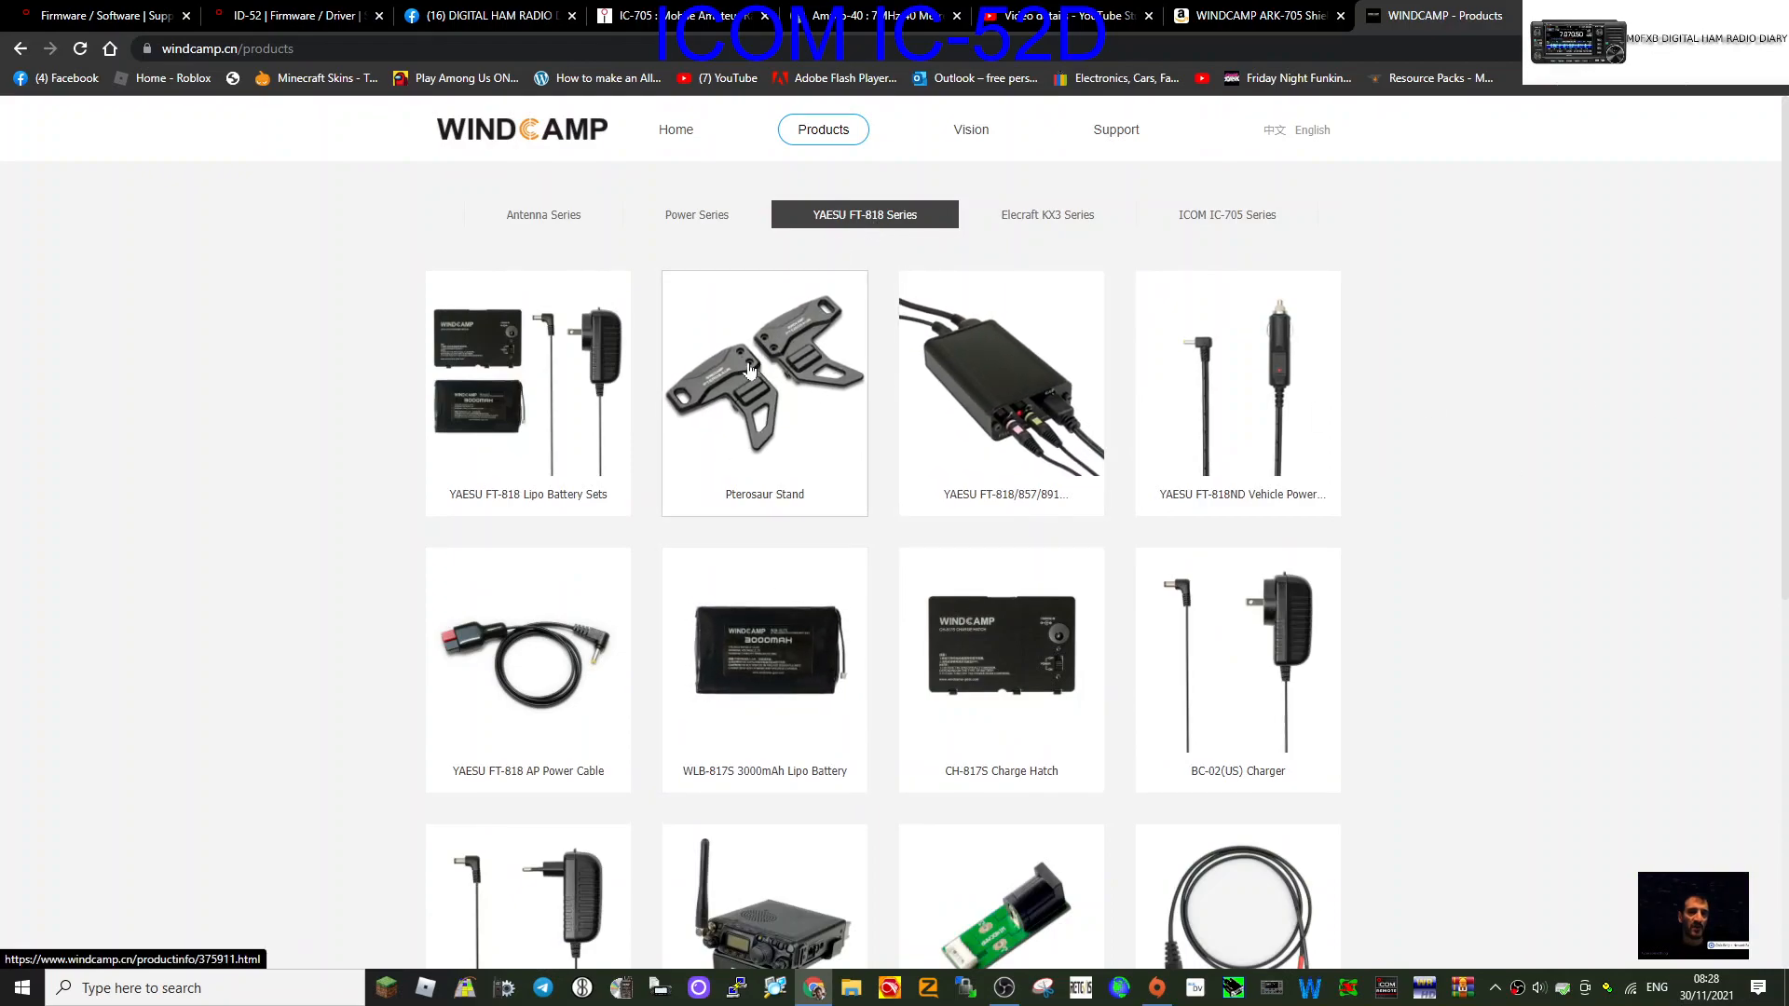
# Open the Pterosaur Stand page and flip photos to the stand holding a radio on a map.
pyautogui.click(763, 391)
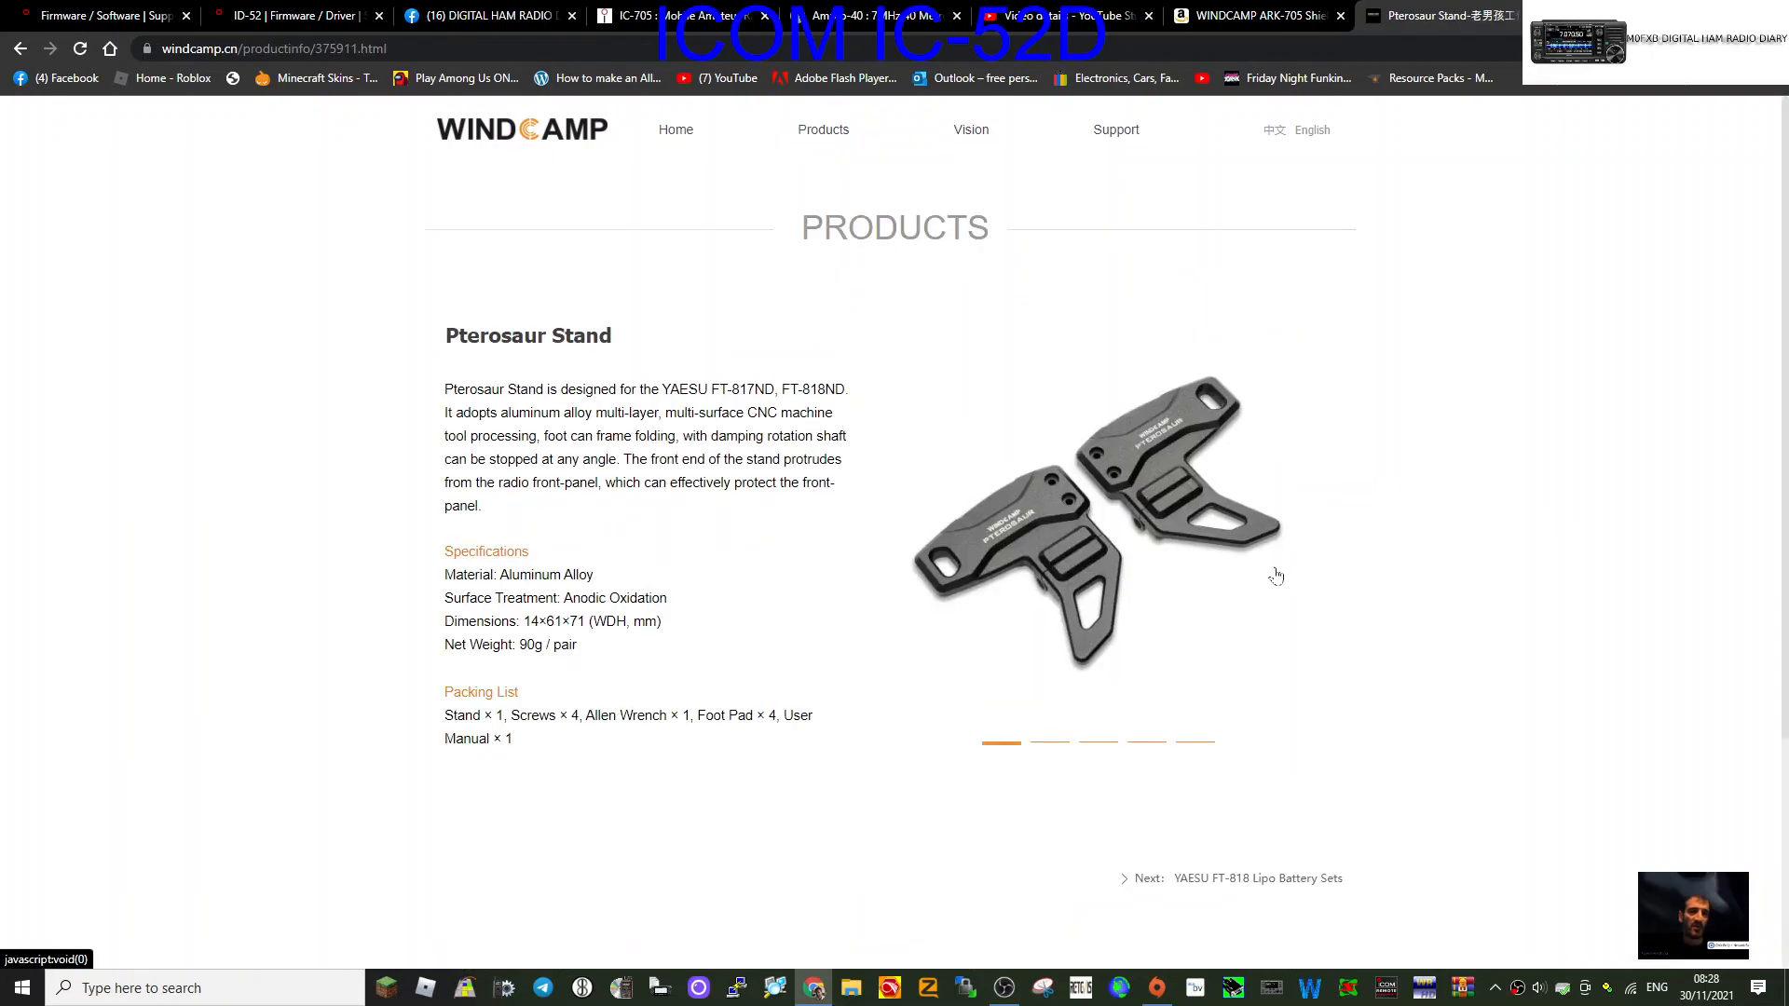
pyautogui.click(1049, 746)
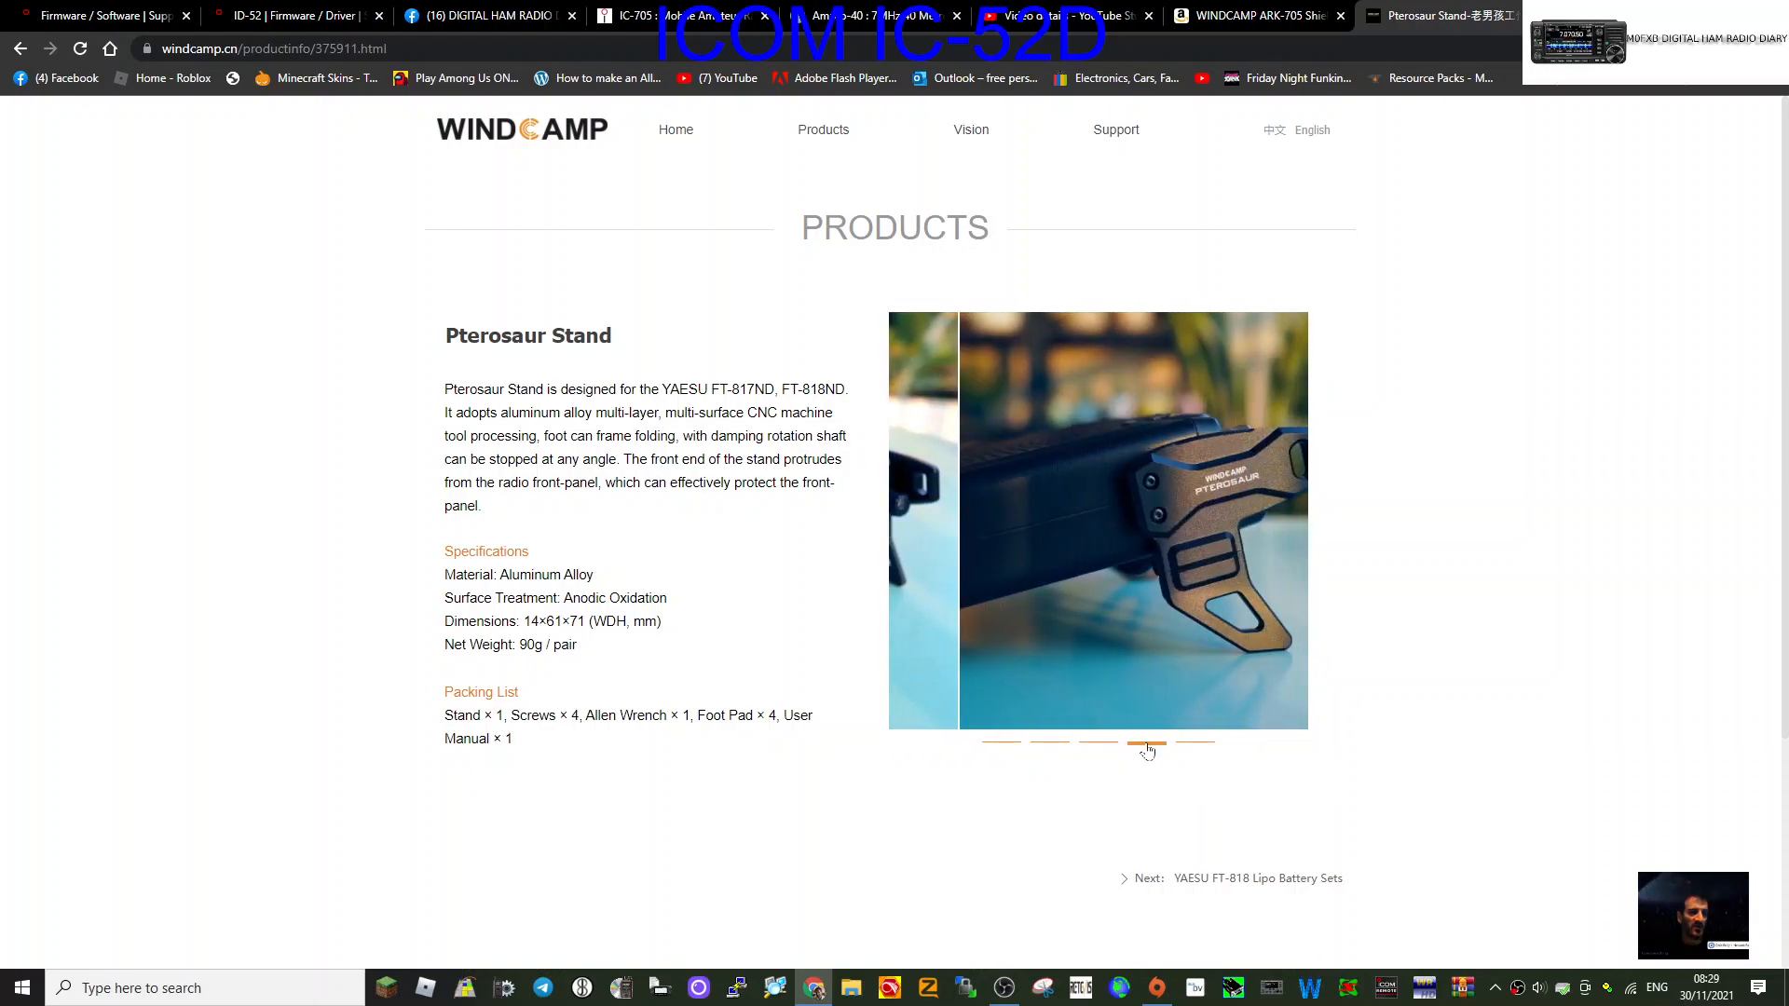
pyautogui.click(1147, 747)
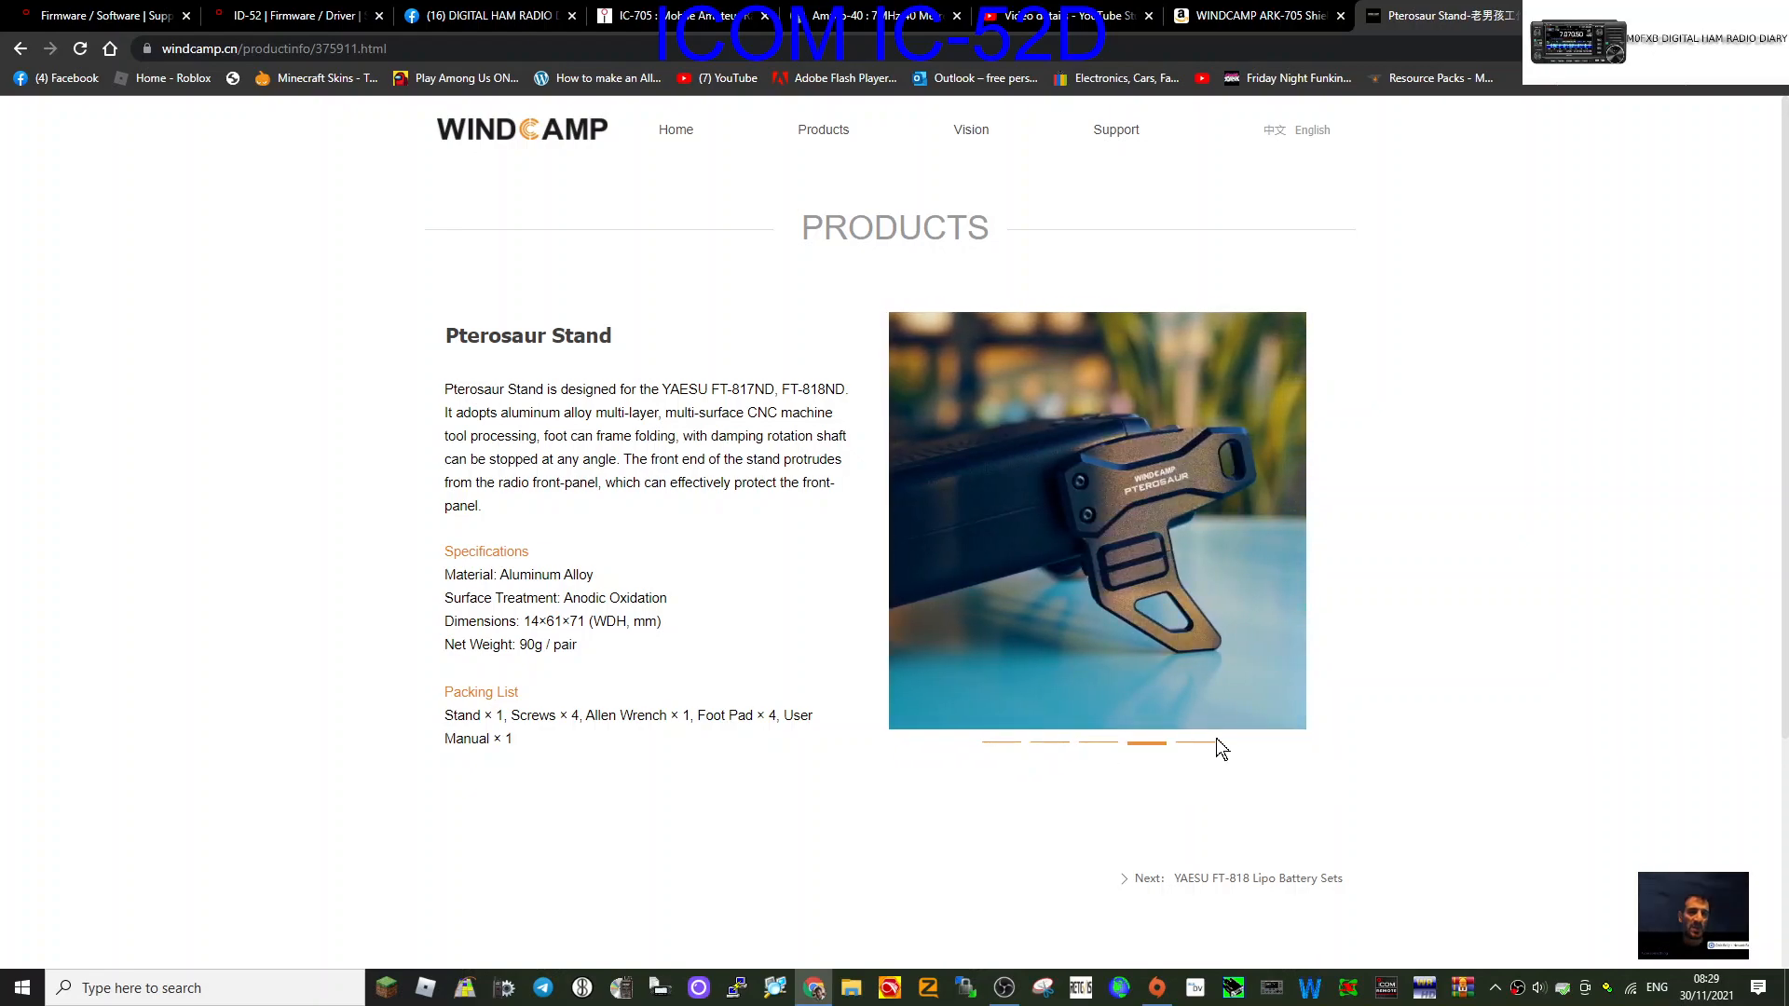
pyautogui.click(1196, 744)
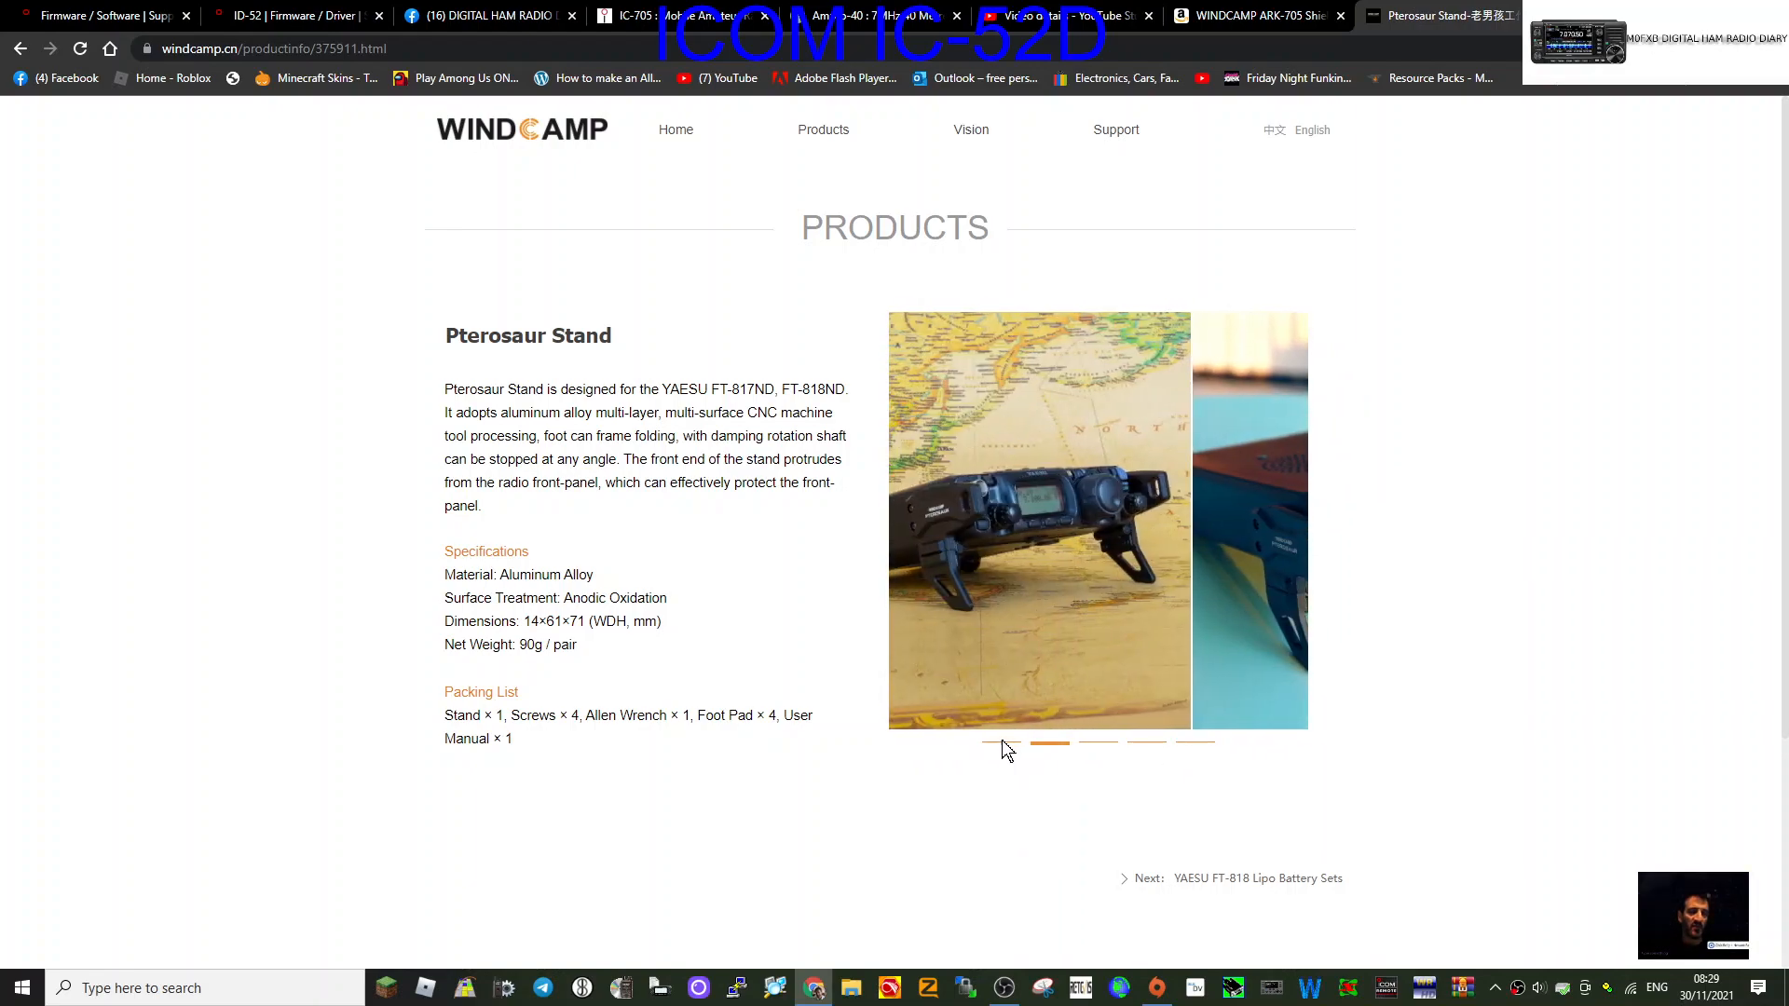
pyautogui.click(1051, 742)
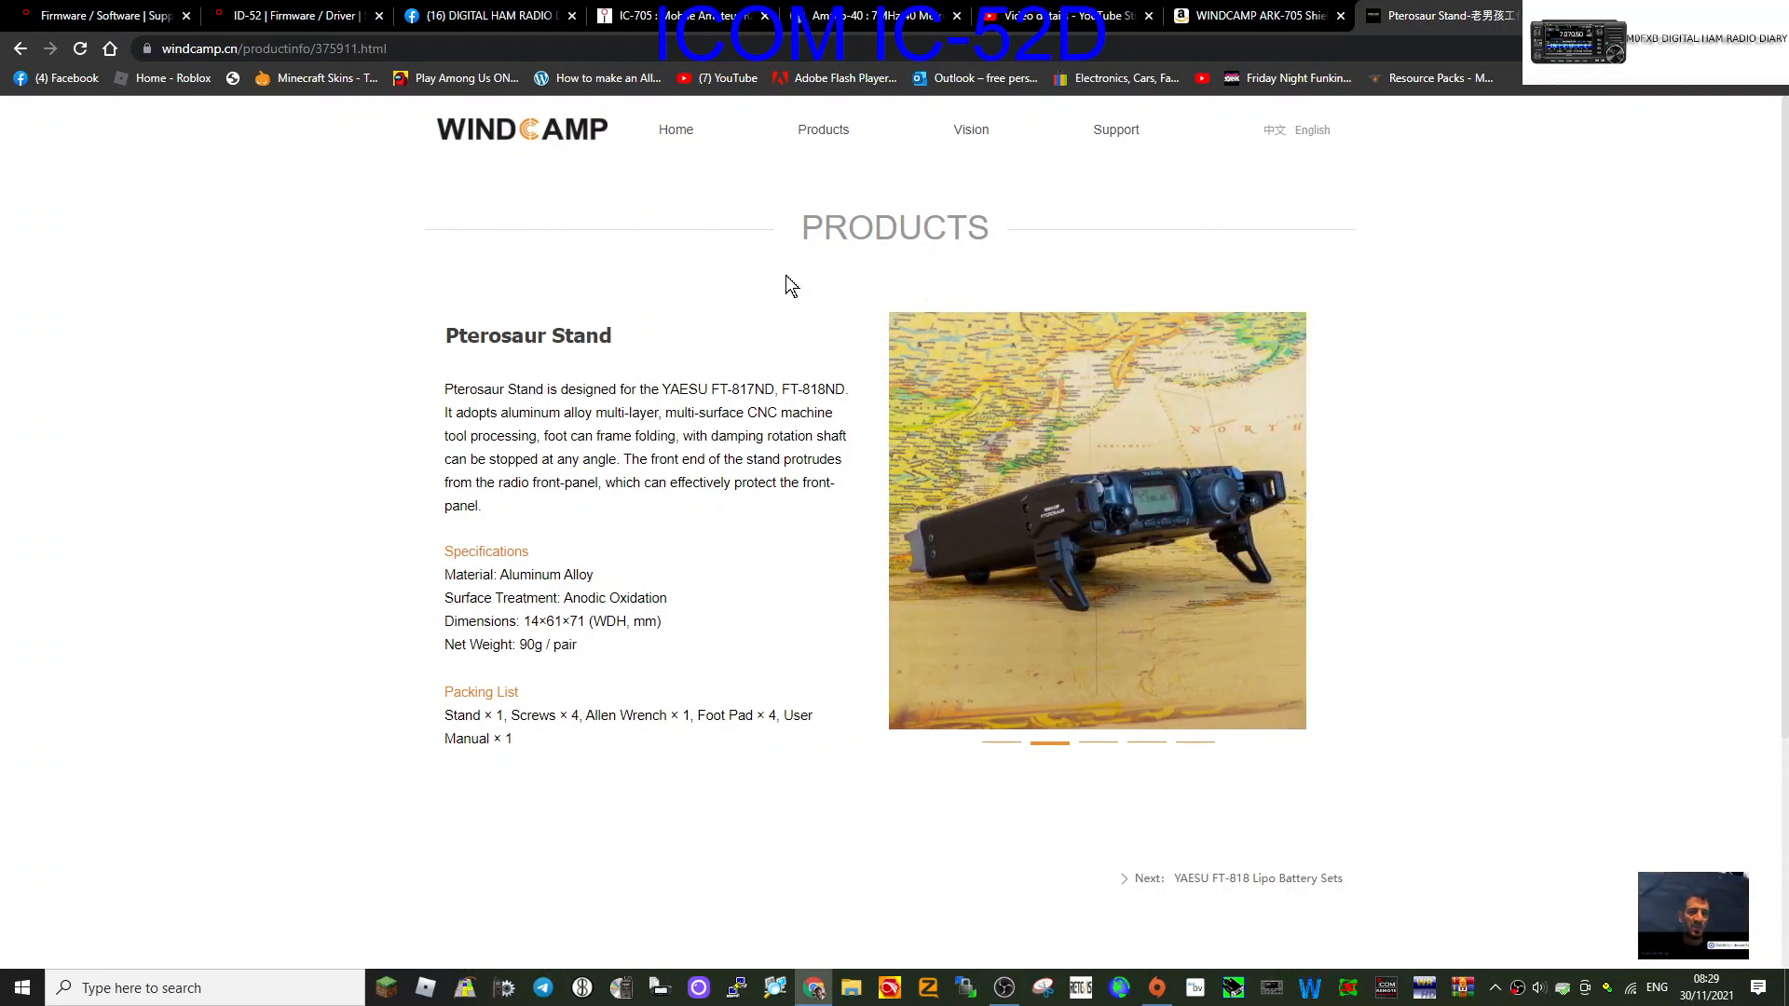
# Return to the FT-818 list and view the WLB-817S 3000mAh Lipo Battery specifications page.
pyautogui.click(822, 129)
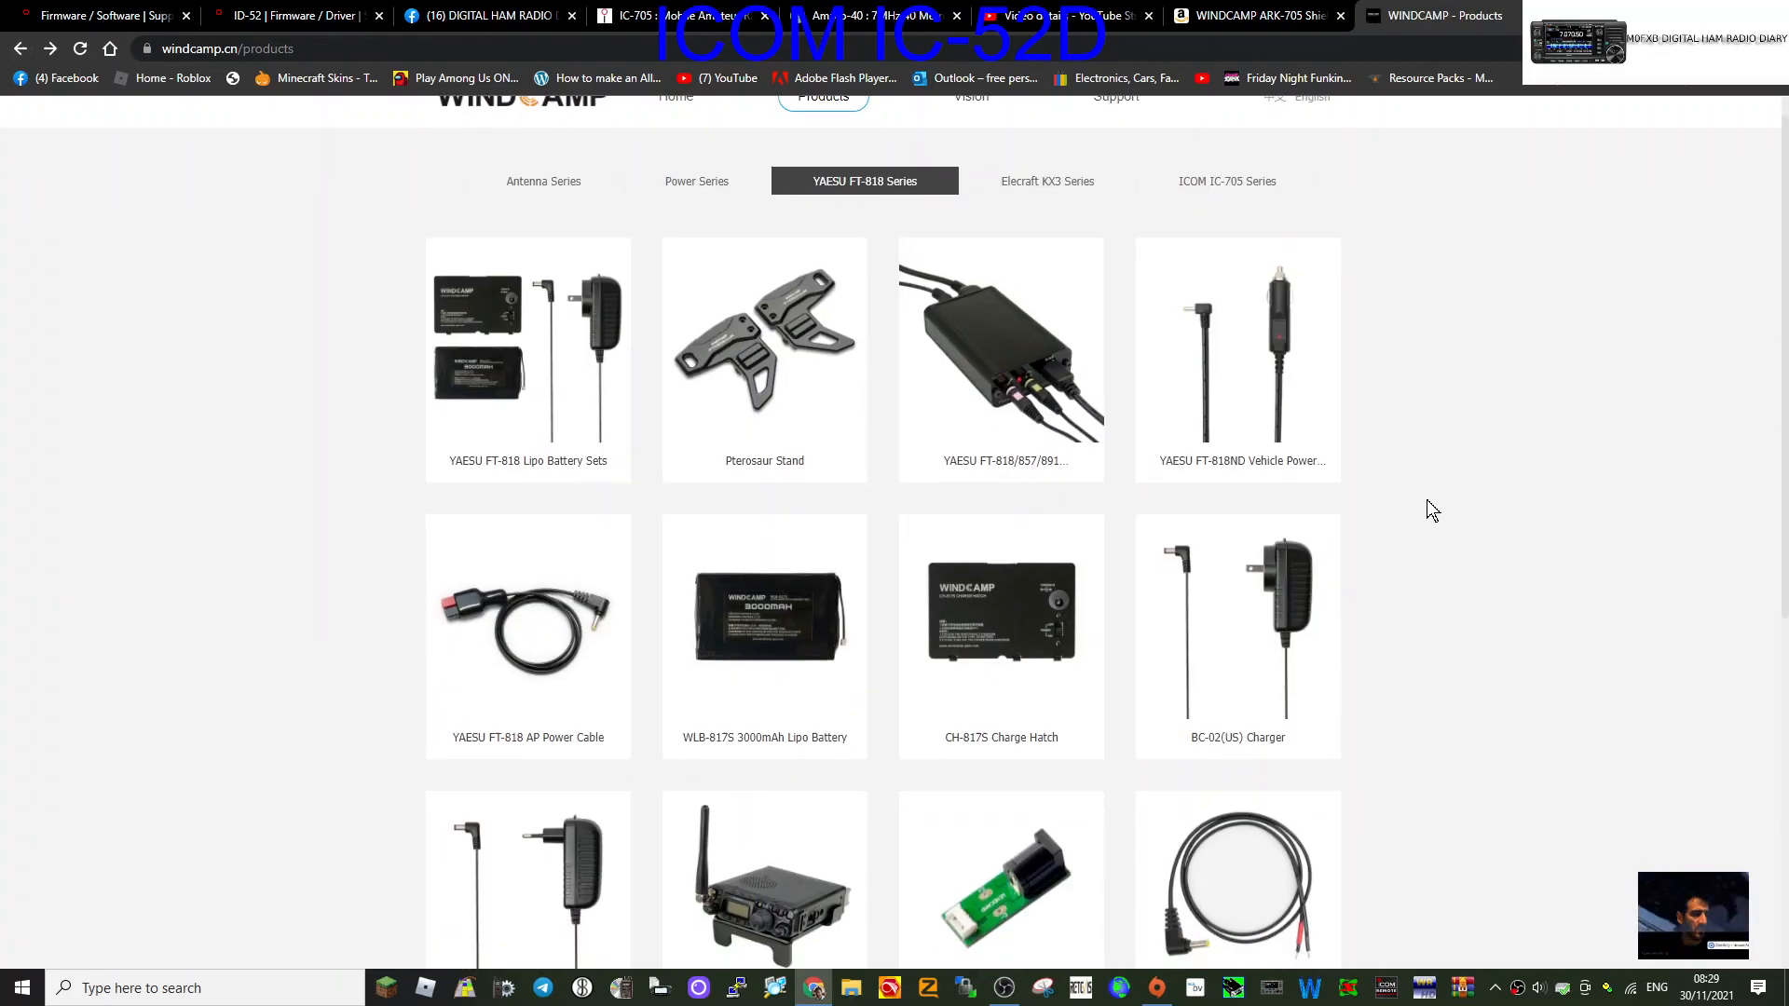
pyautogui.scroll(-3)
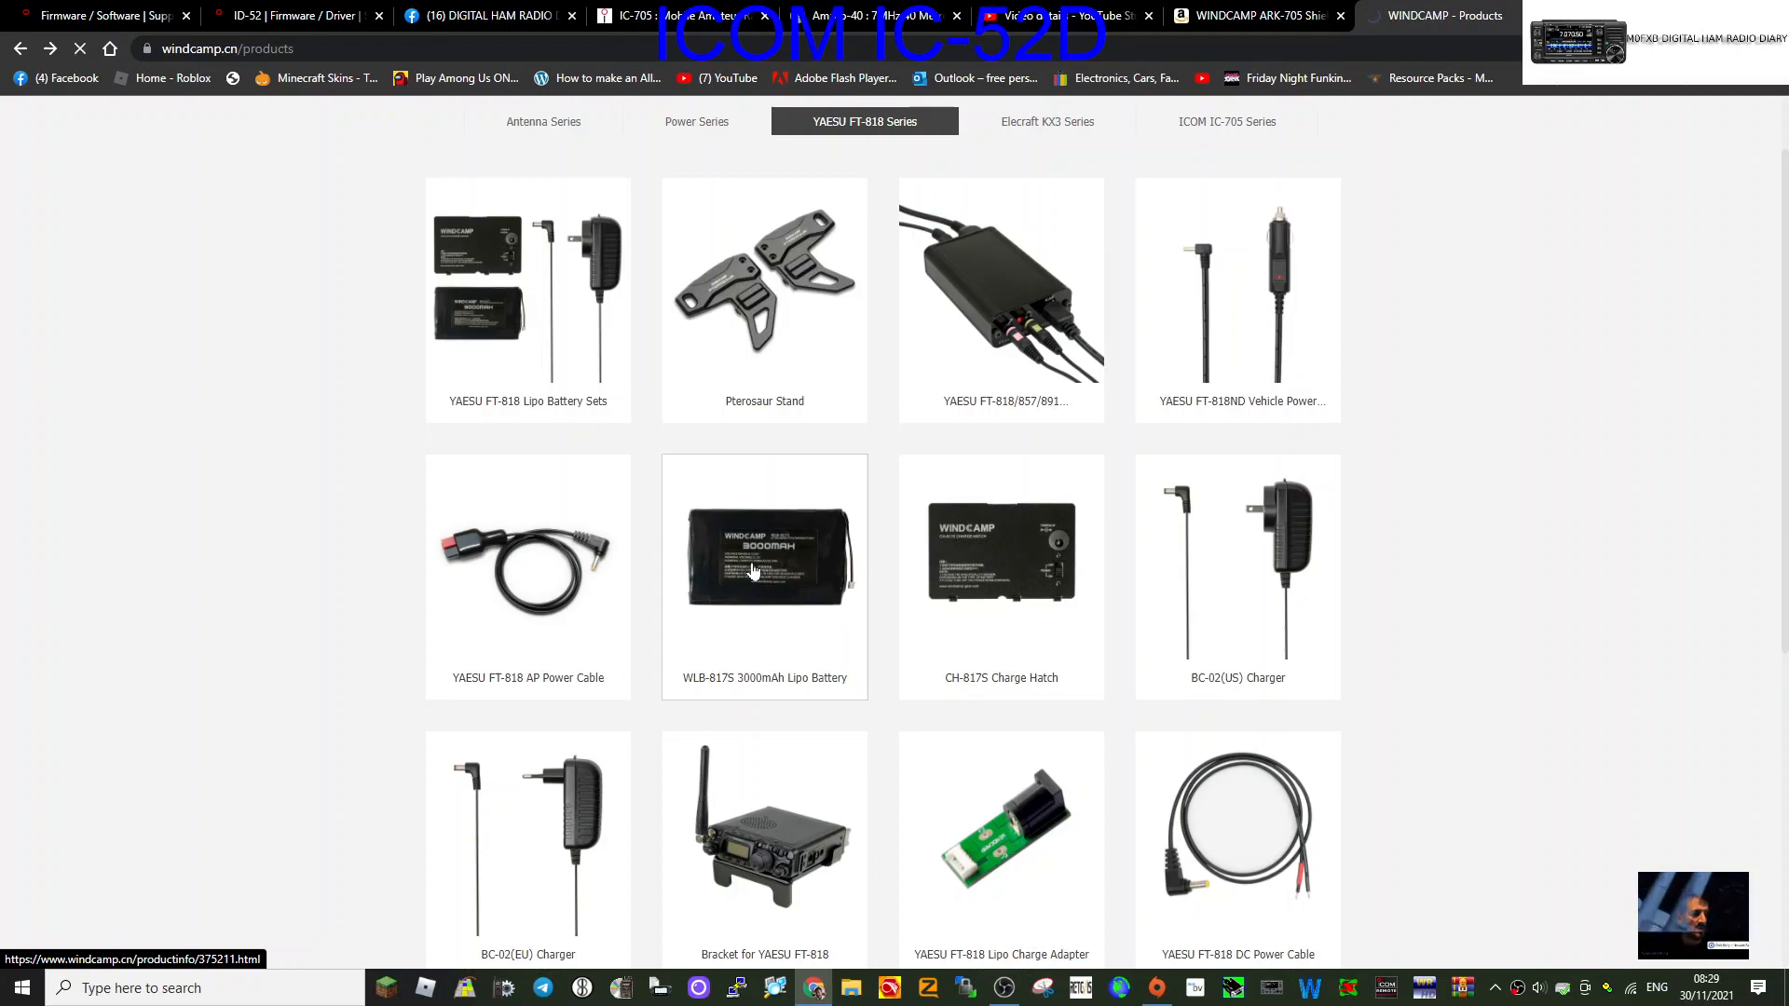
pyautogui.click(763, 559)
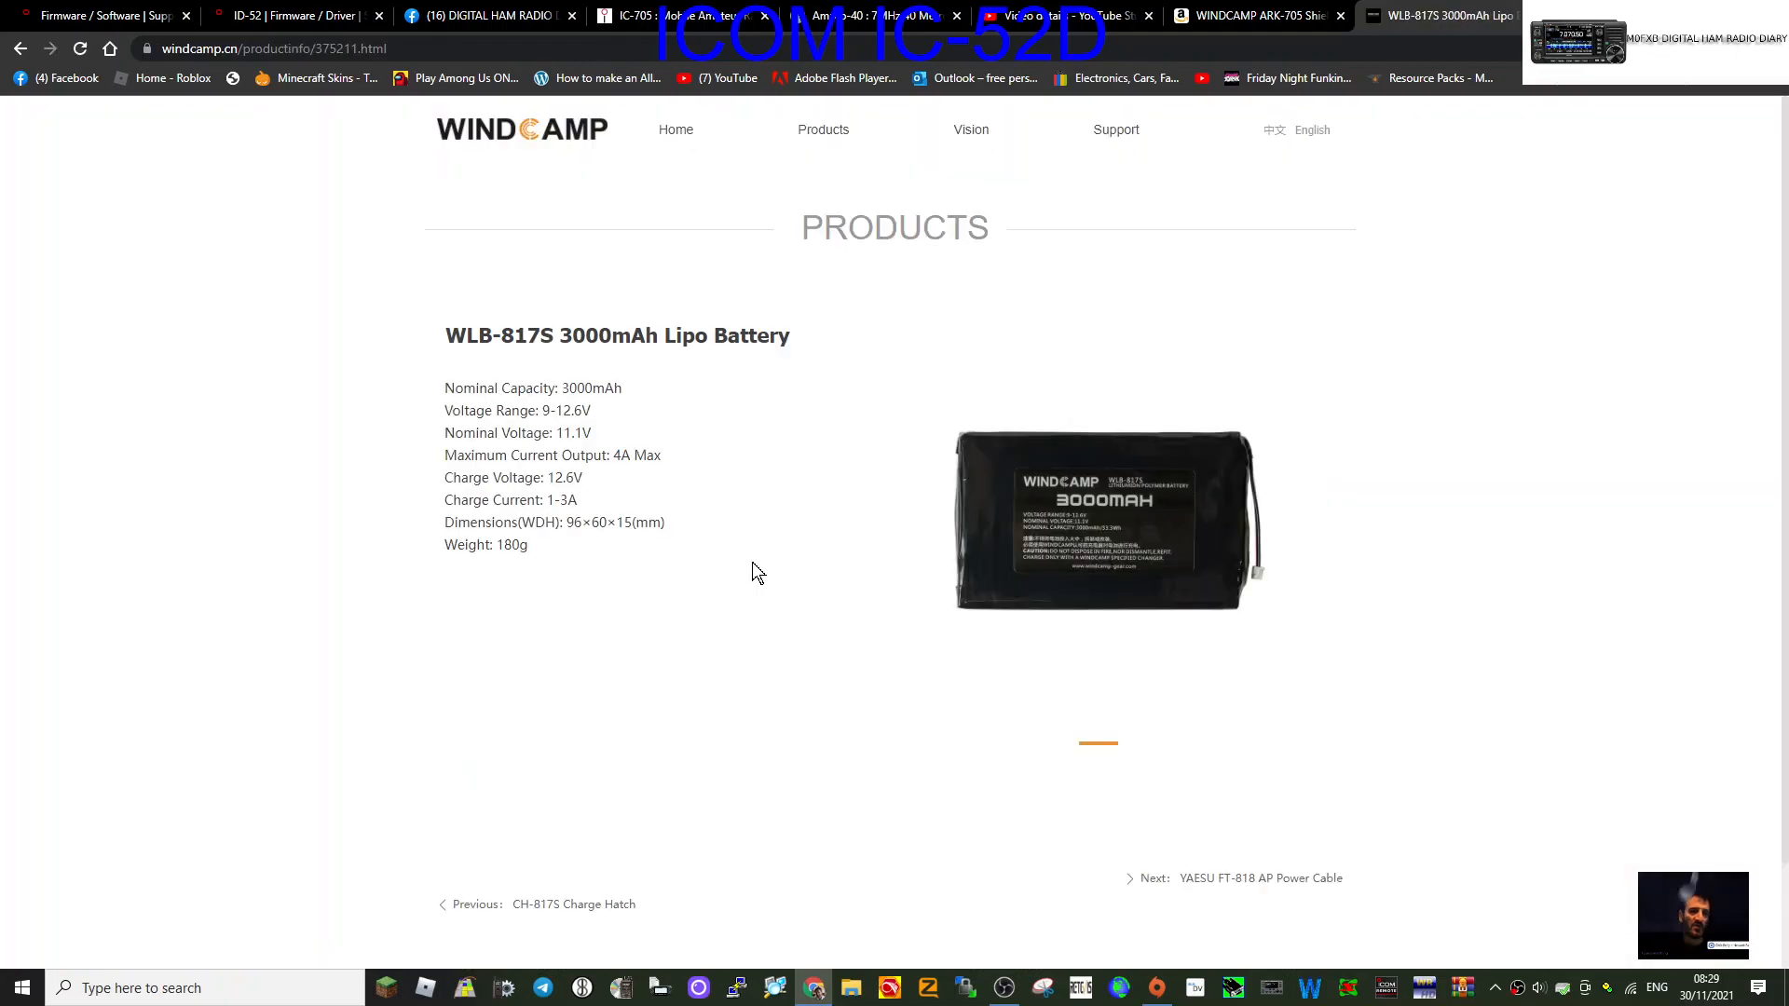
pyautogui.moveTo(315, 482)
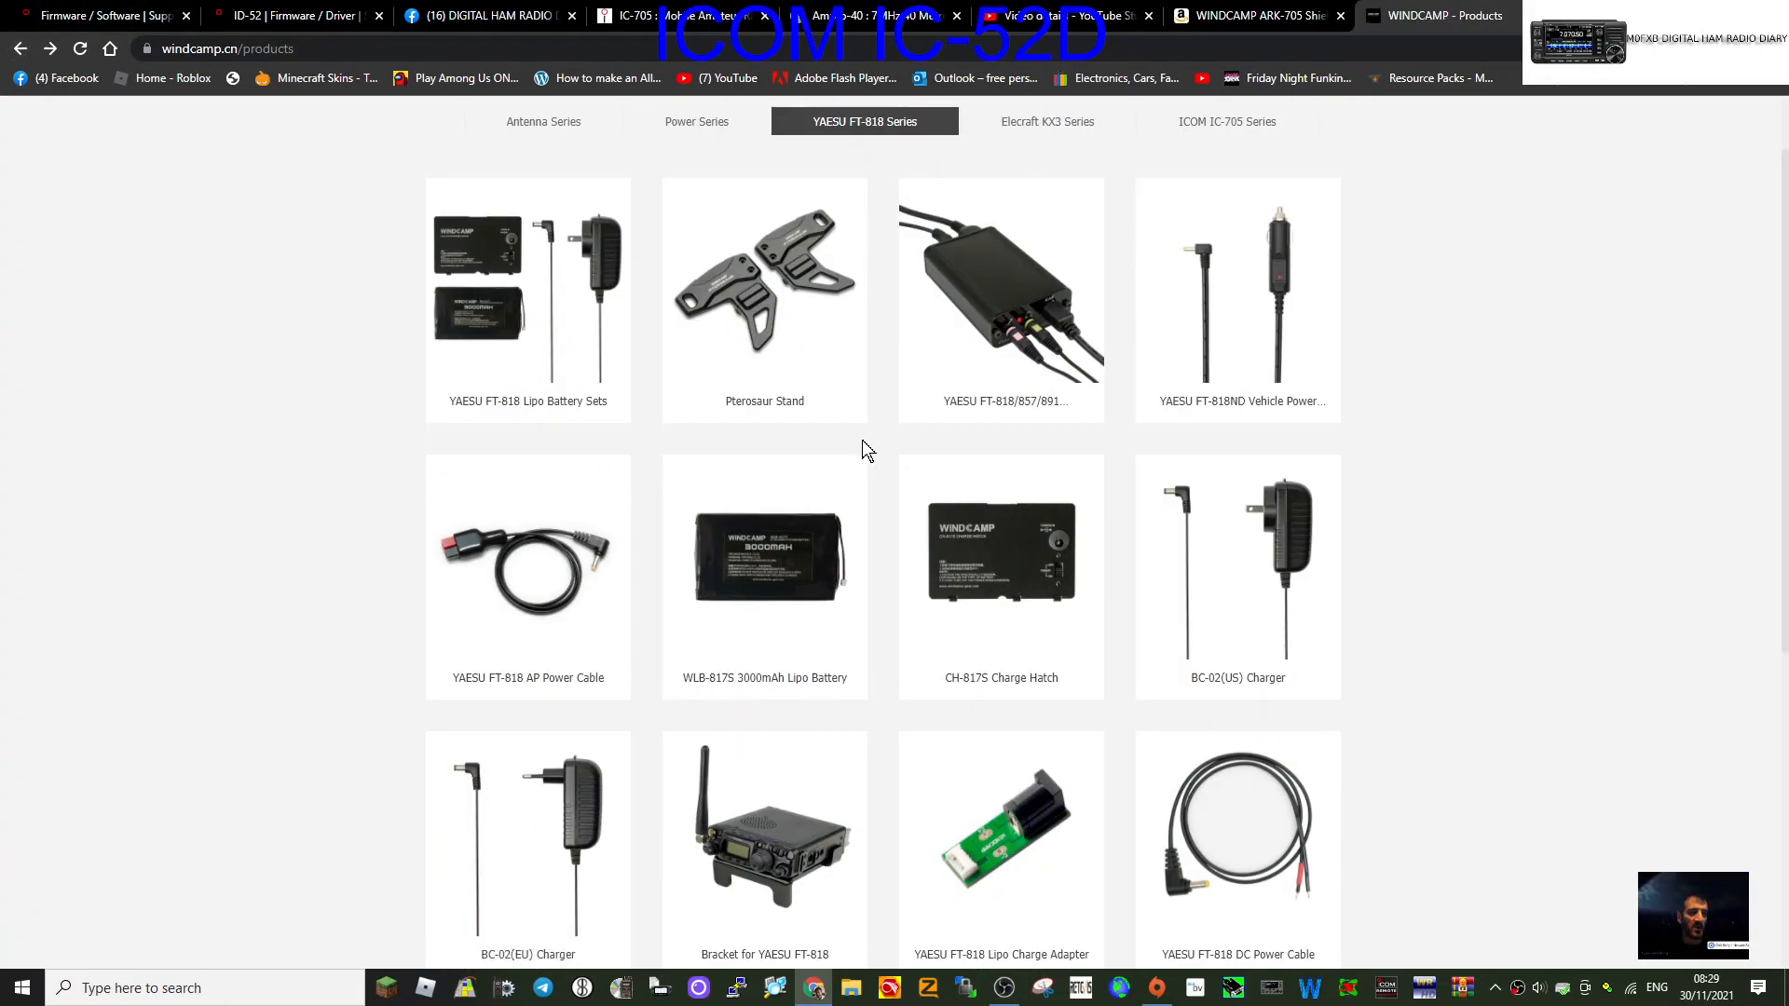
pyautogui.scroll(-3)
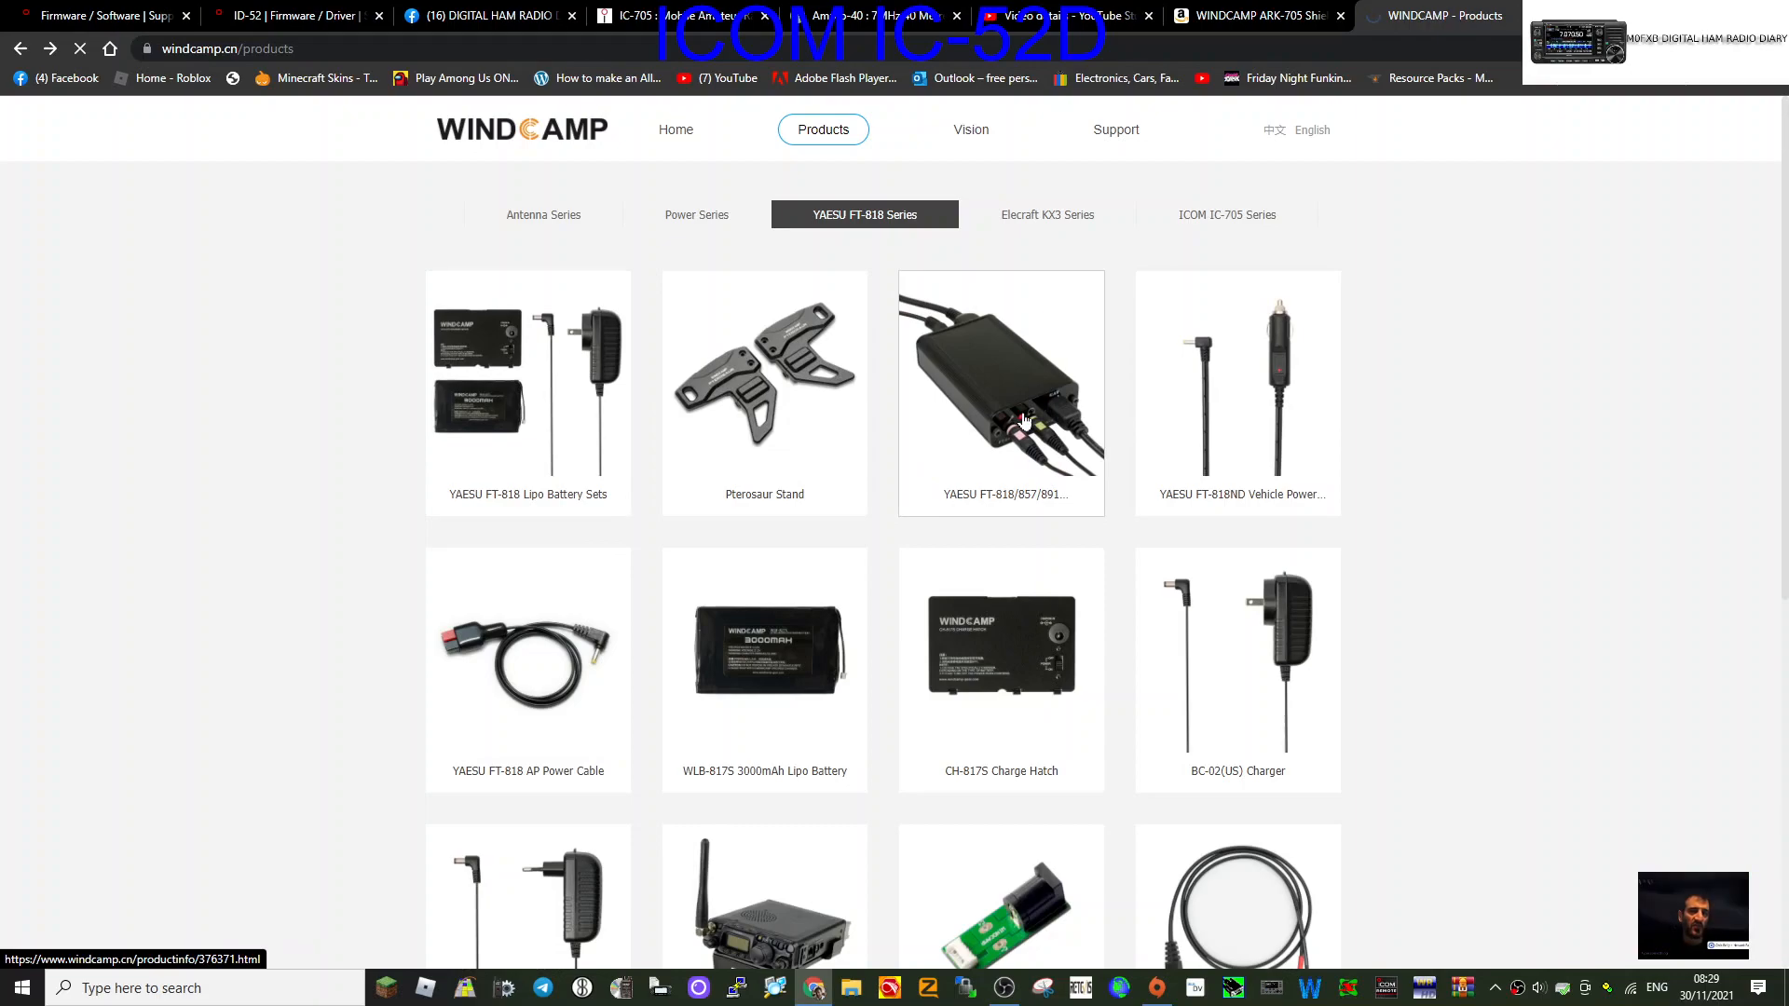
pyautogui.click(1000, 392)
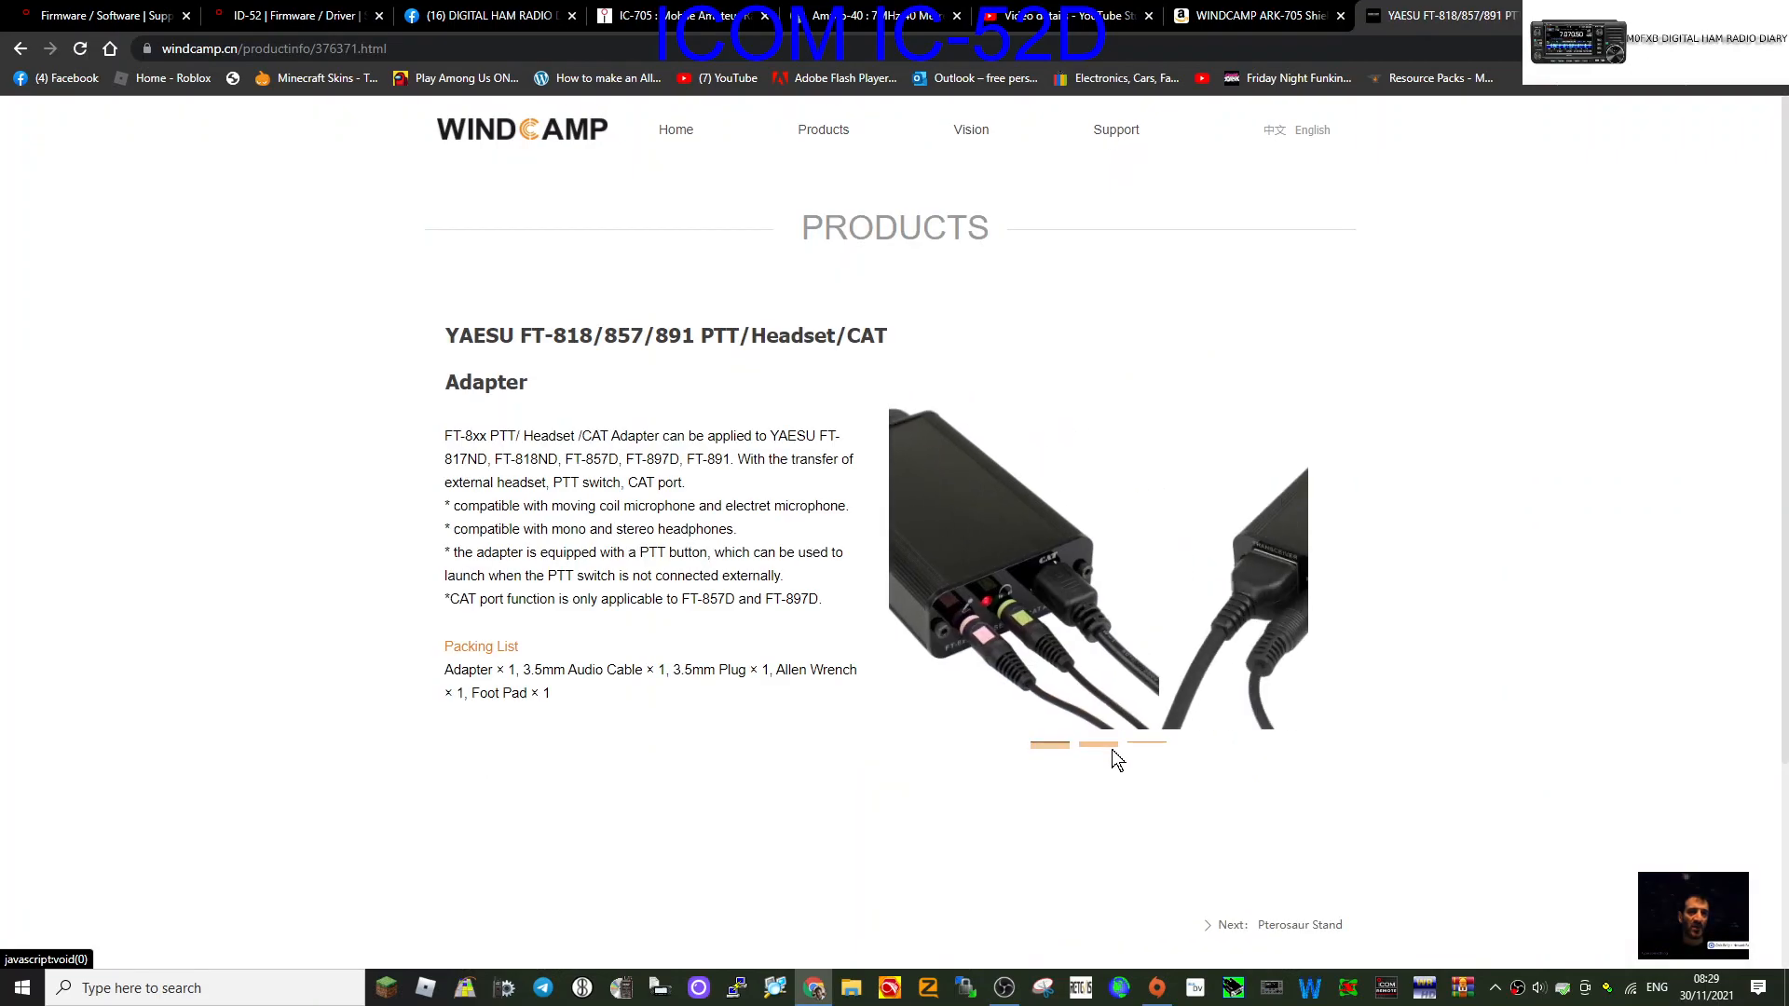
pyautogui.click(1147, 746)
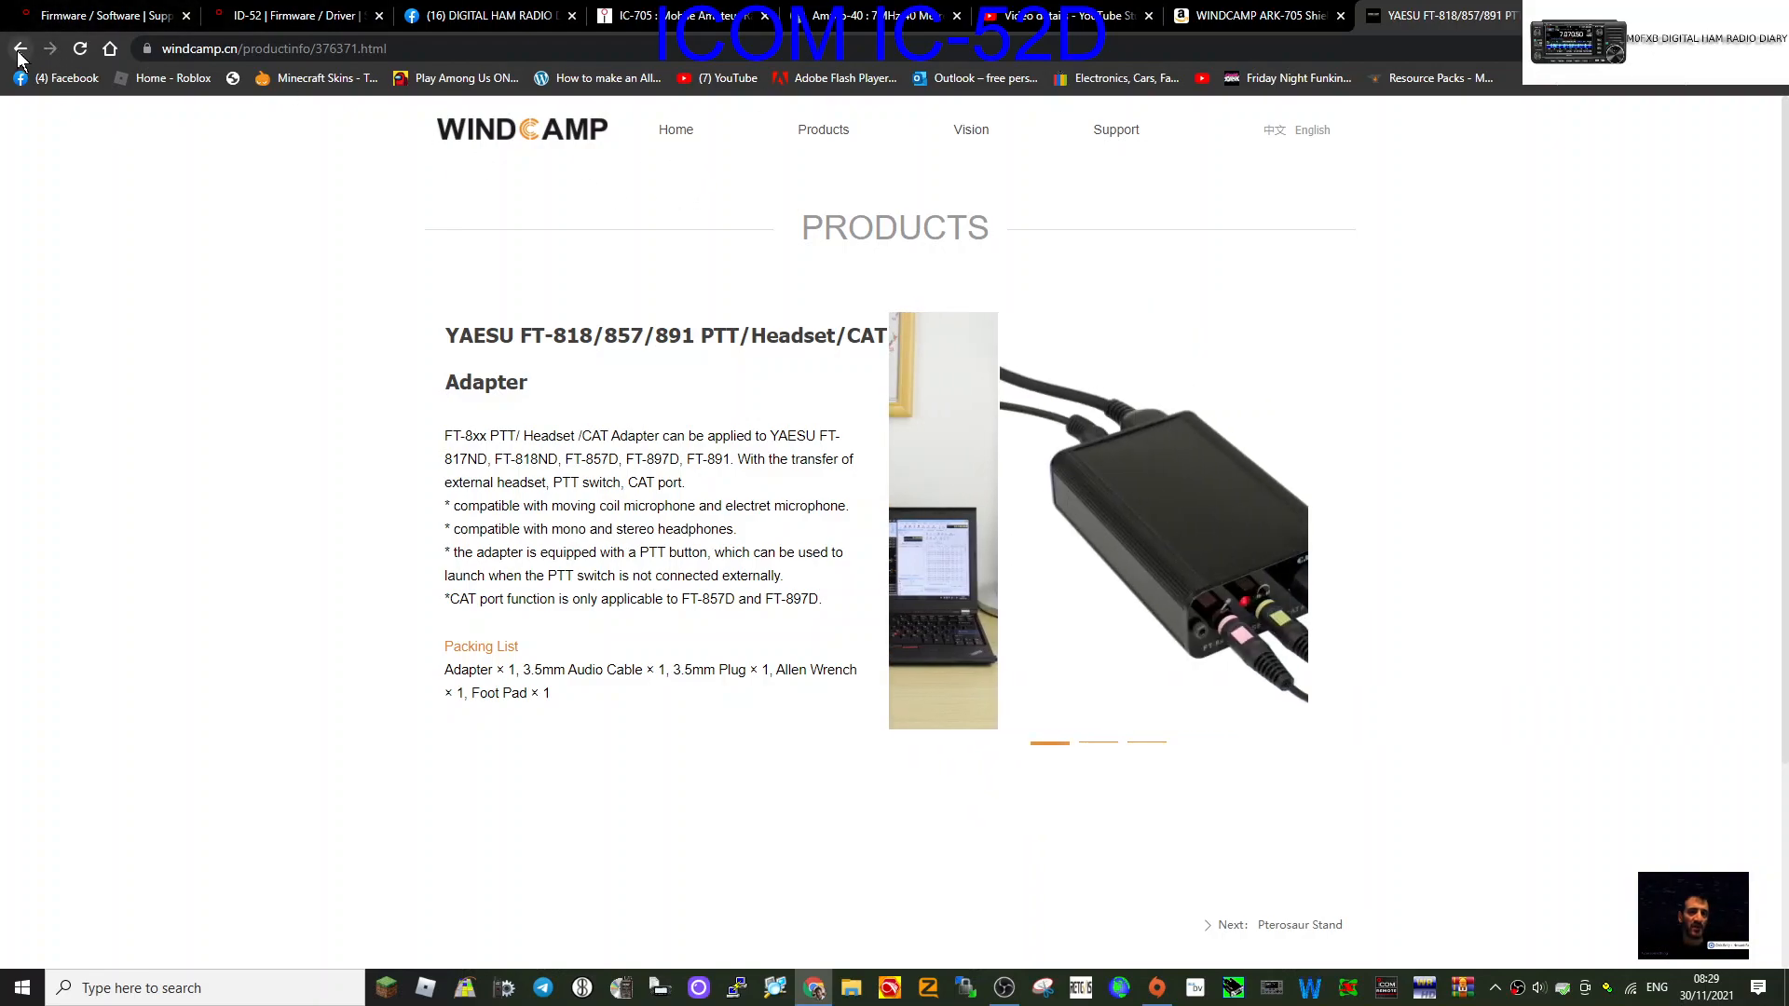
pyautogui.click(823, 129)
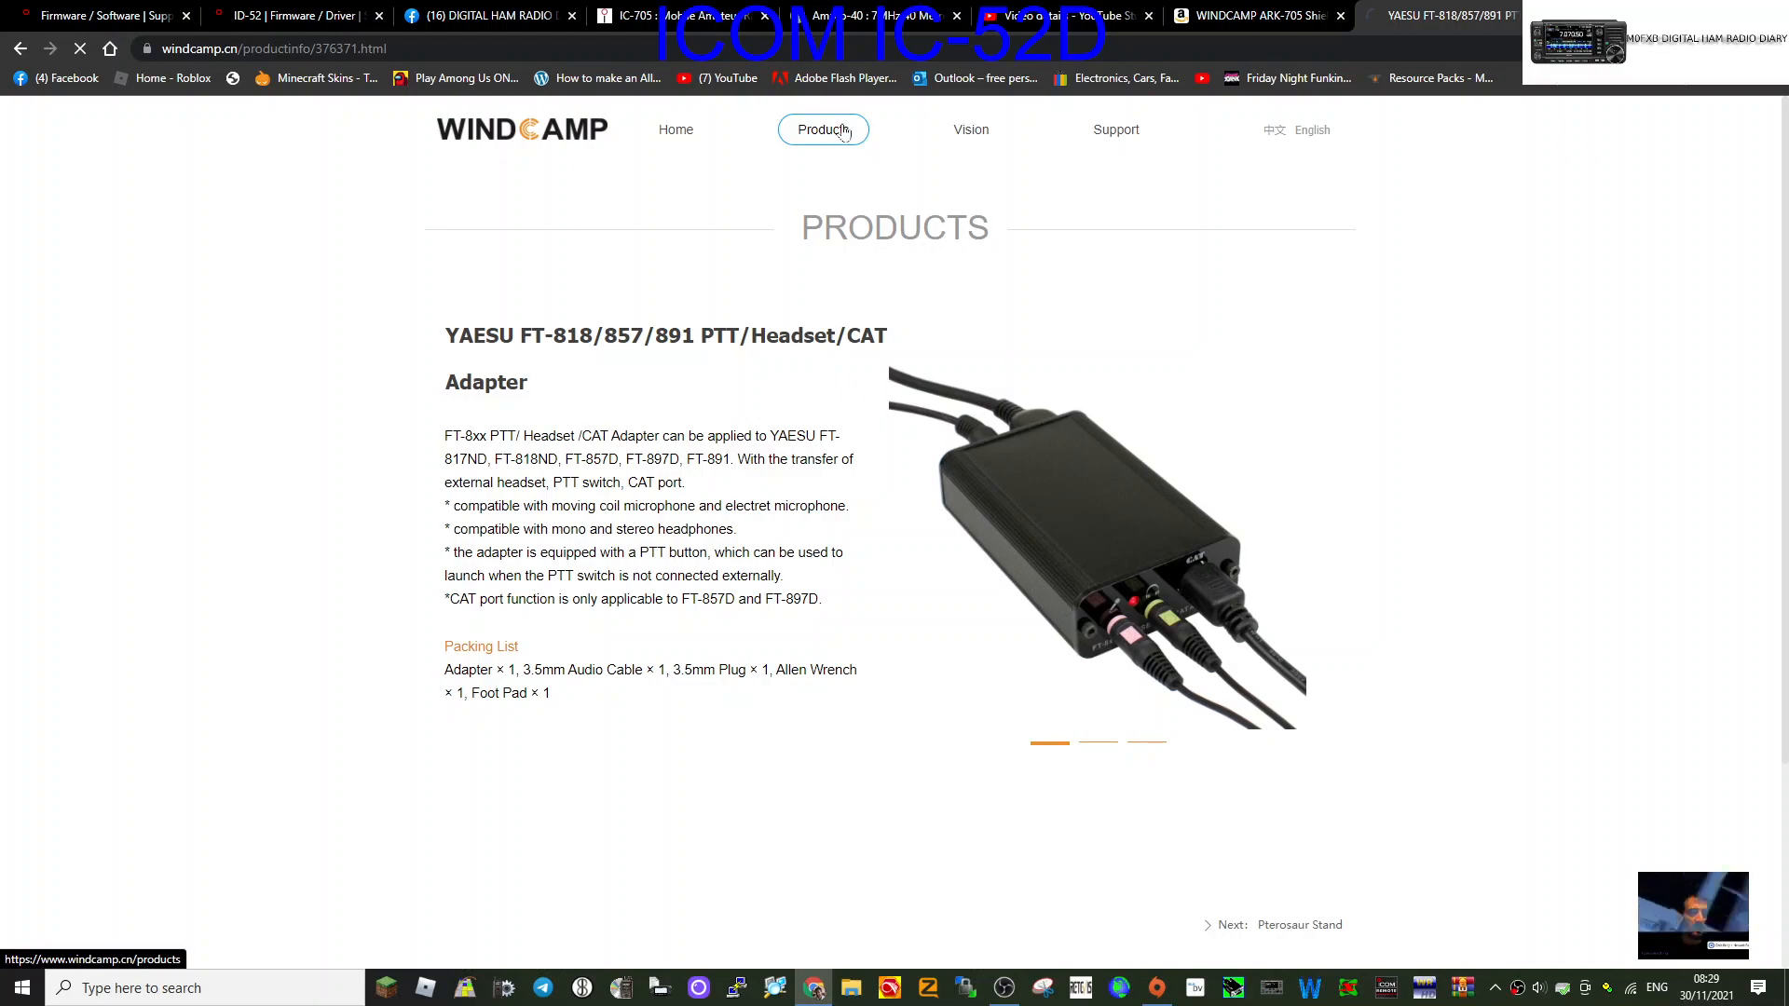
pyautogui.click(823, 128)
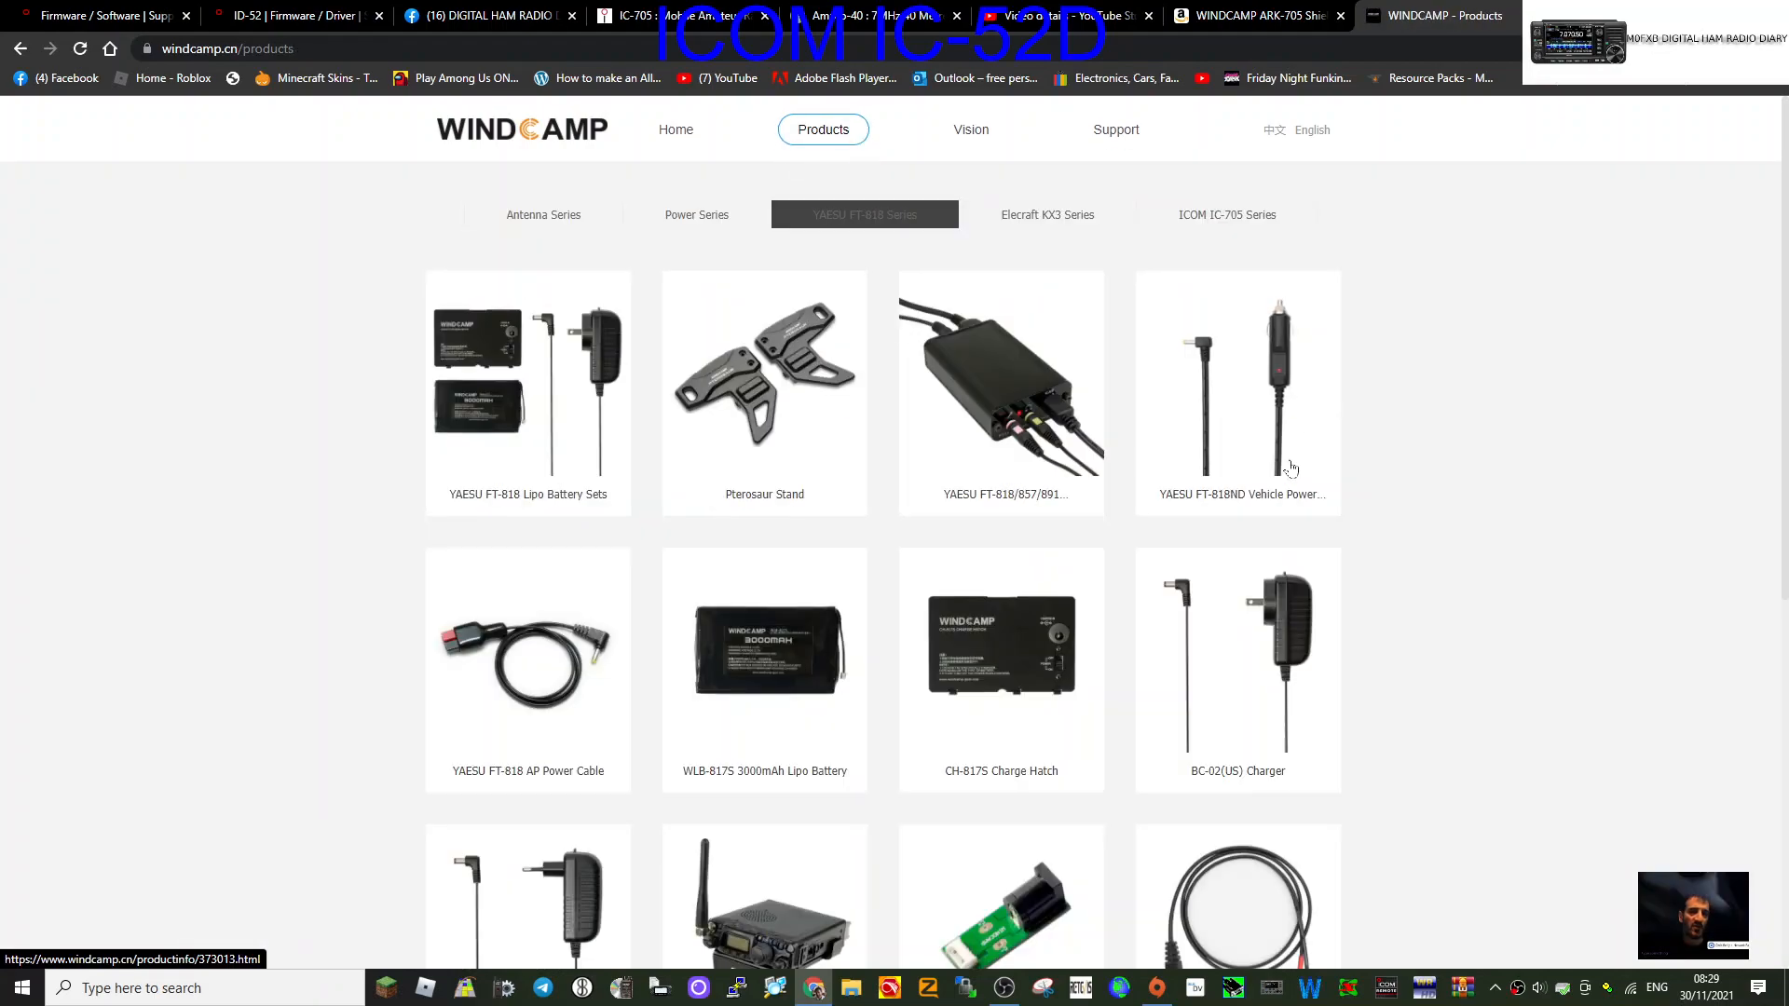
# Open ARK-705 Shield from the IC-705 Series and cycle photos to the shield fitted on the radio.
pyautogui.click(1225, 214)
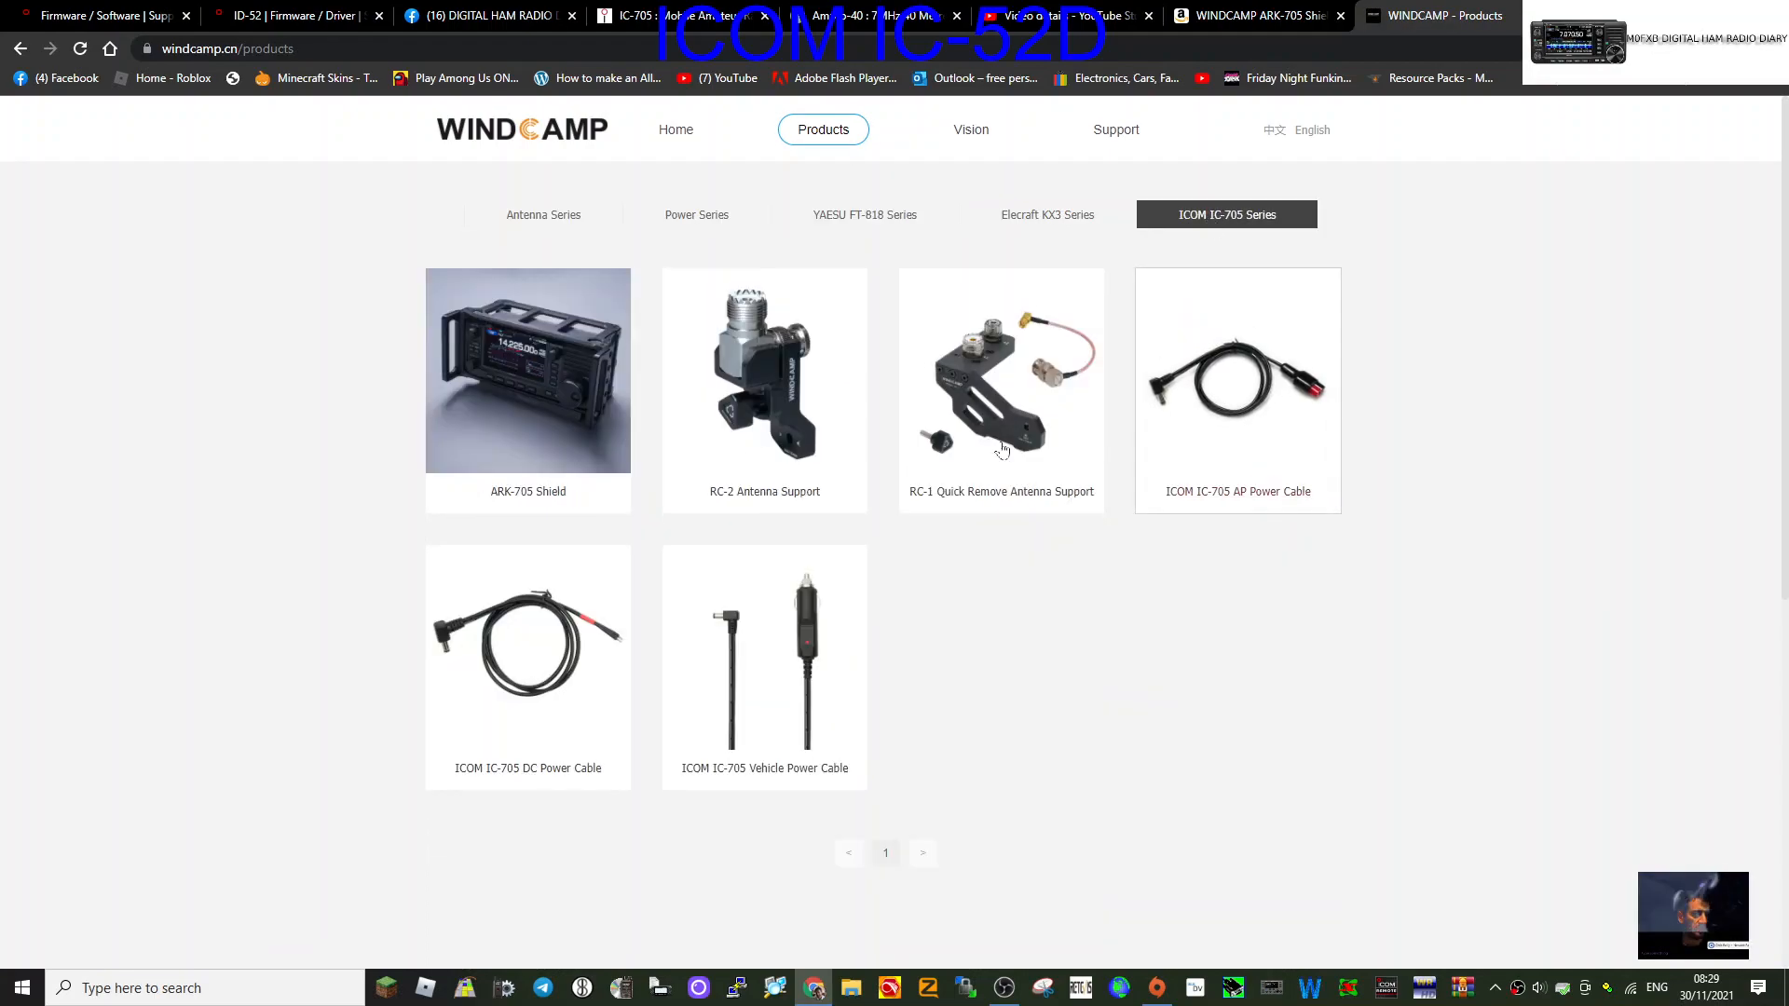
pyautogui.click(528, 371)
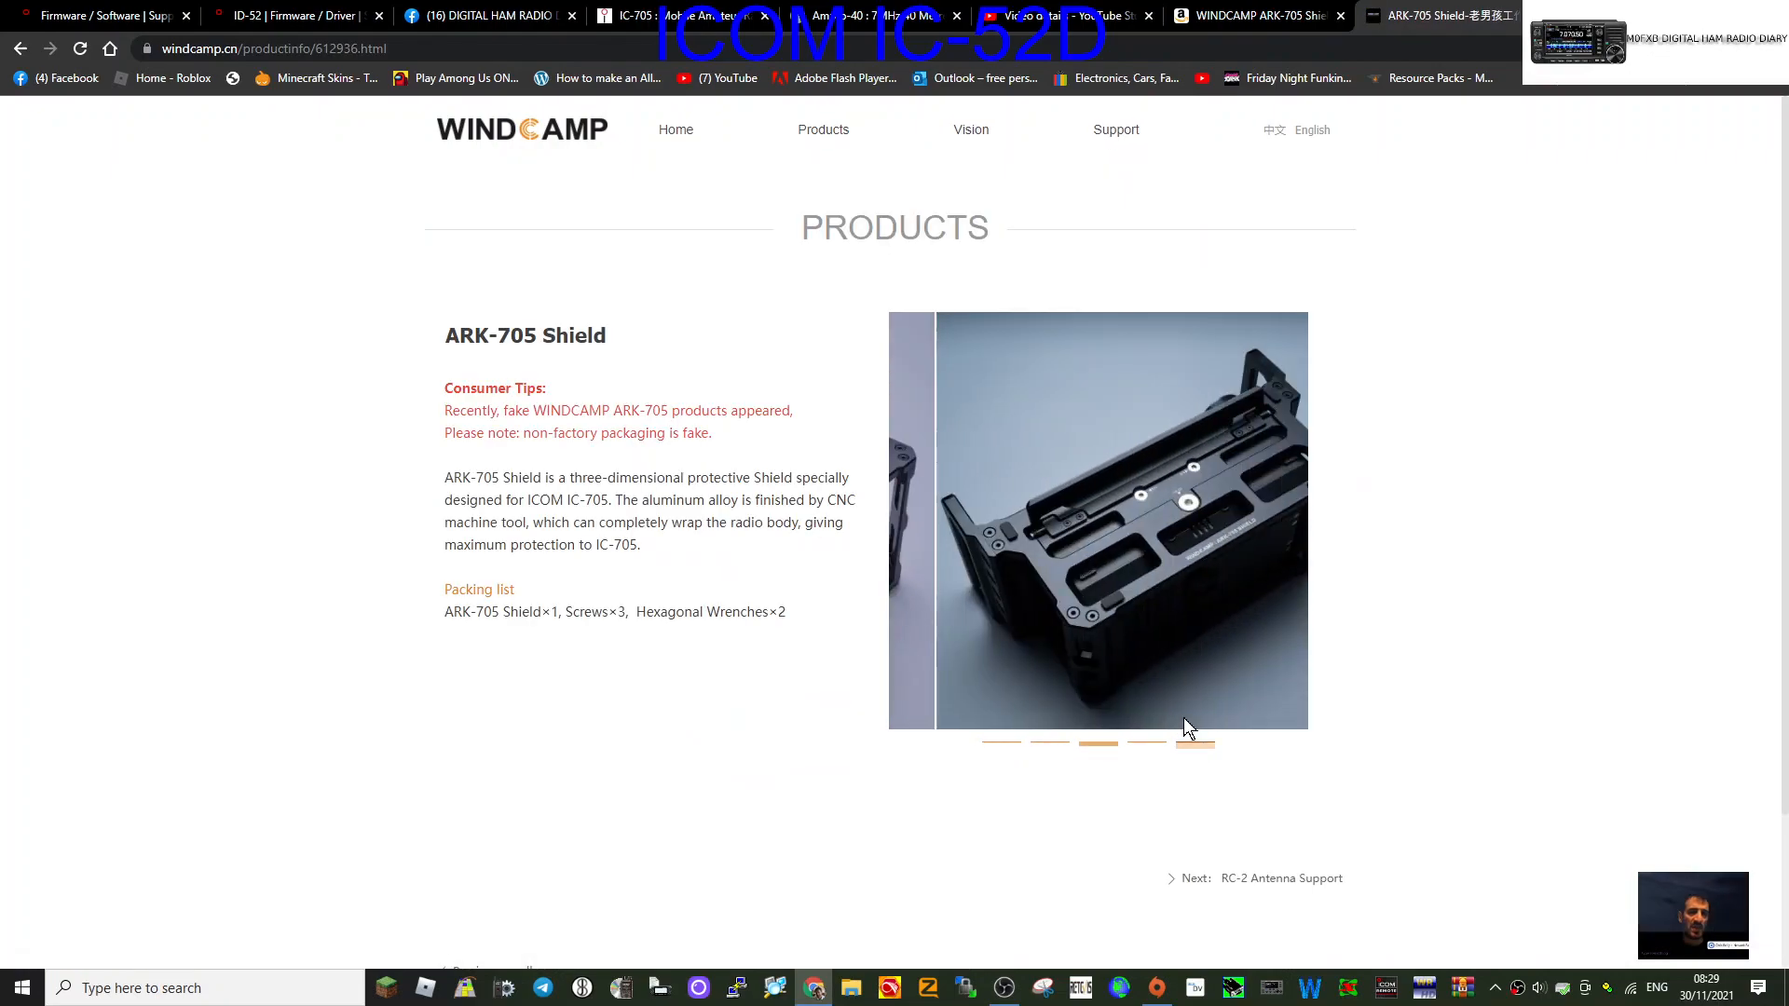
pyautogui.click(1000, 746)
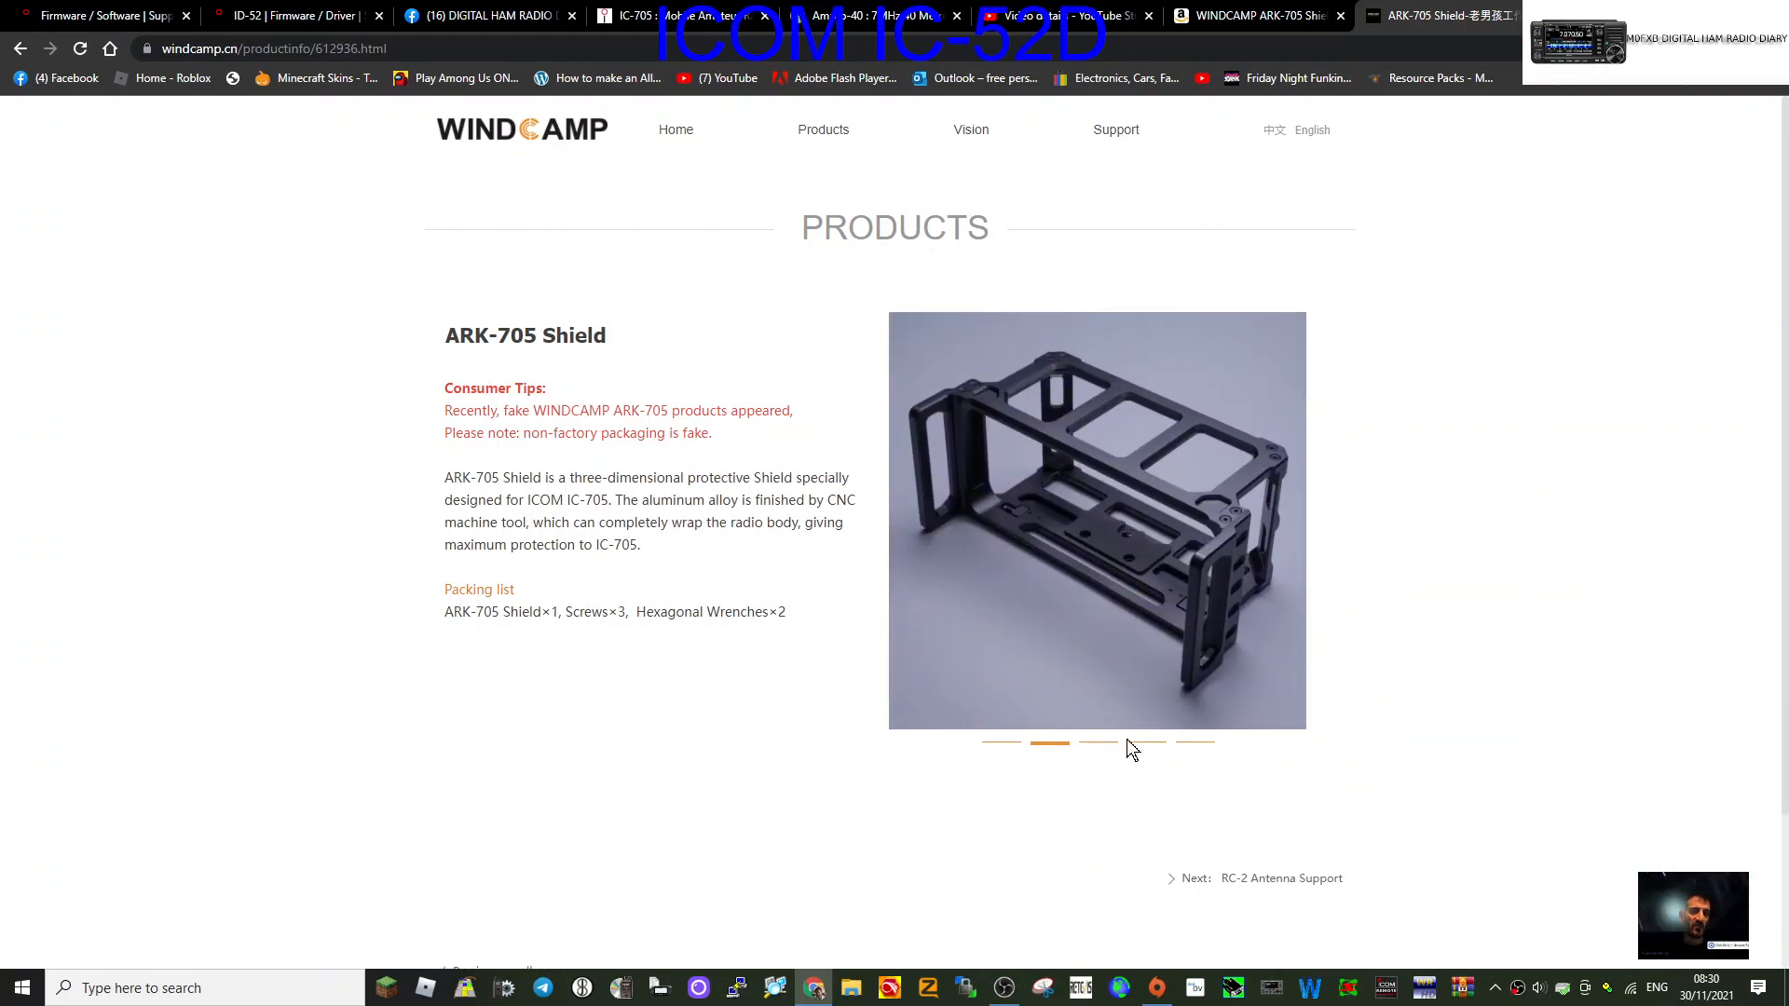
pyautogui.click(1193, 746)
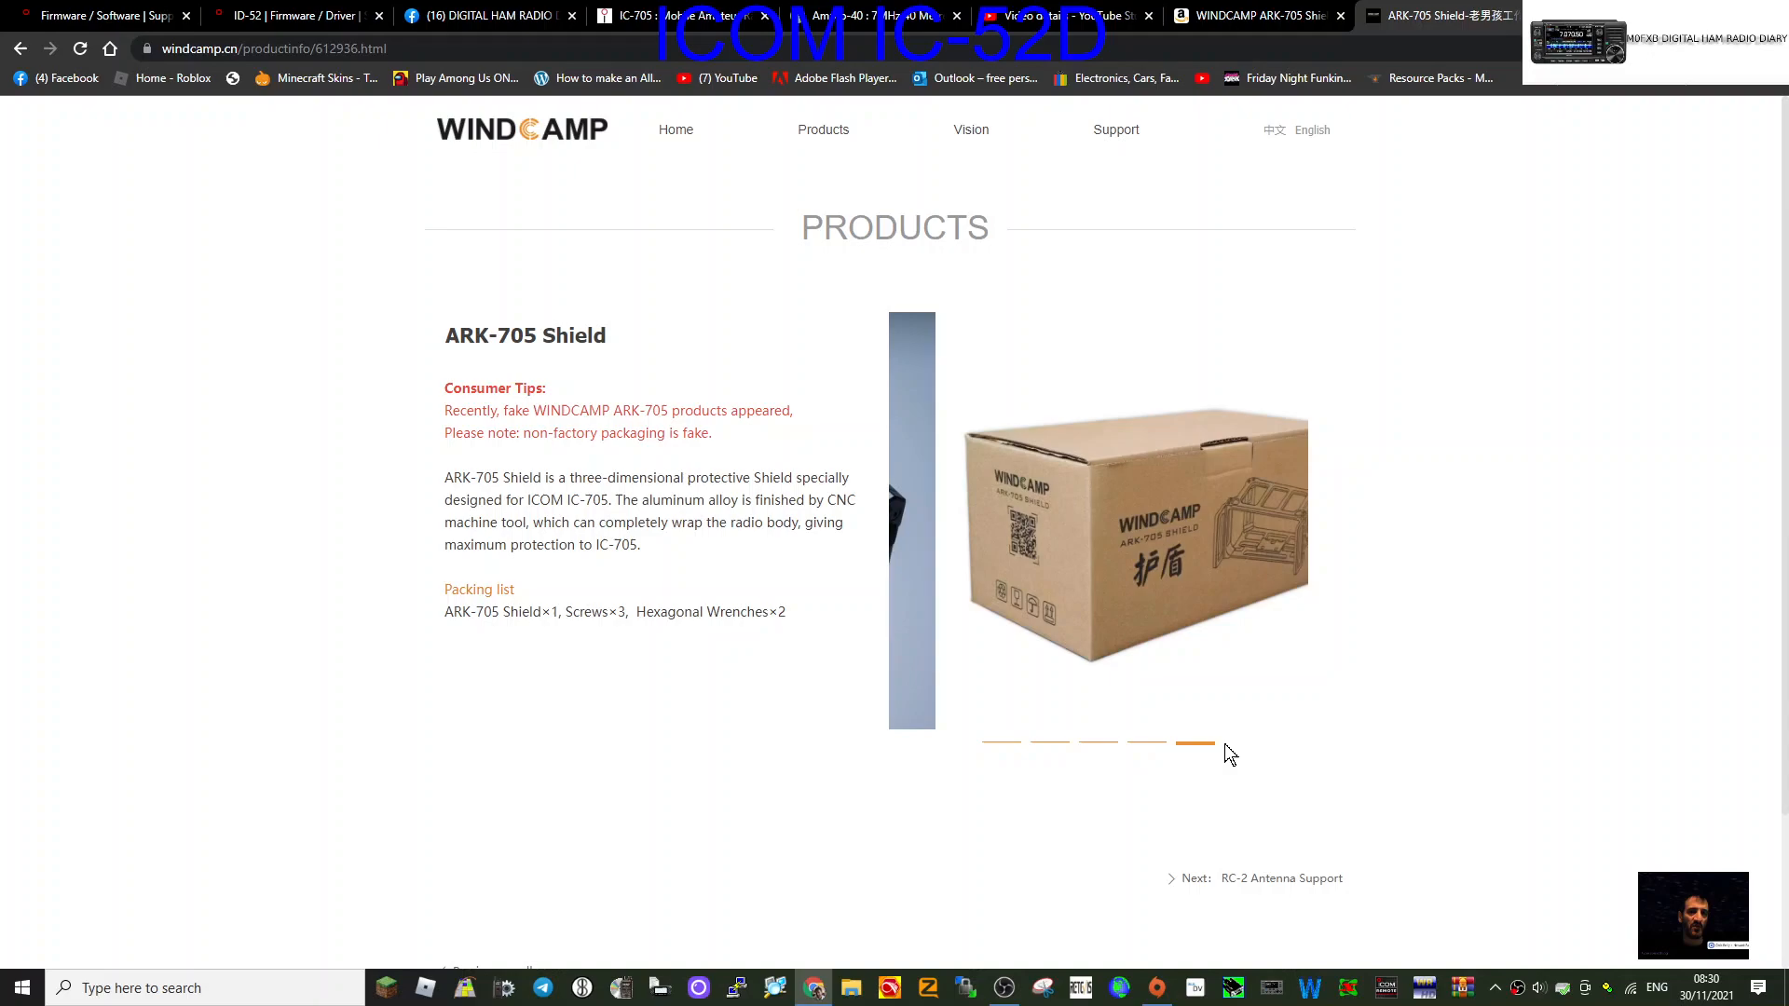
pyautogui.click(1001, 746)
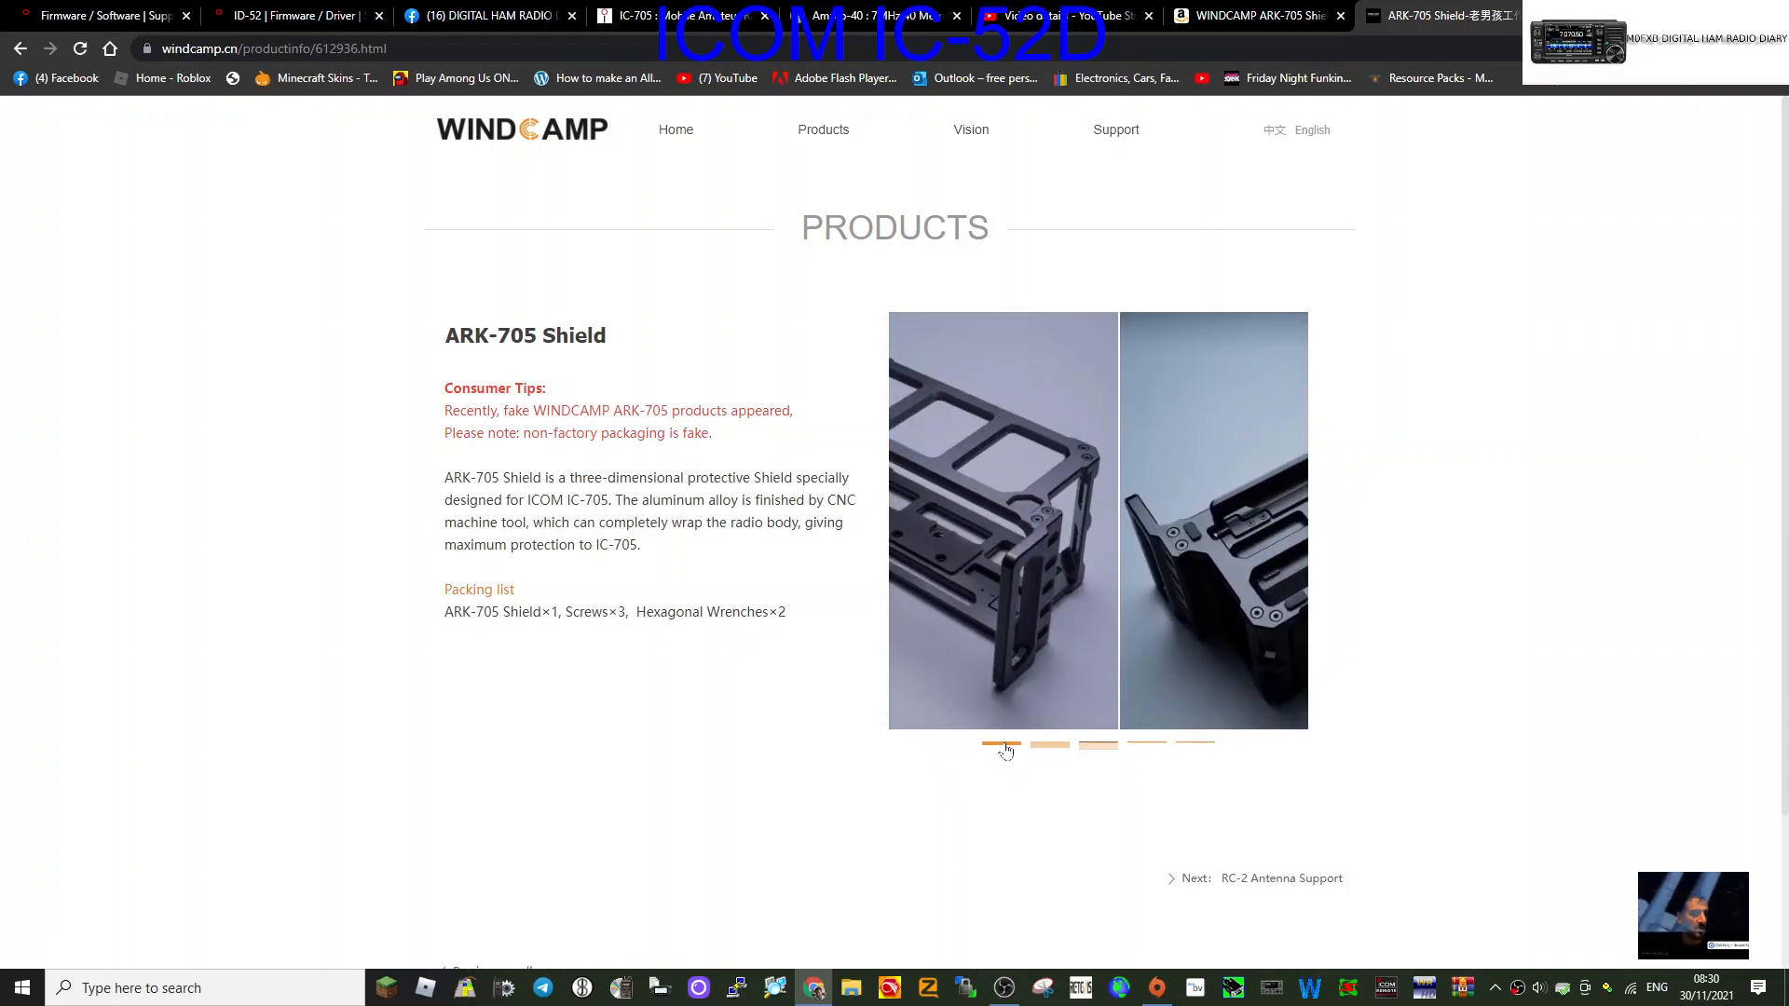
pyautogui.click(1000, 746)
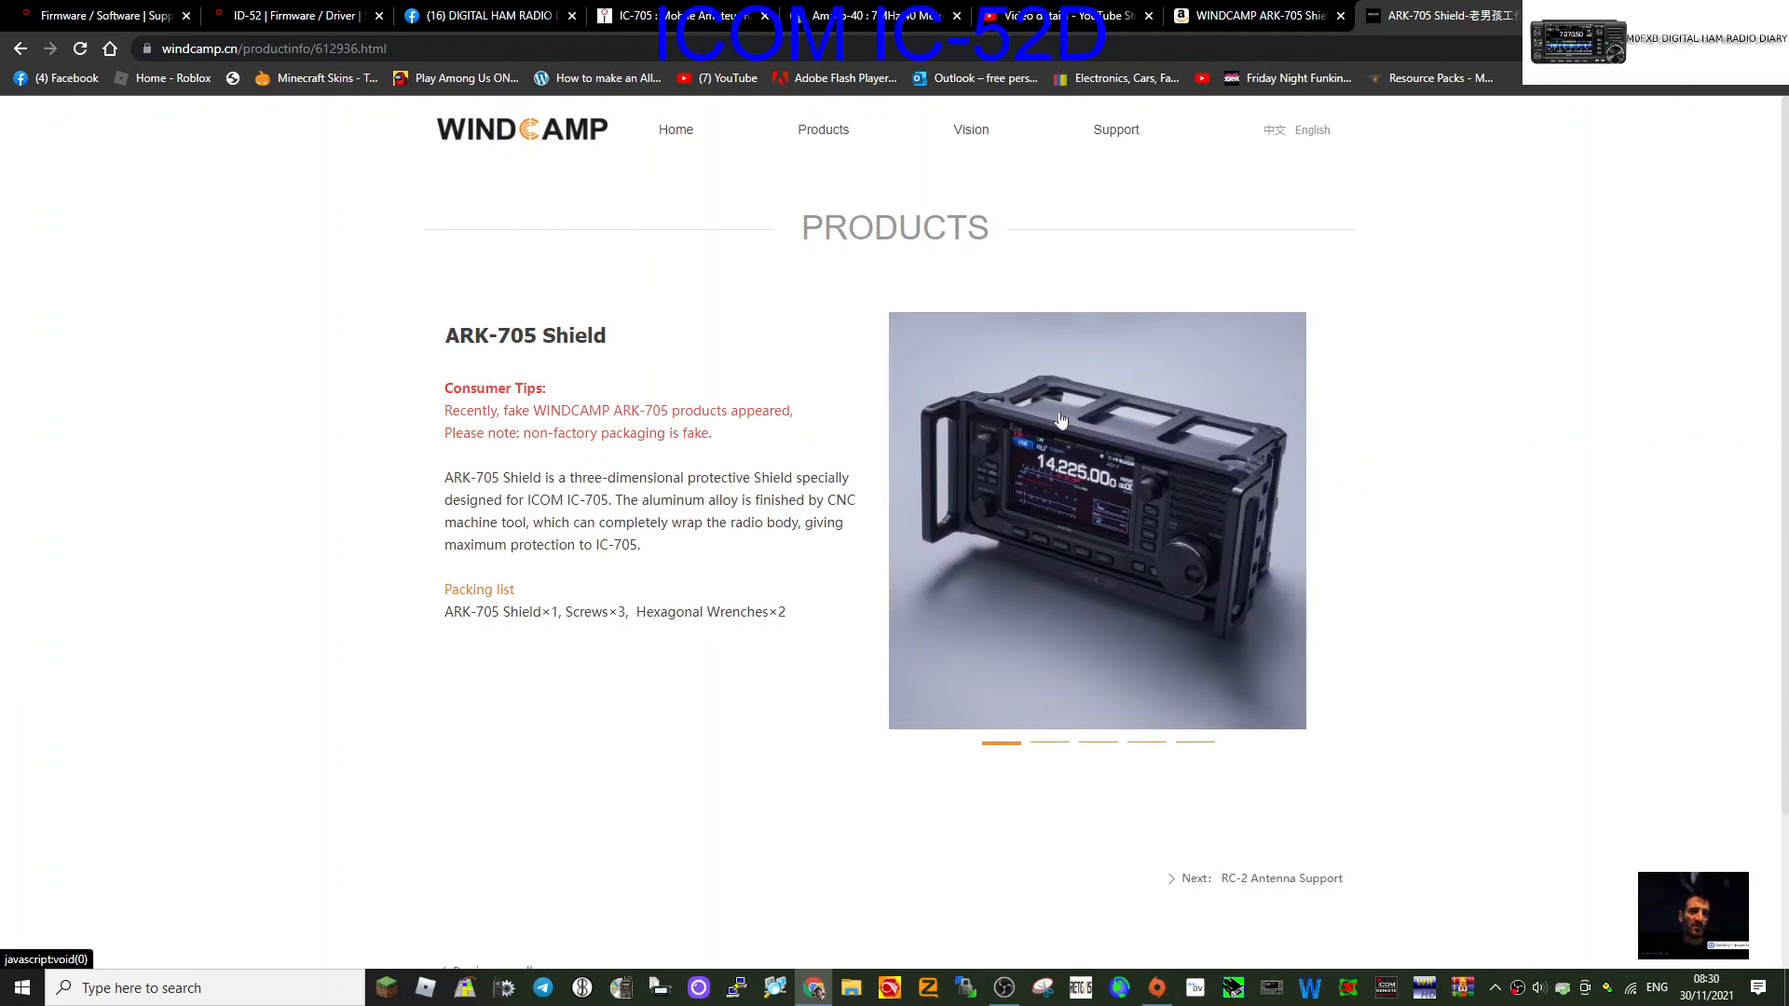
pyautogui.moveTo(887, 419)
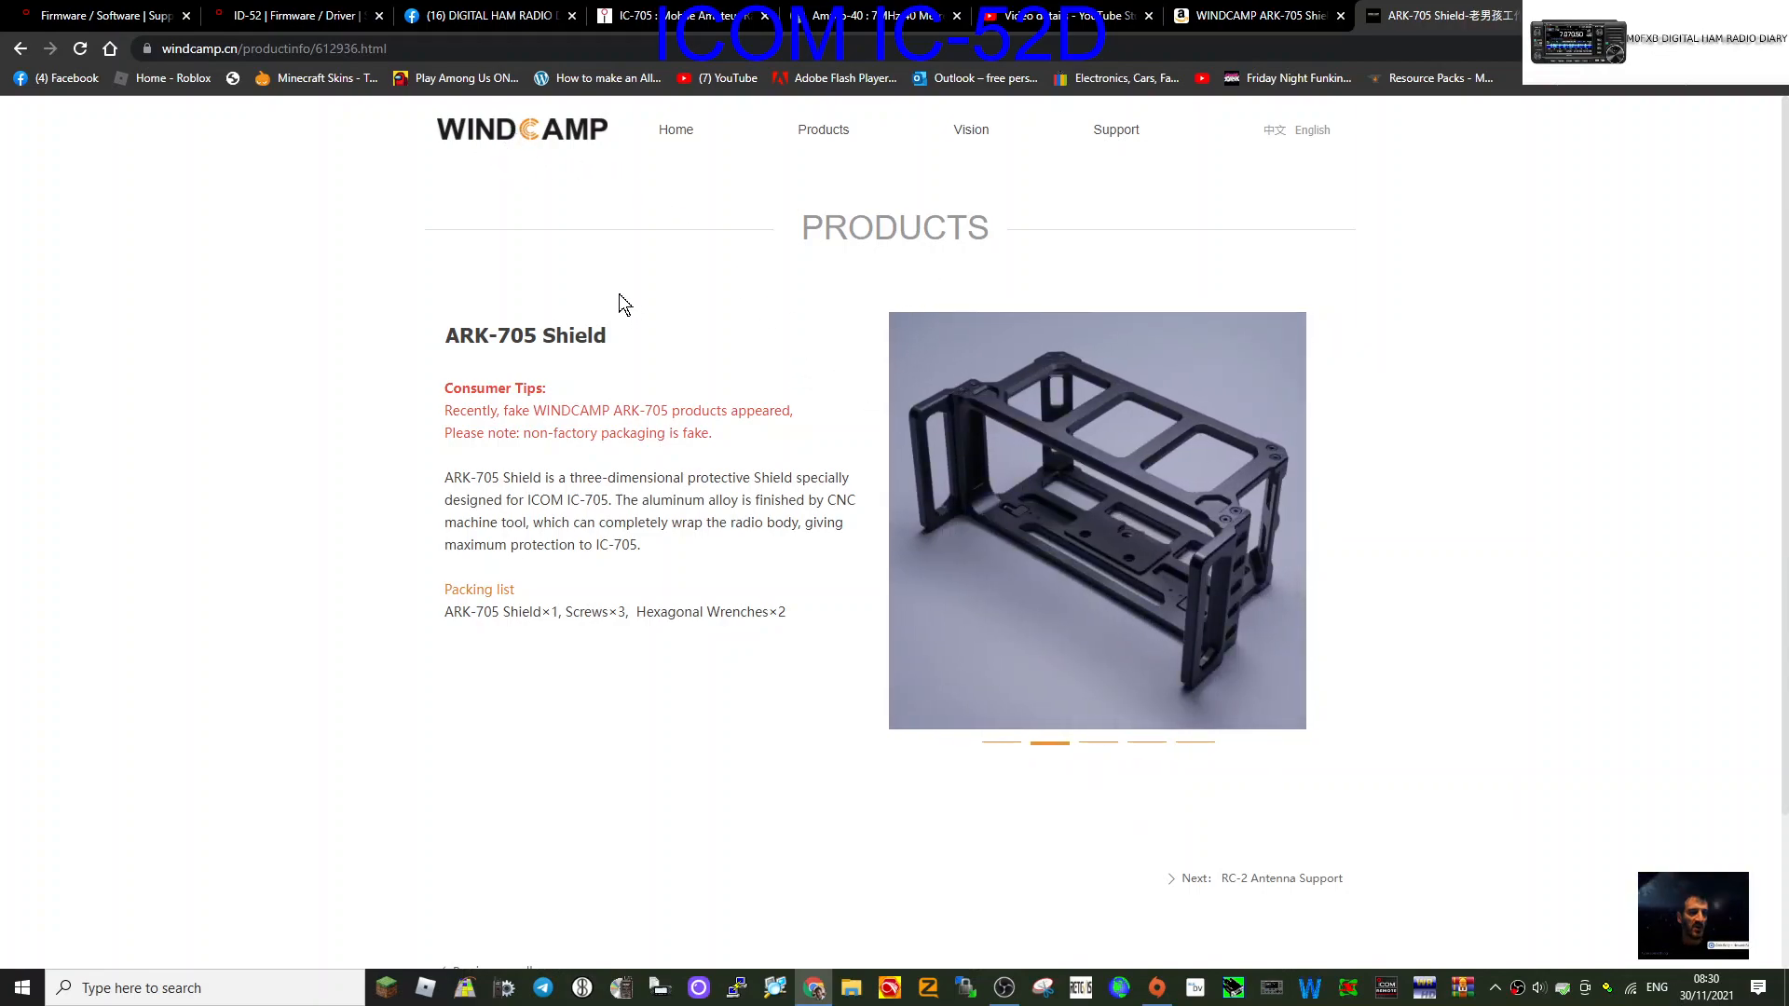
pyautogui.moveTo(971, 129)
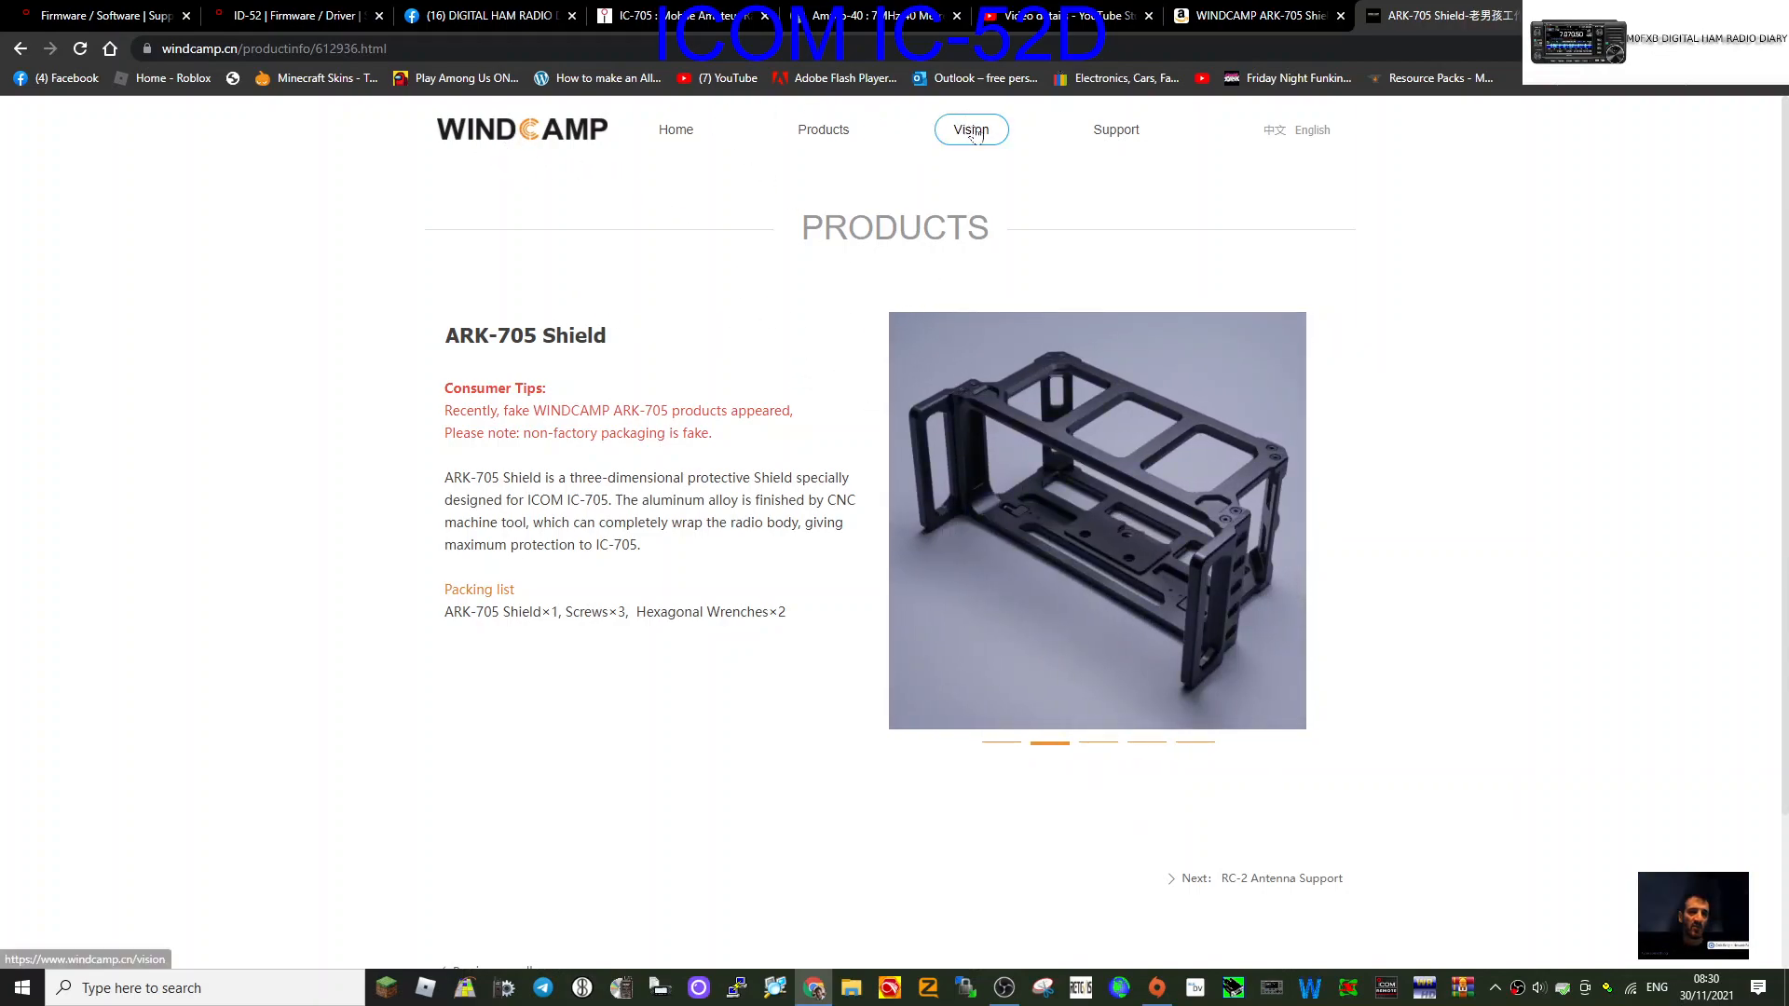
pyautogui.click(970, 128)
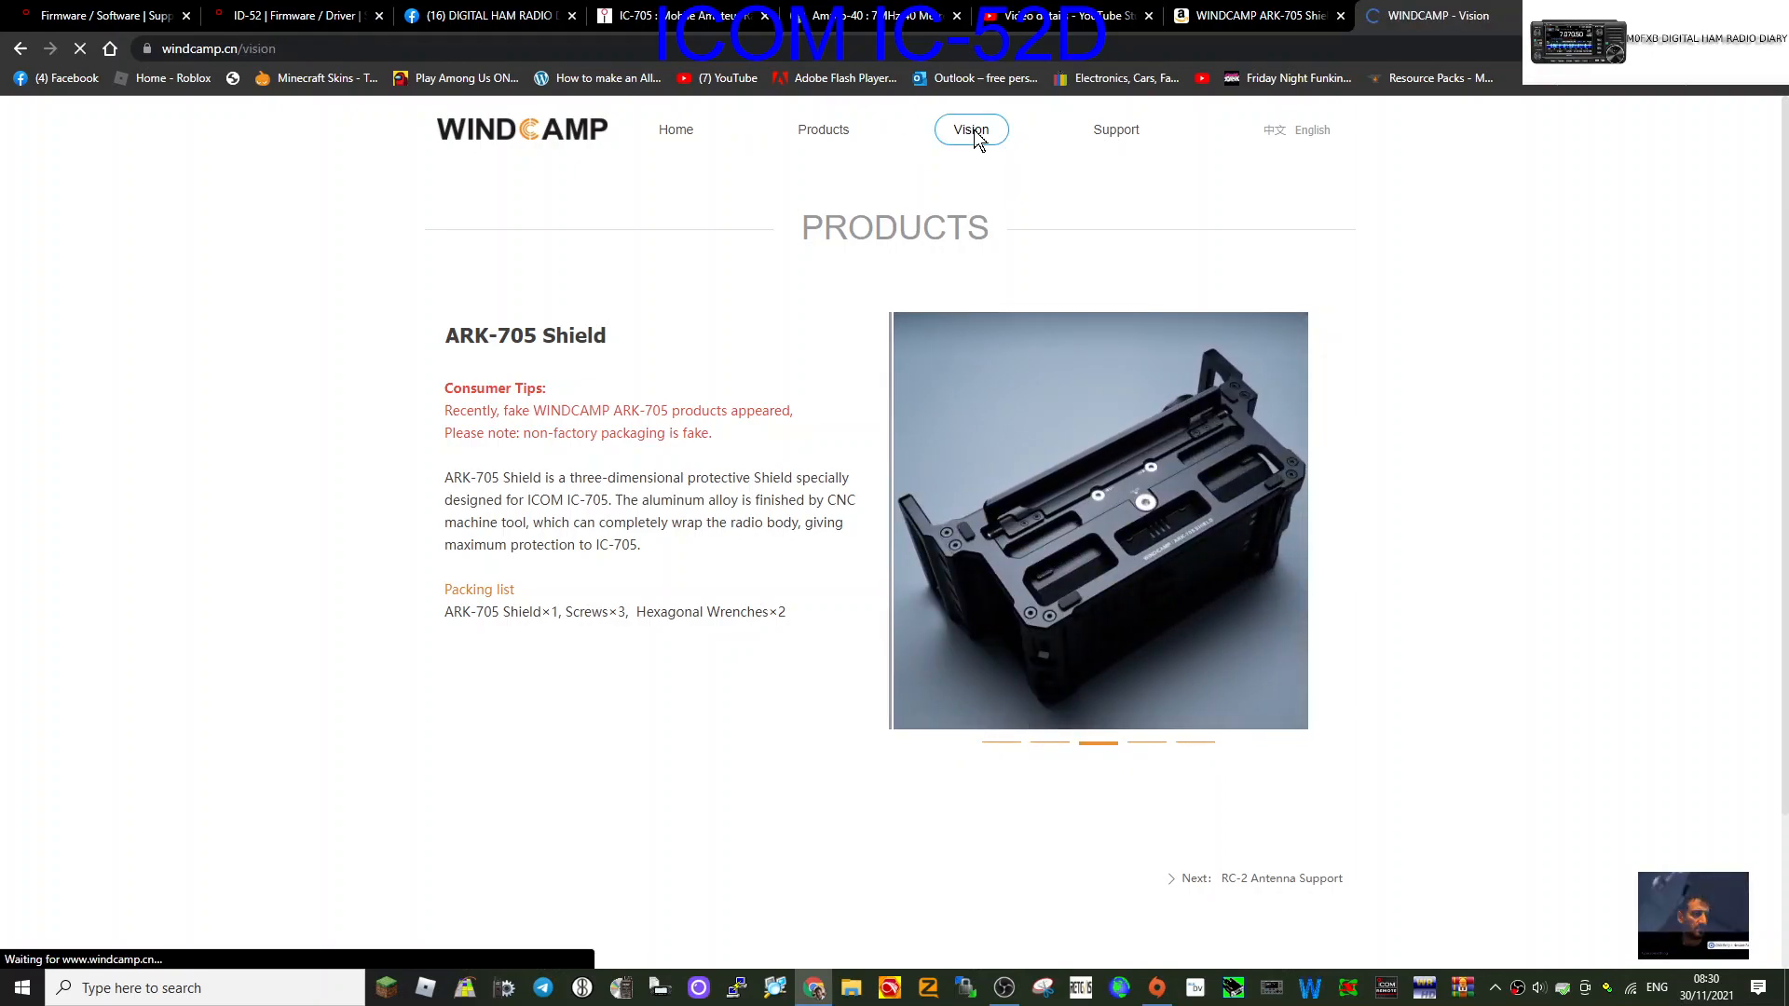
pyautogui.click(971, 128)
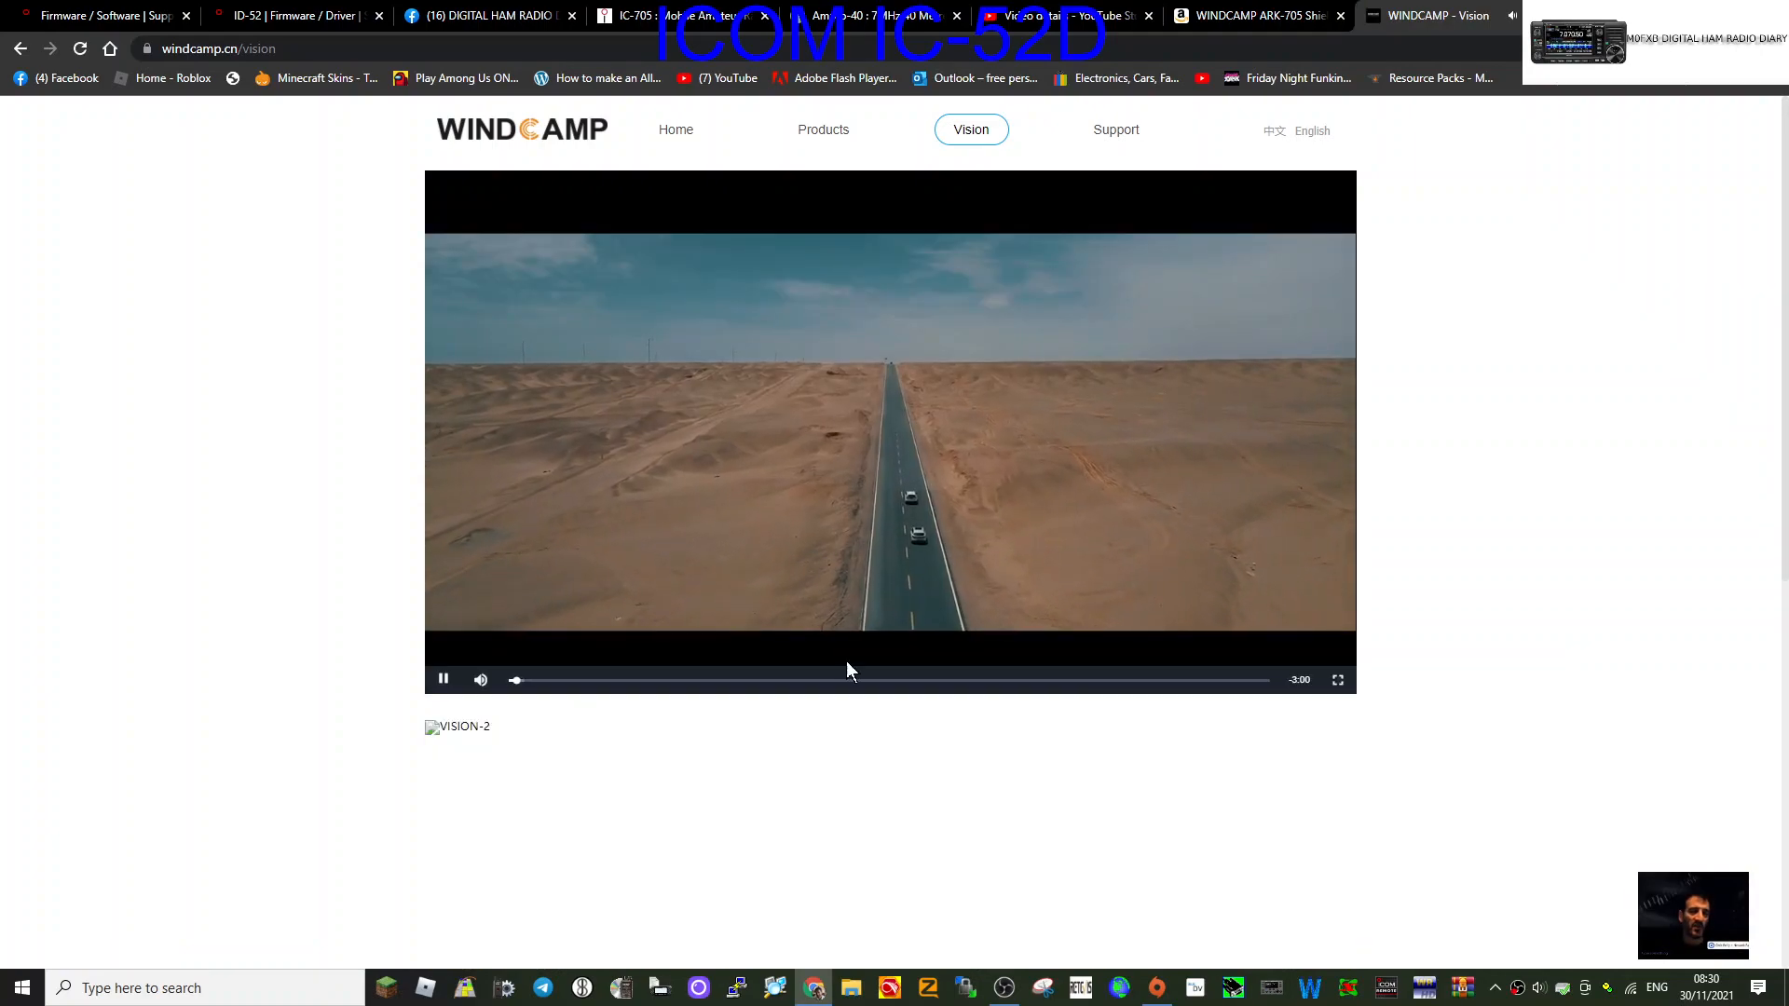
pyautogui.moveTo(515, 680); pyautogui.dragTo(798, 680)
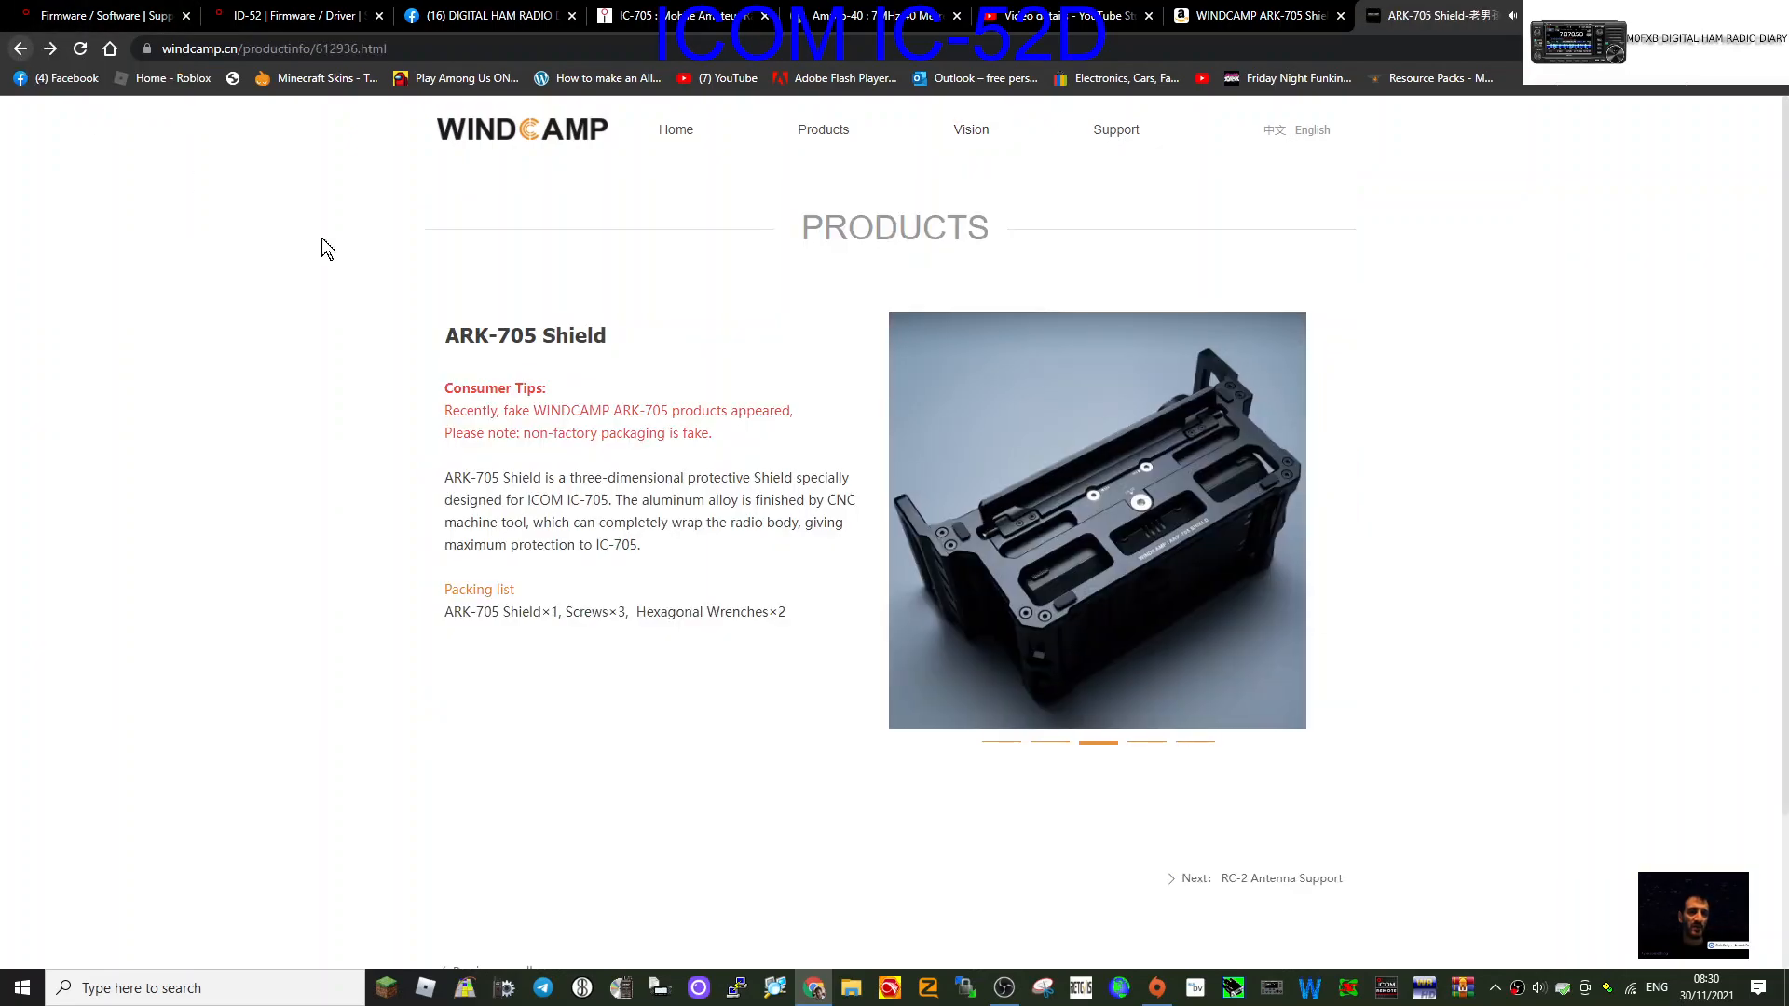
pyautogui.moveTo(969, 342)
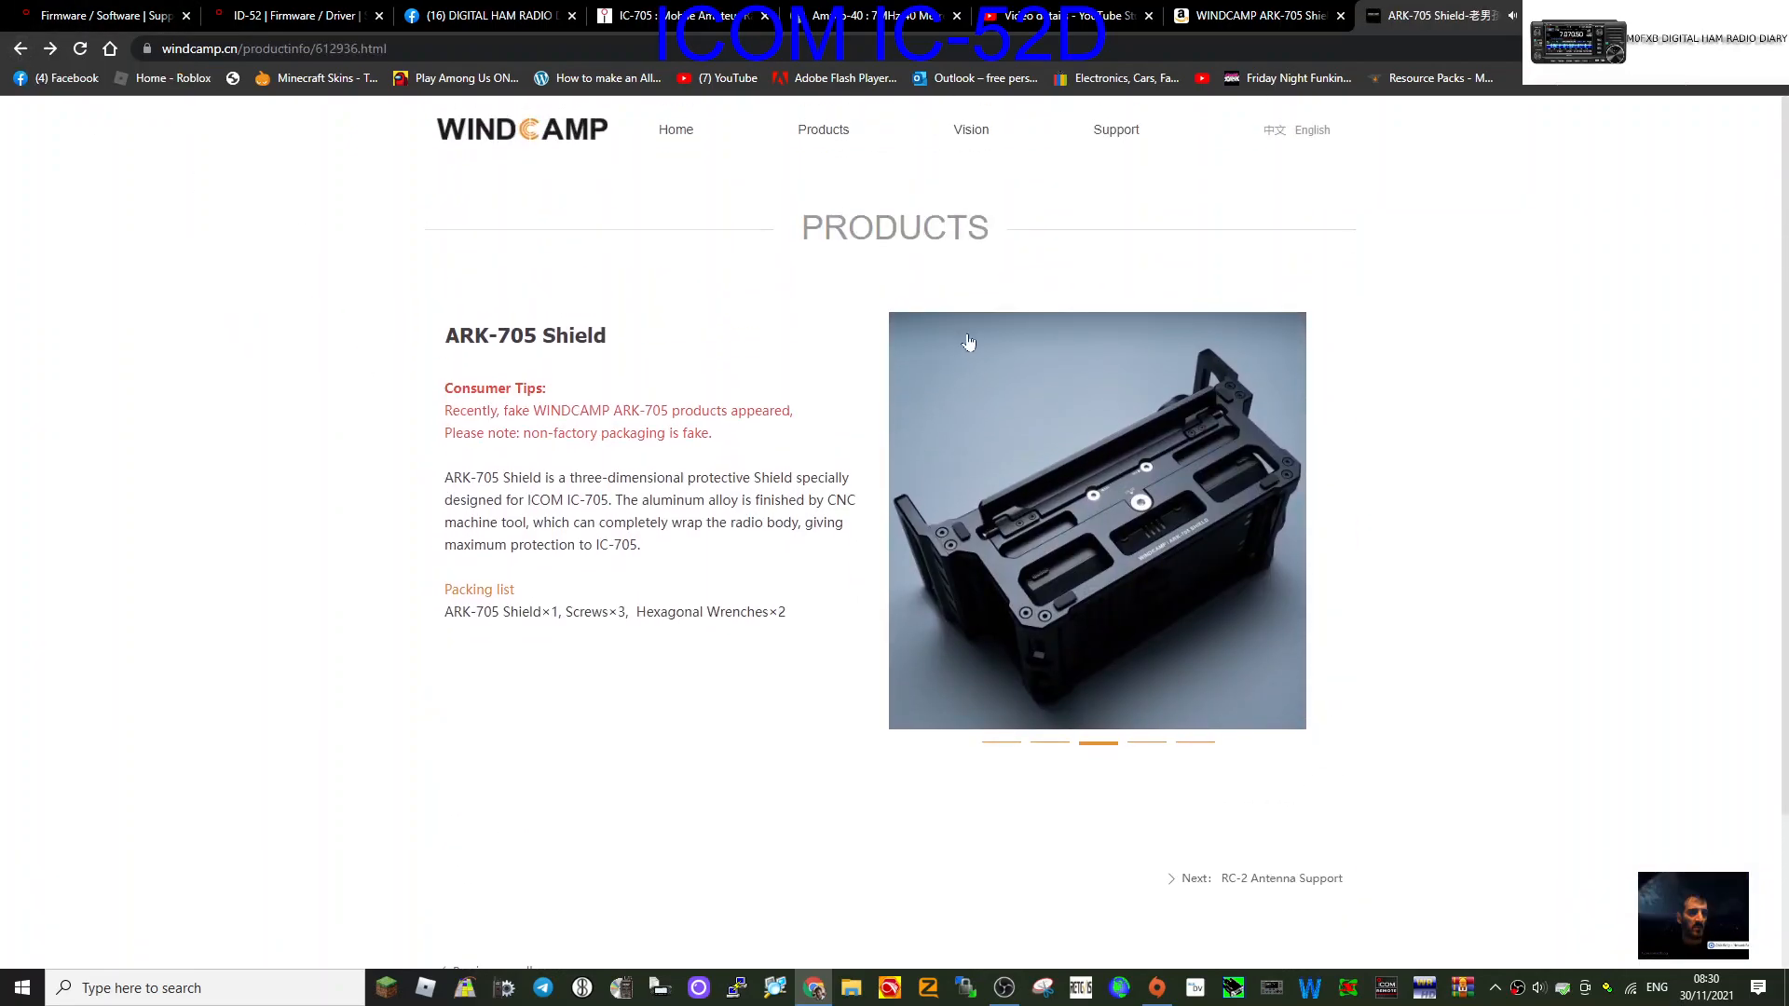